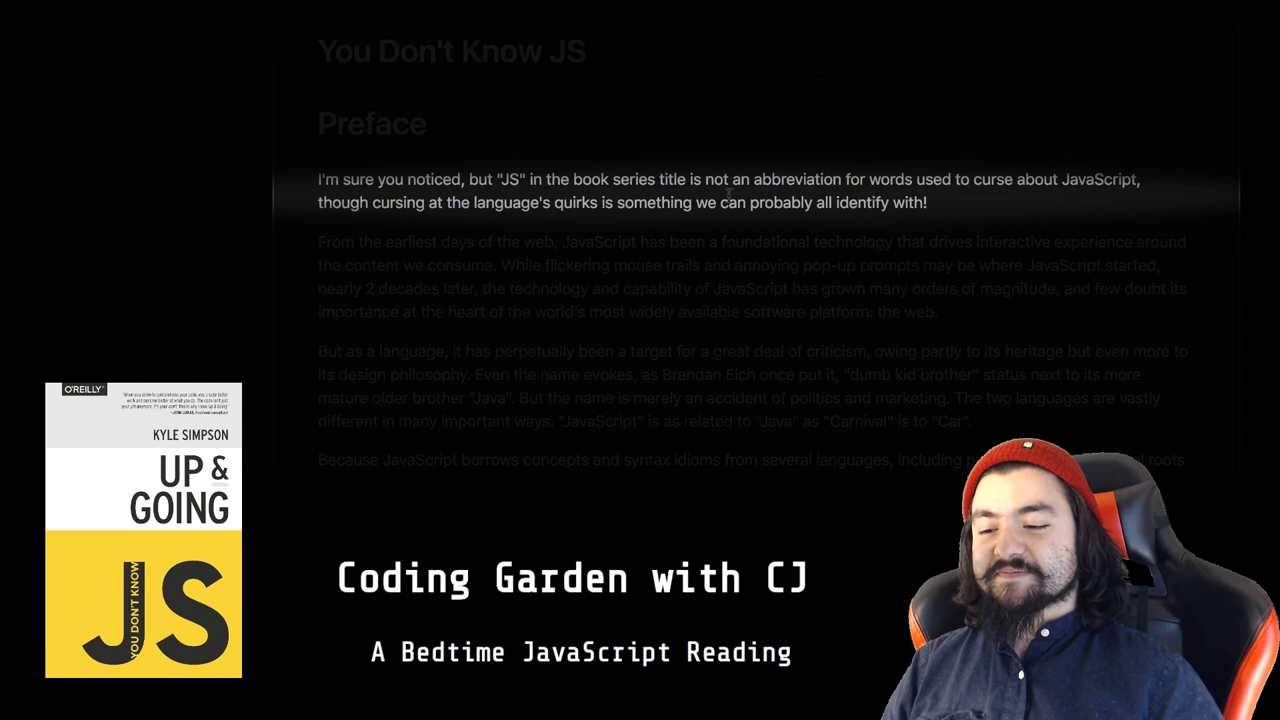
pyautogui.scroll(-3)
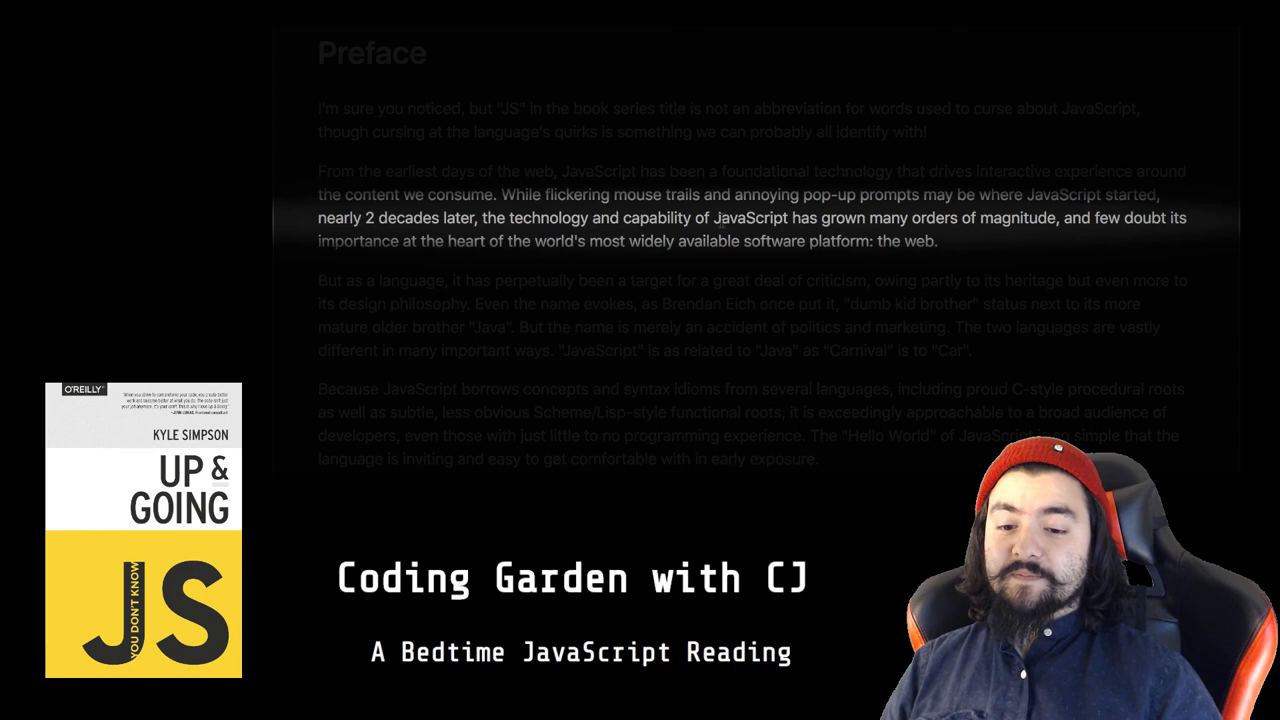
pyautogui.scroll(-3)
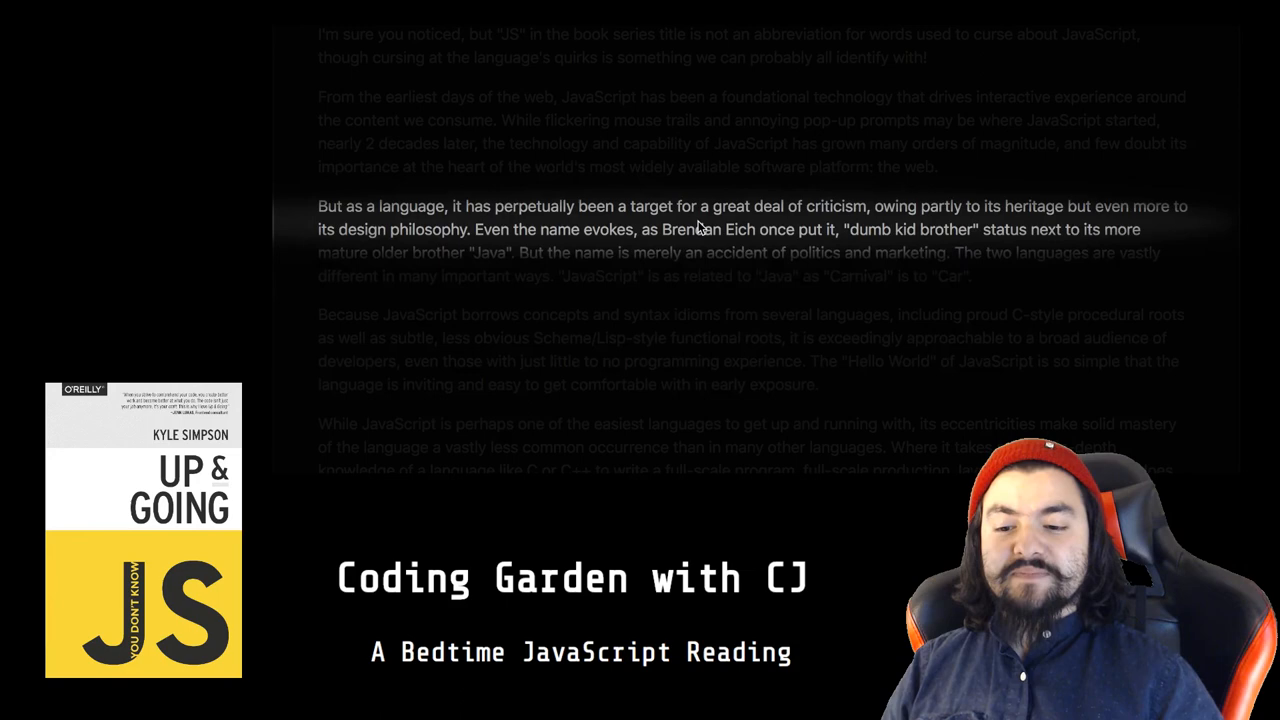
pyautogui.scroll(-3)
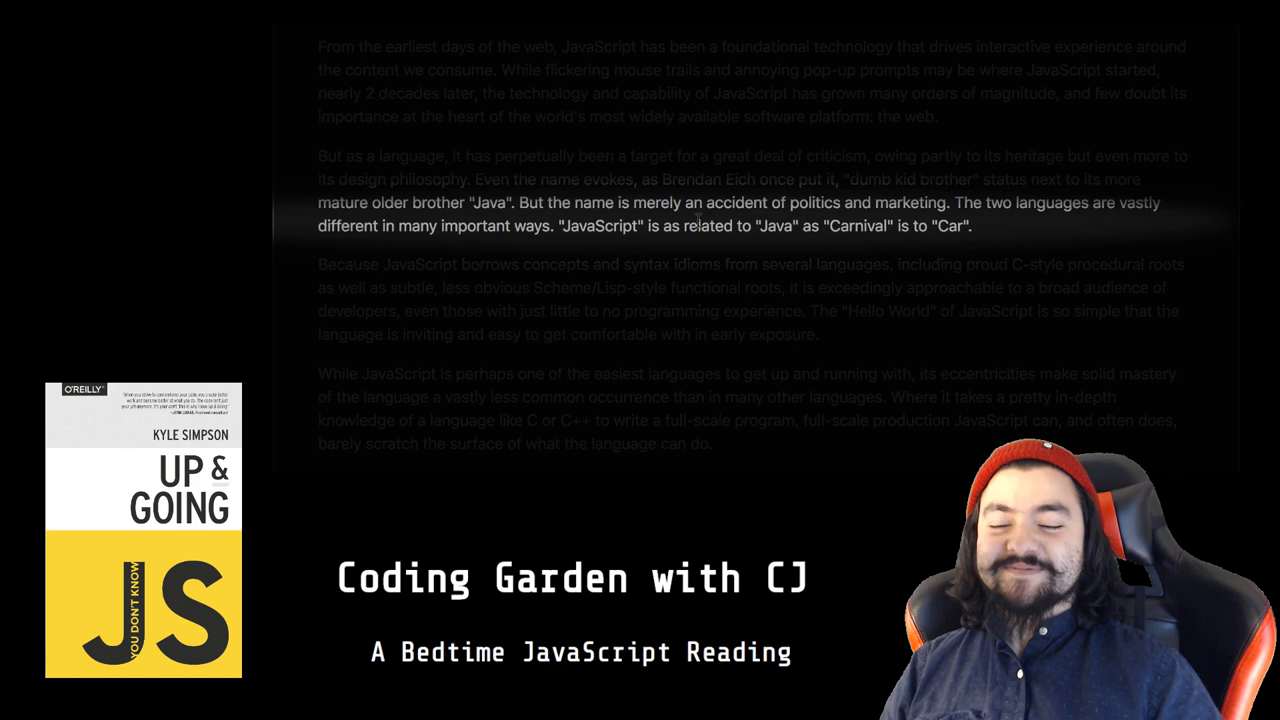
pyautogui.scroll(-3)
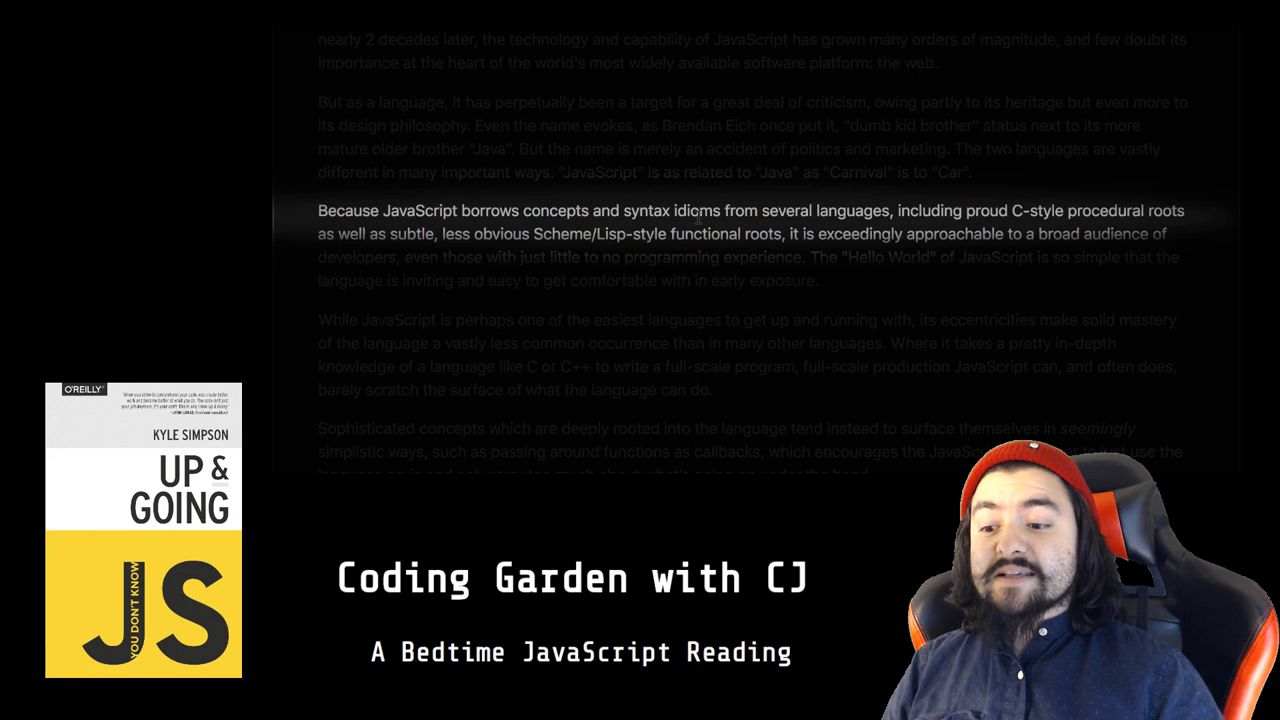
pyautogui.scroll(-3)
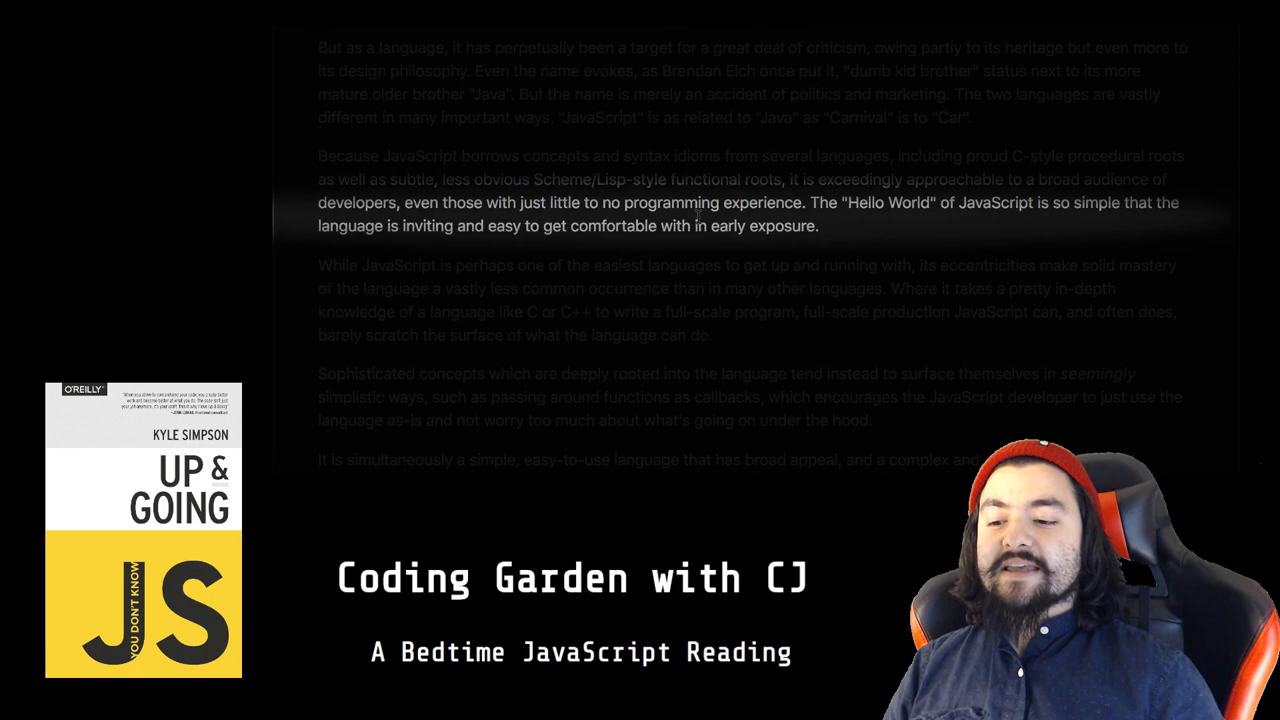
pyautogui.scroll(-3)
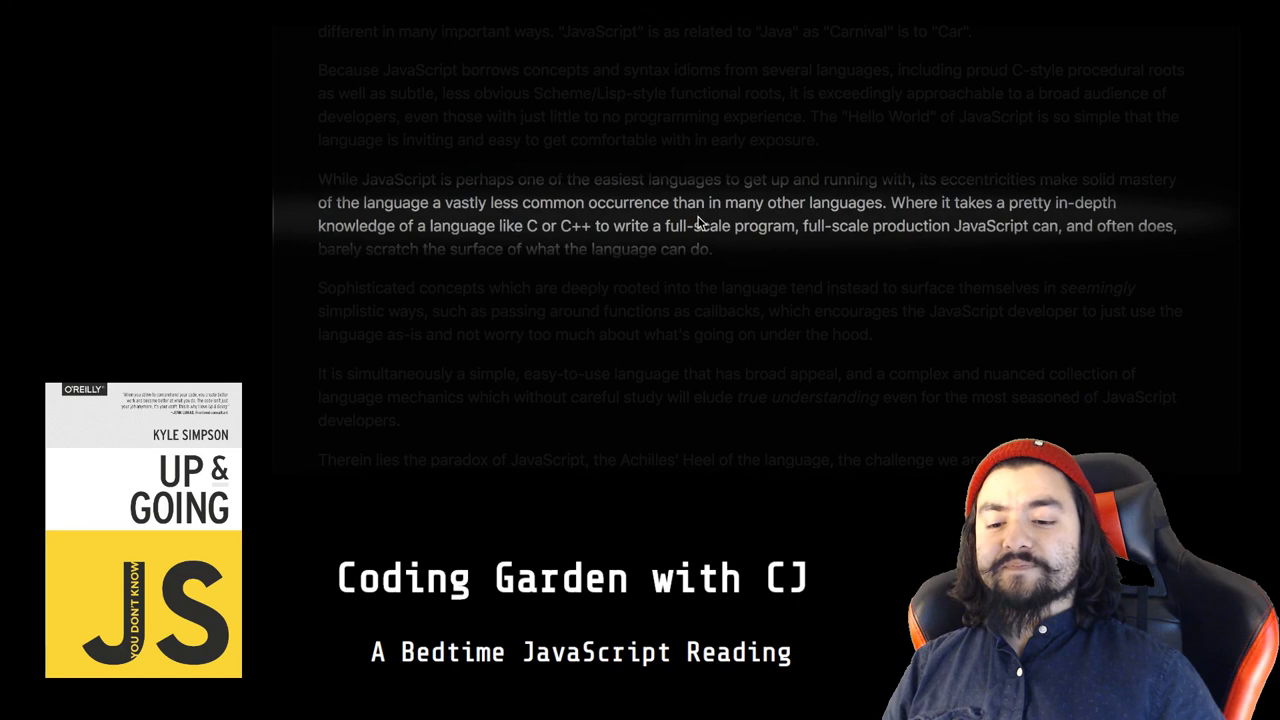
pyautogui.scroll(-3)
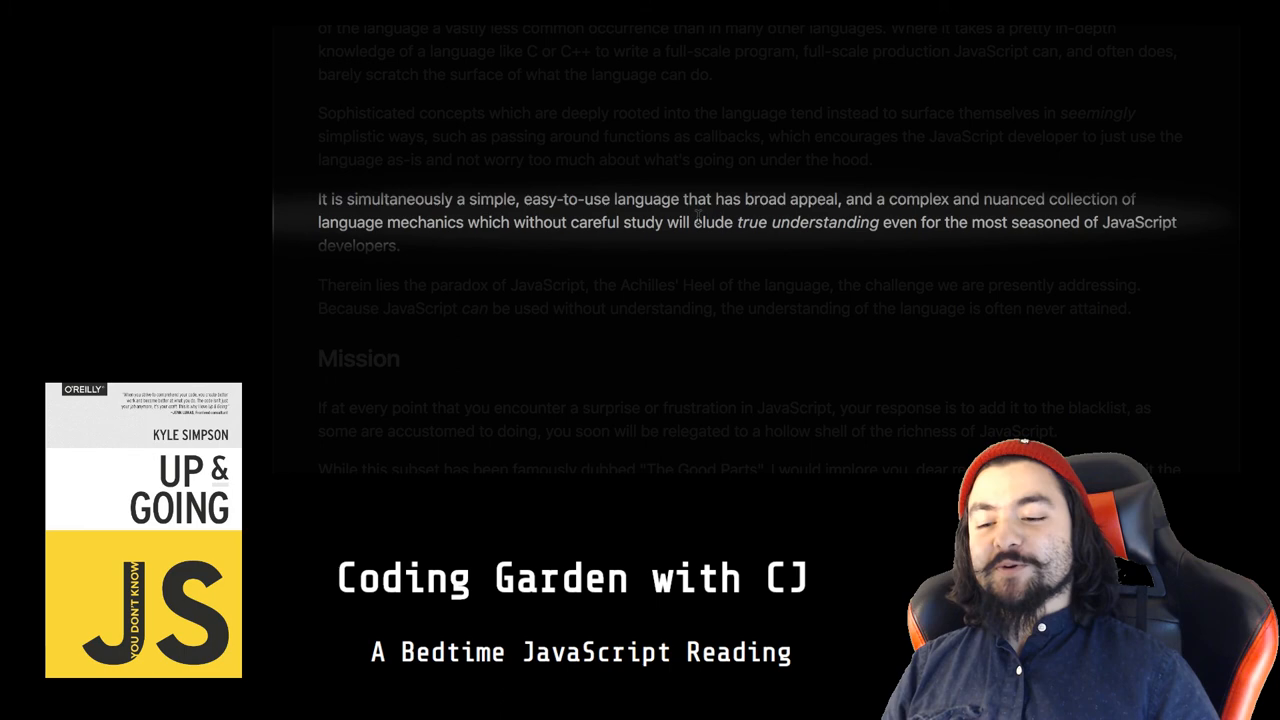
pyautogui.scroll(-3)
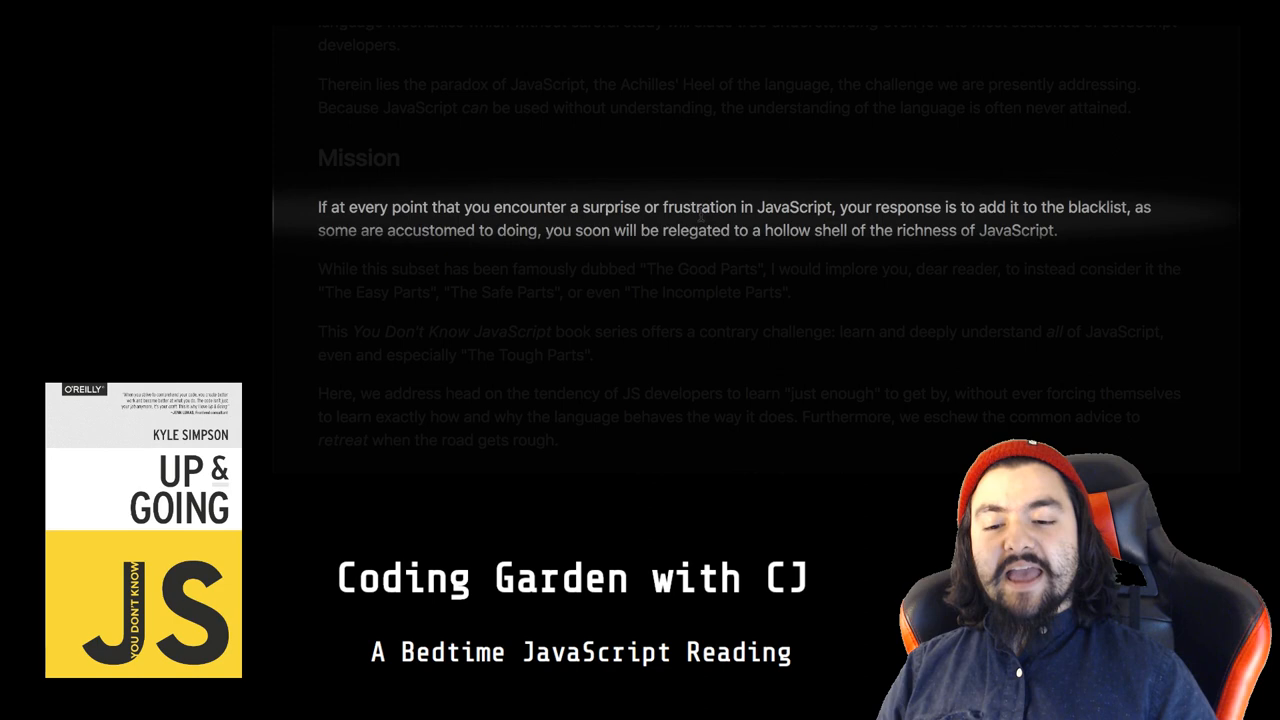
pyautogui.scroll(-3)
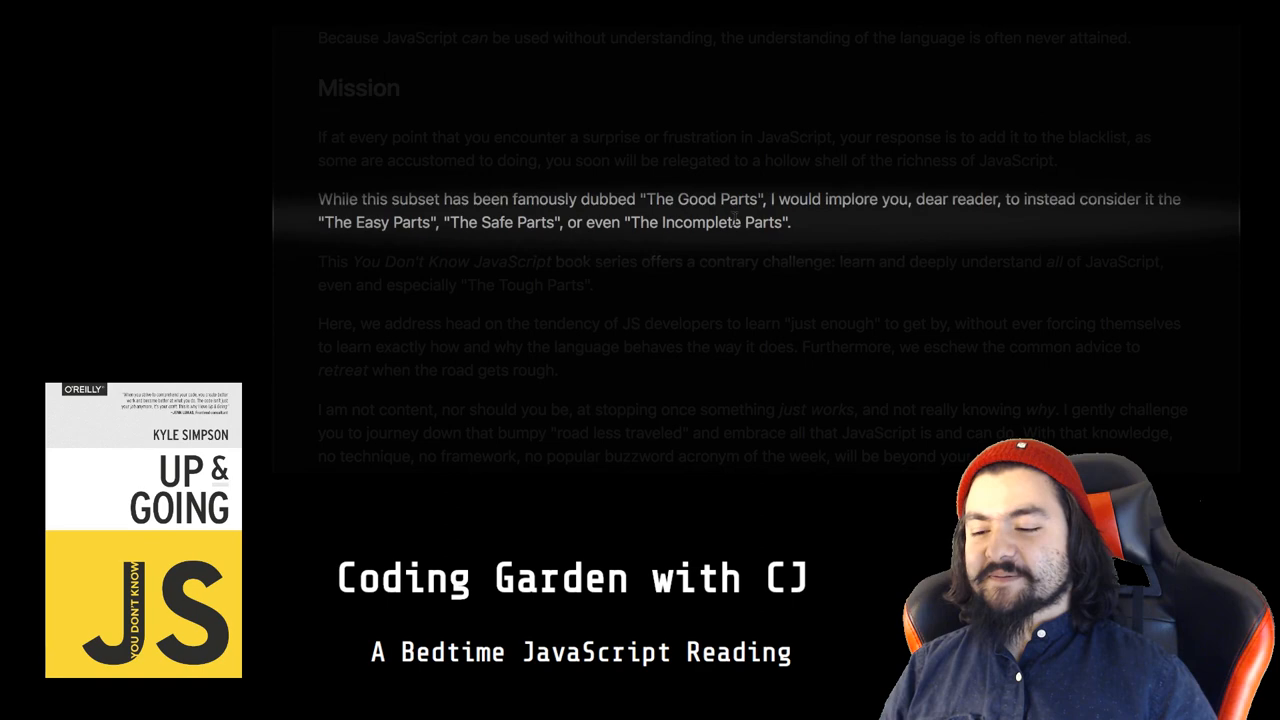
pyautogui.scroll(-3)
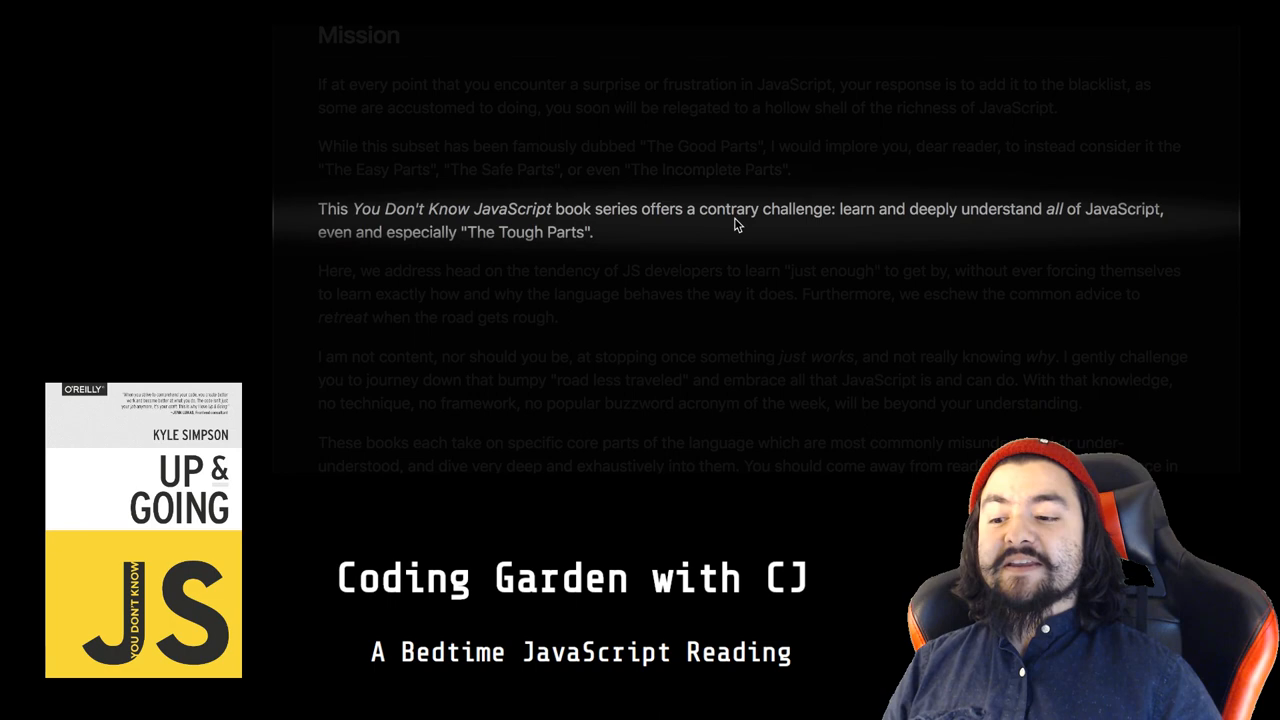
pyautogui.scroll(-3)
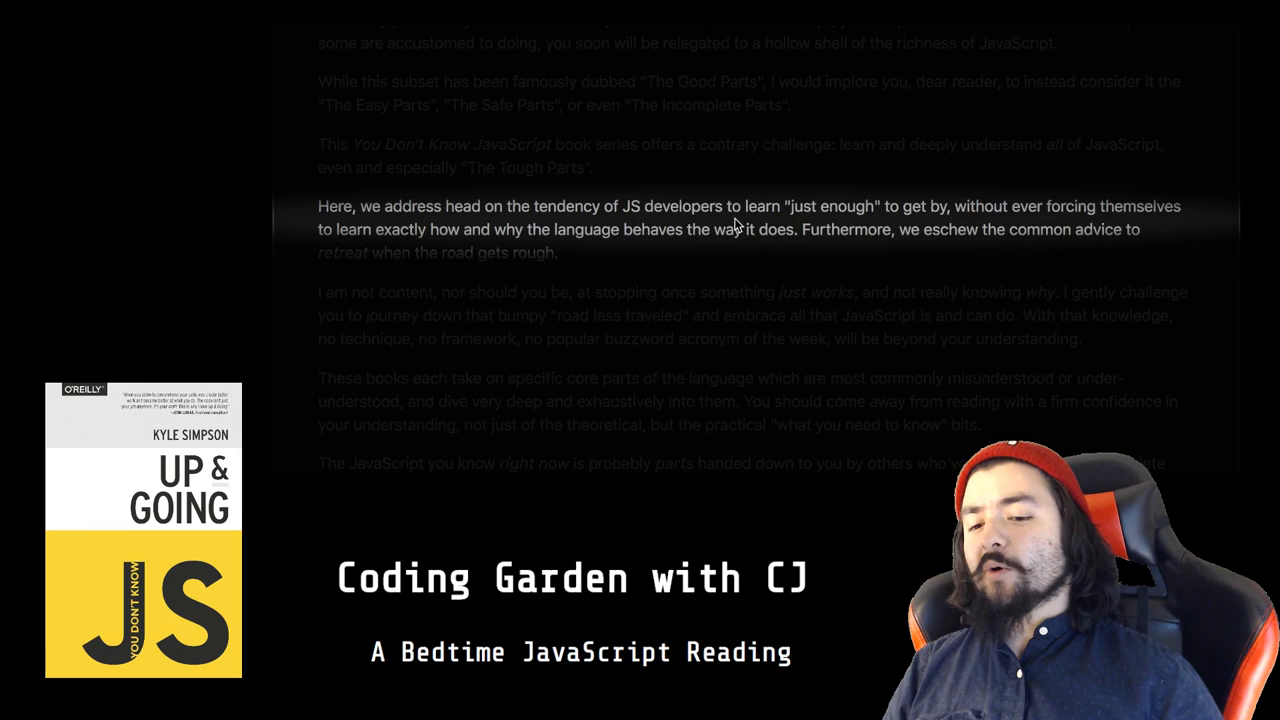
pyautogui.scroll(-3)
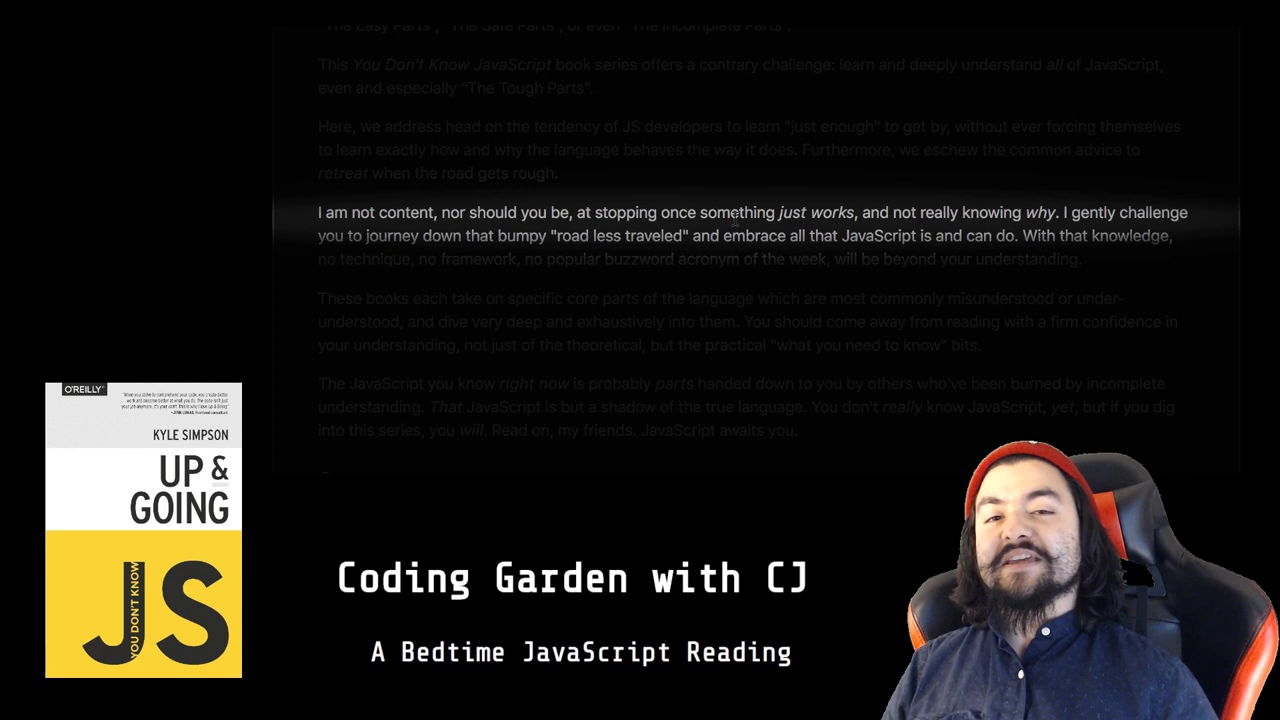
pyautogui.scroll(-3)
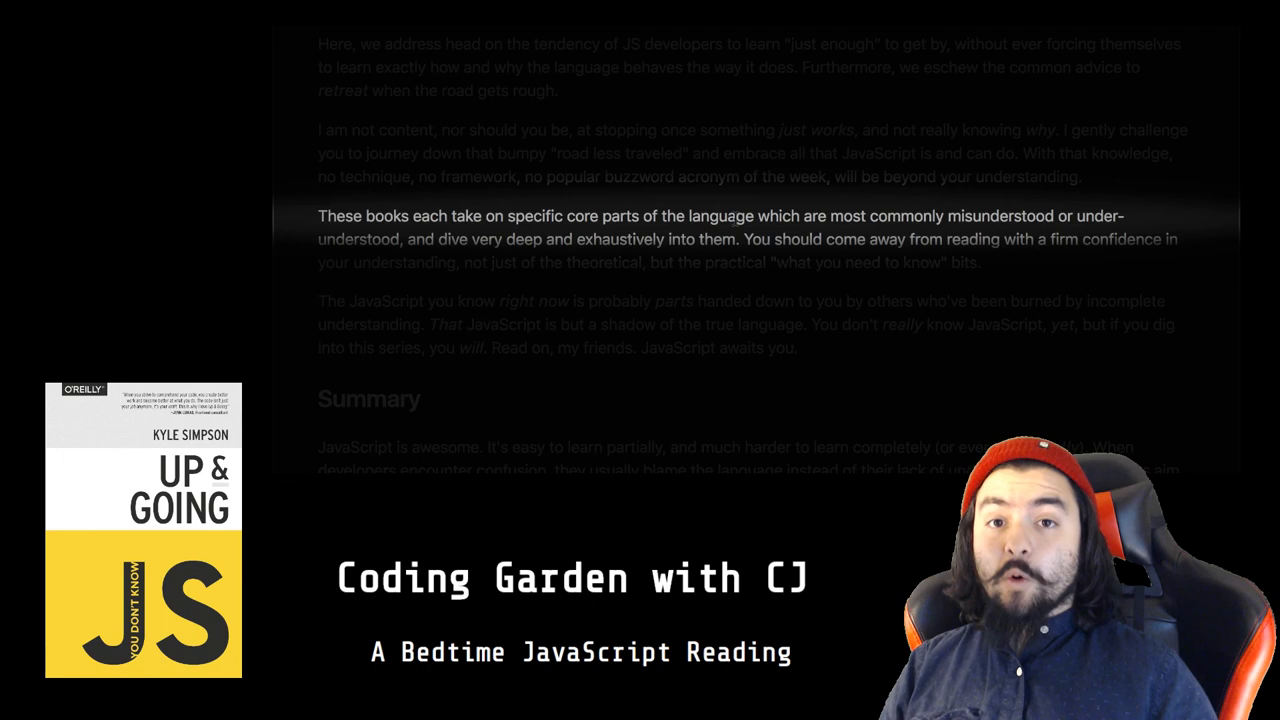
pyautogui.scroll(-3)
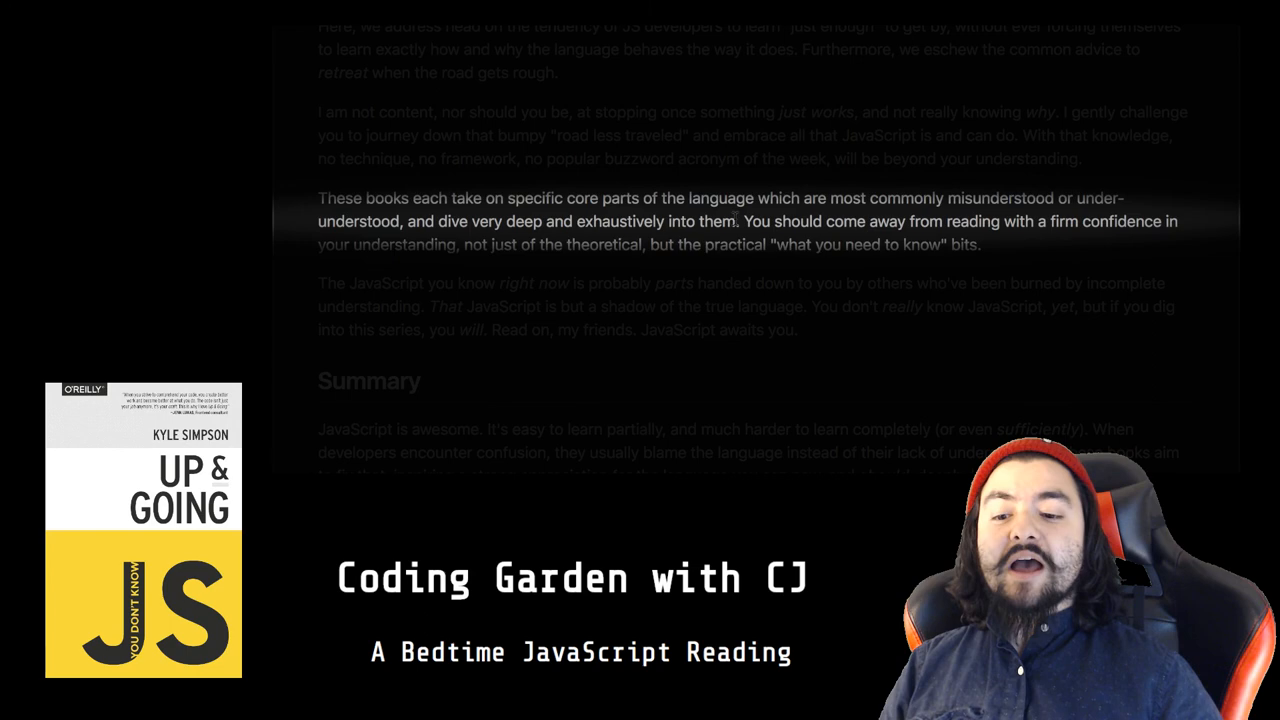
pyautogui.scroll(-3)
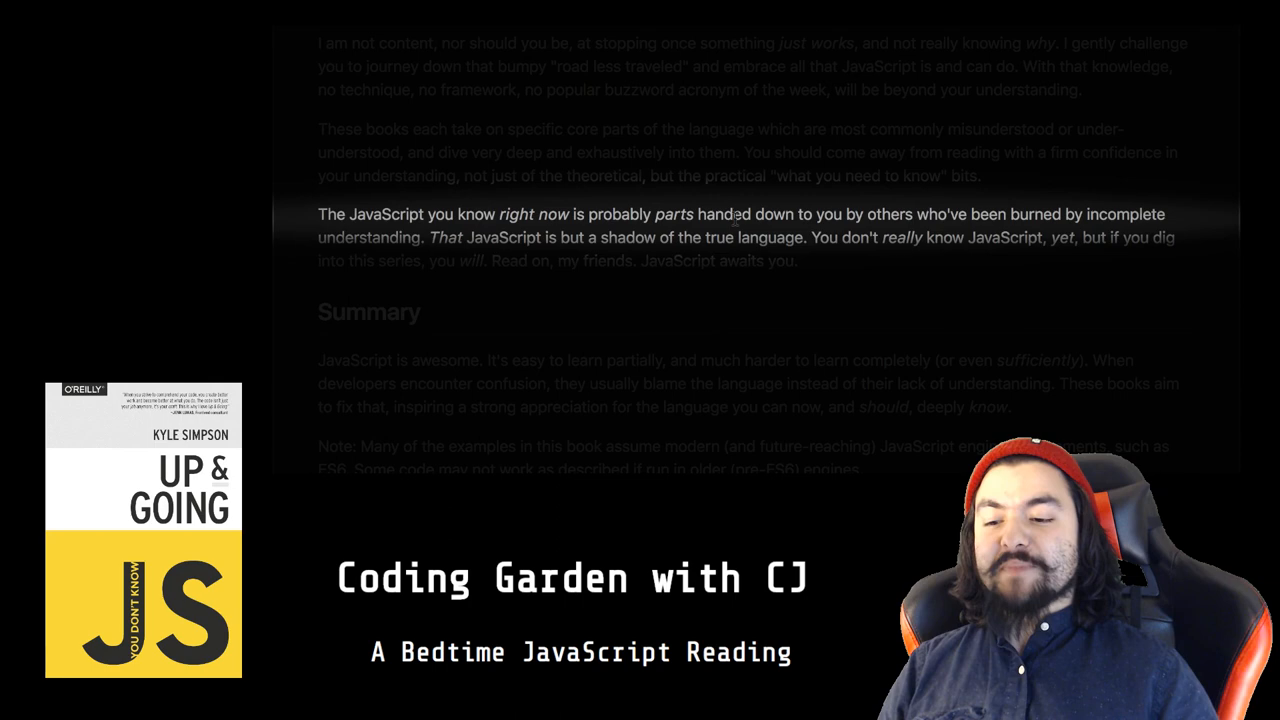
pyautogui.scroll(-3)
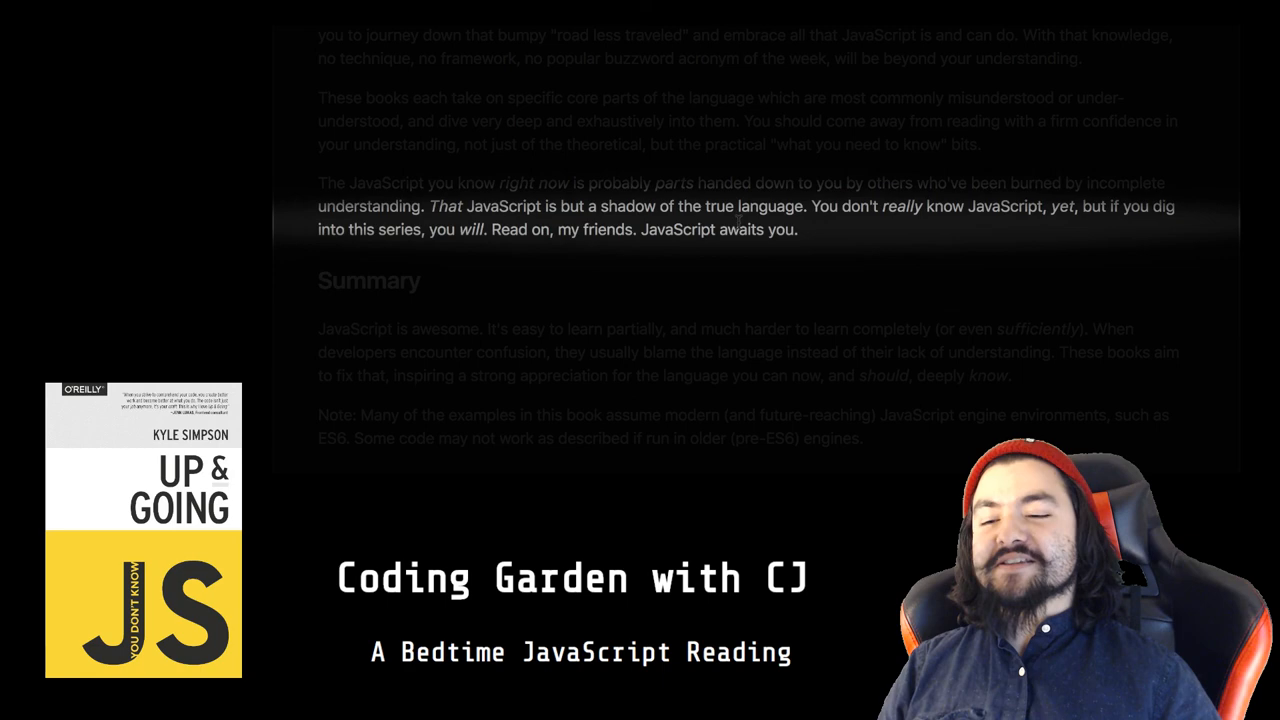
pyautogui.scroll(-3)
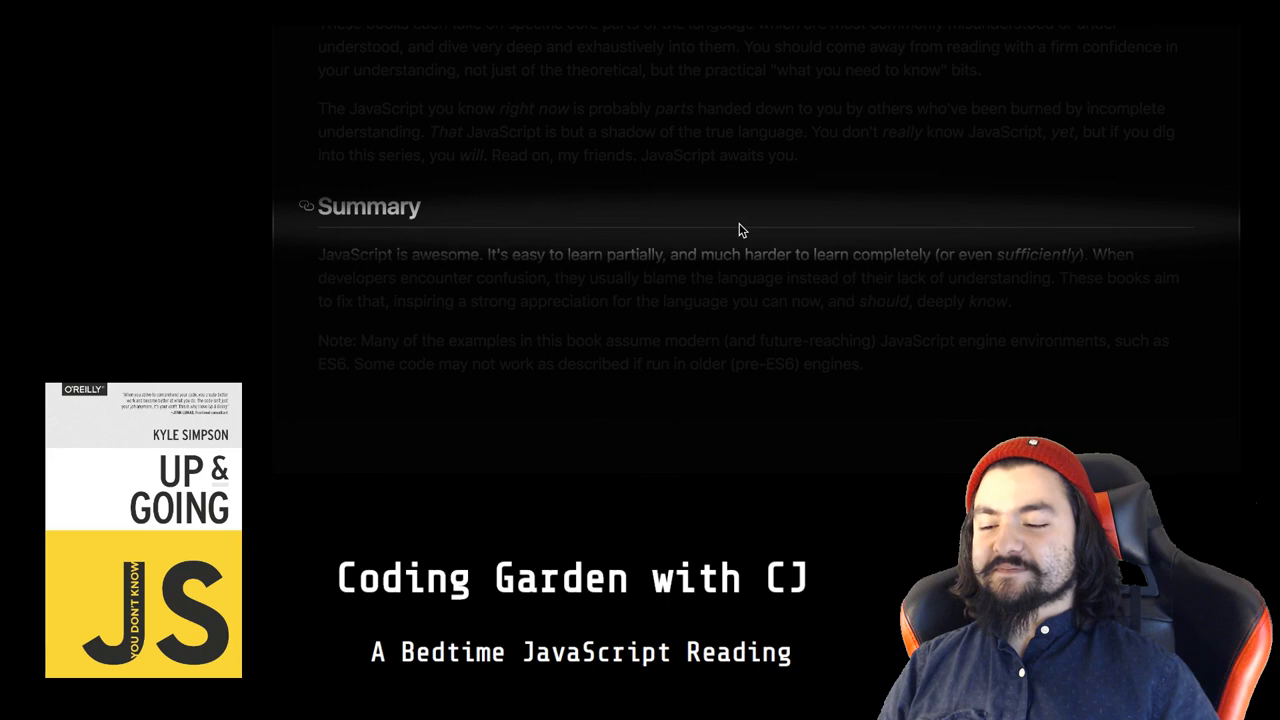
pyautogui.scroll(-3)
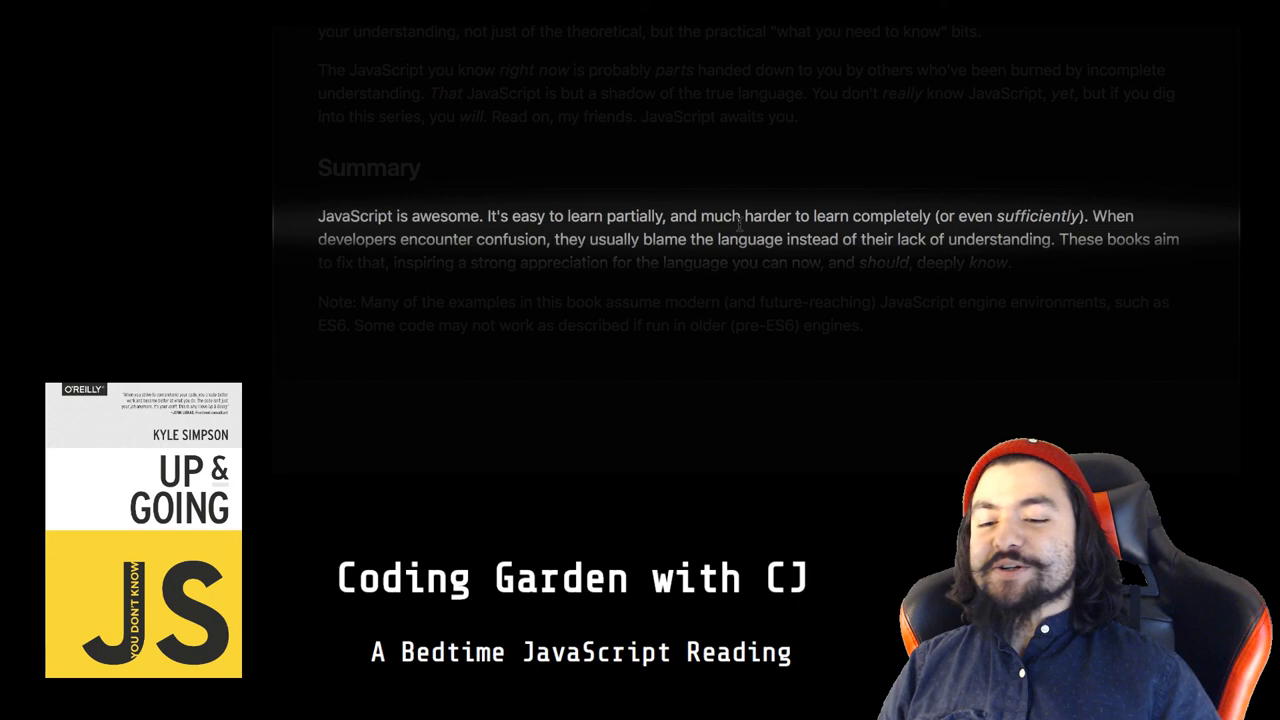
pyautogui.scroll(-3)
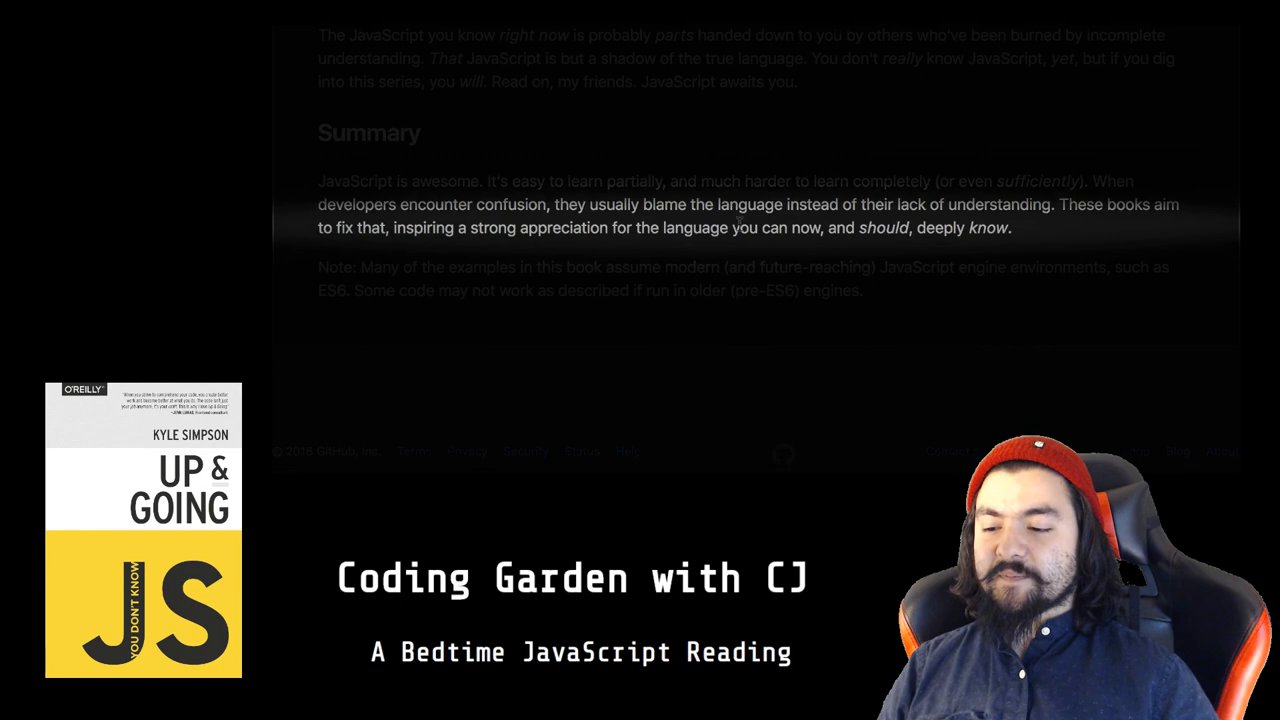
pyautogui.scroll(-3)
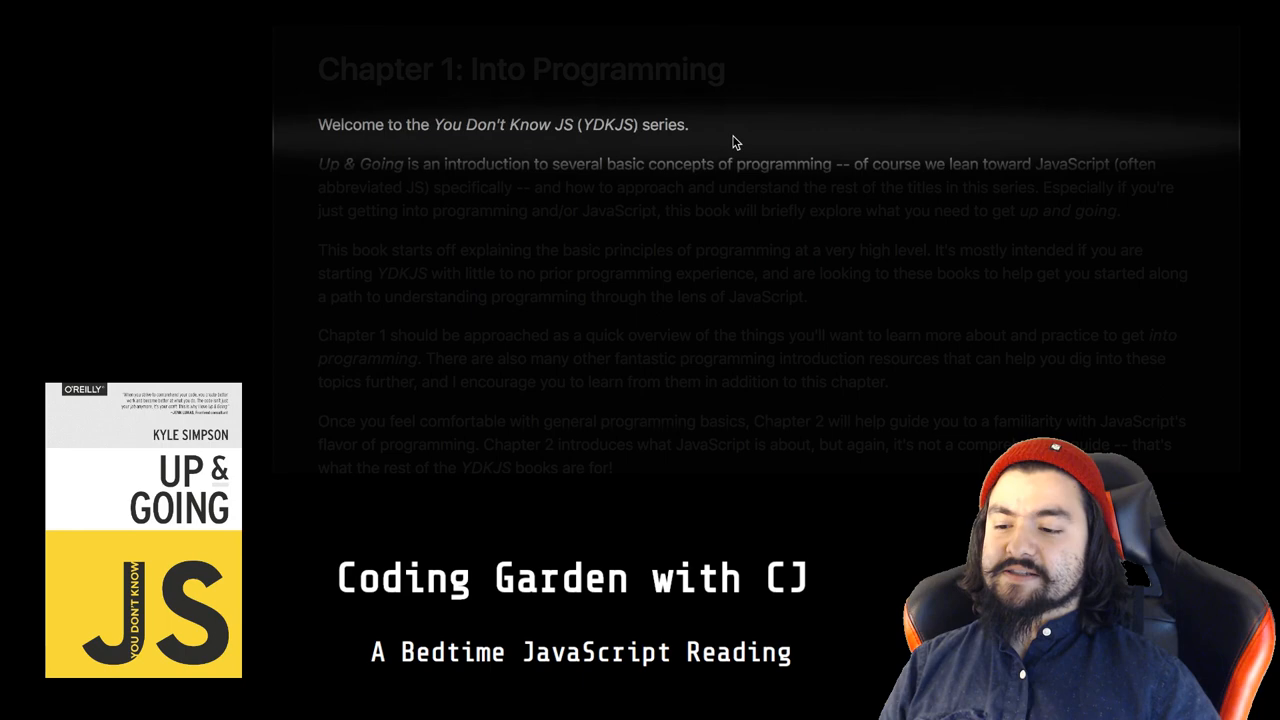
pyautogui.scroll(-3)
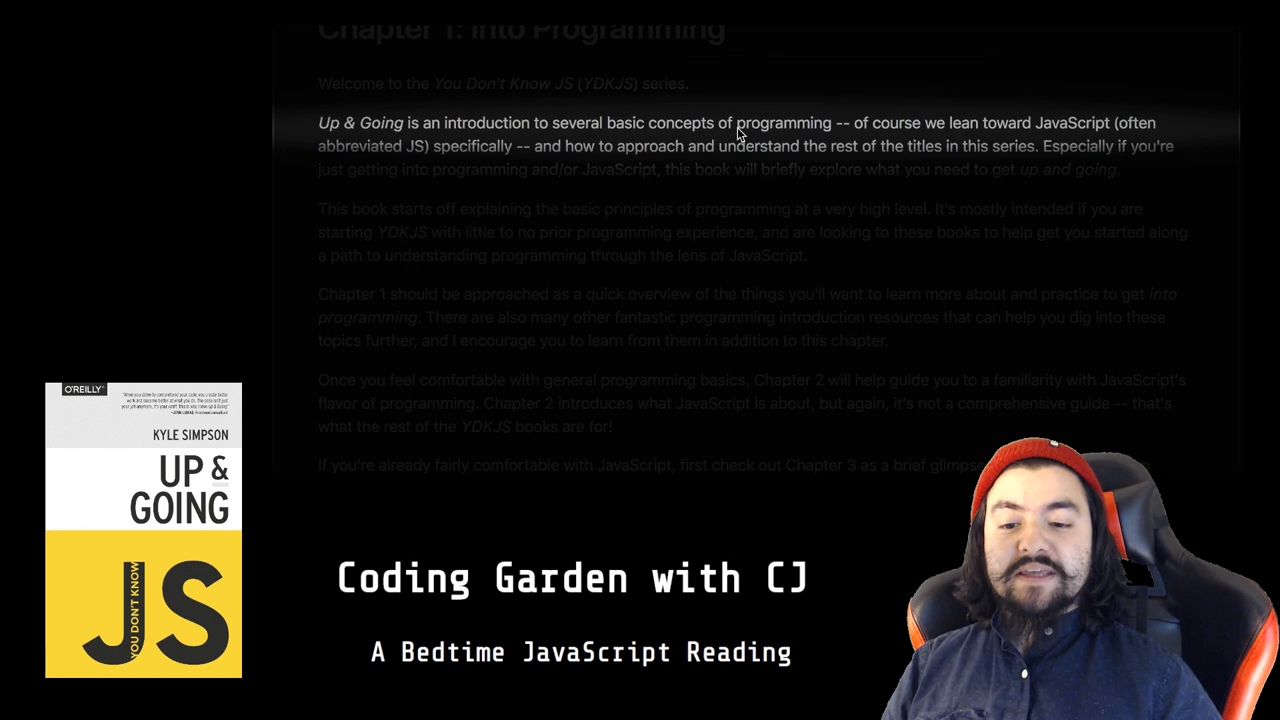
pyautogui.scroll(-3)
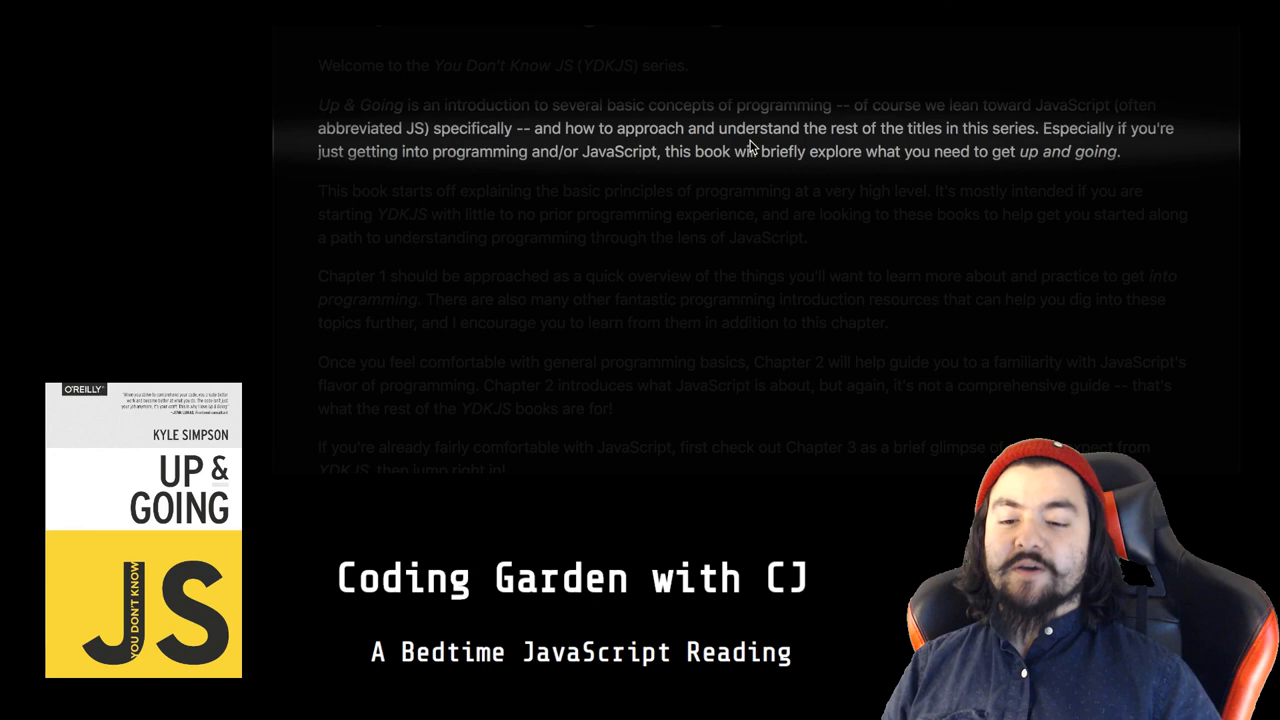
pyautogui.scroll(-3)
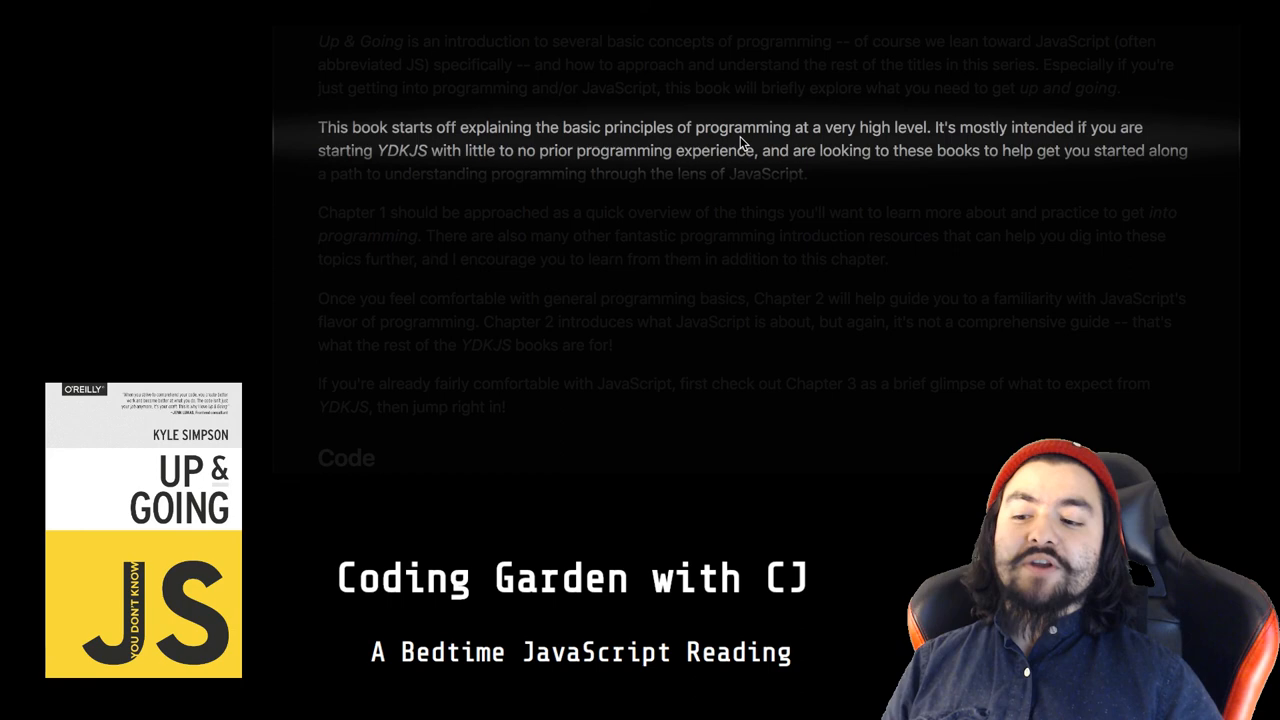
pyautogui.scroll(-3)
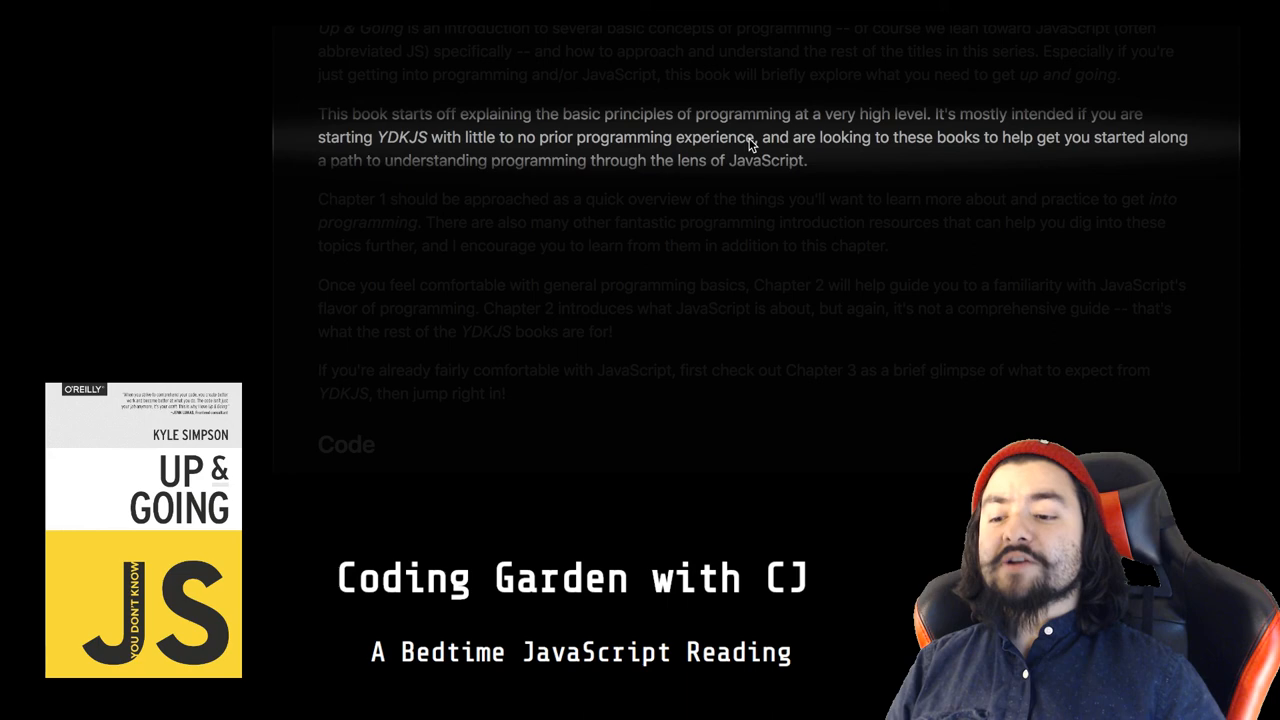
pyautogui.scroll(-3)
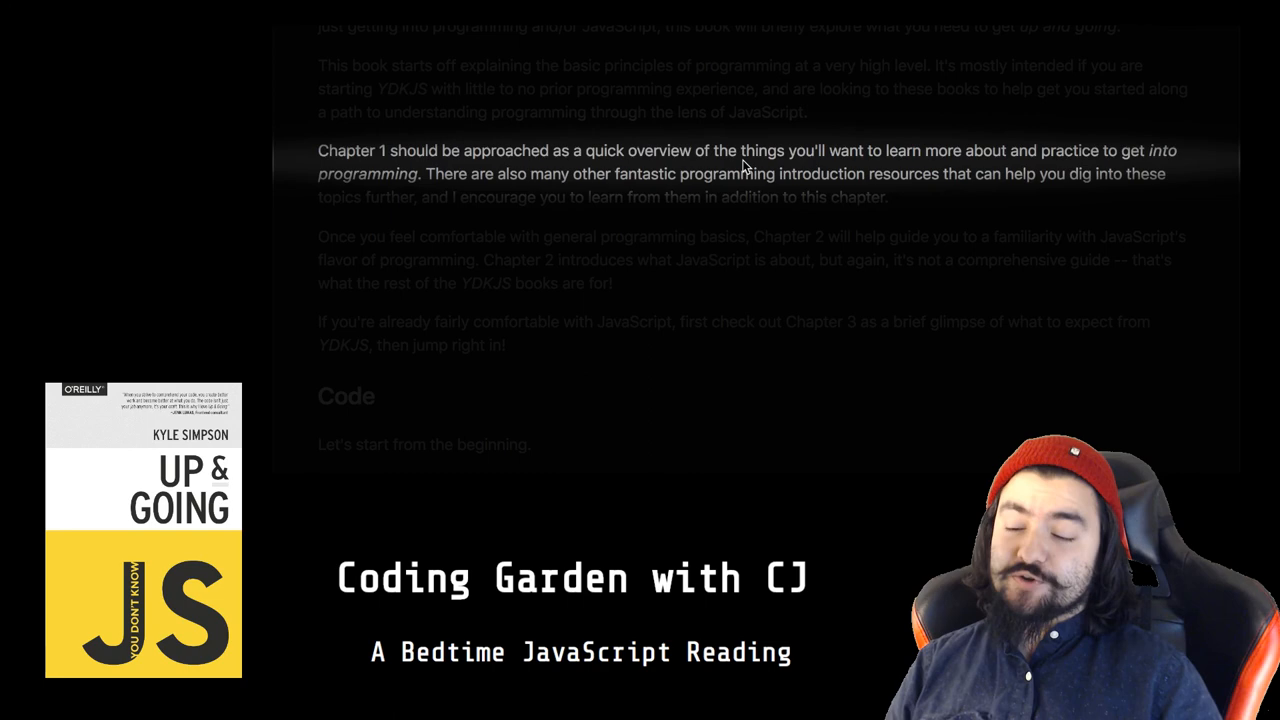
pyautogui.scroll(-3)
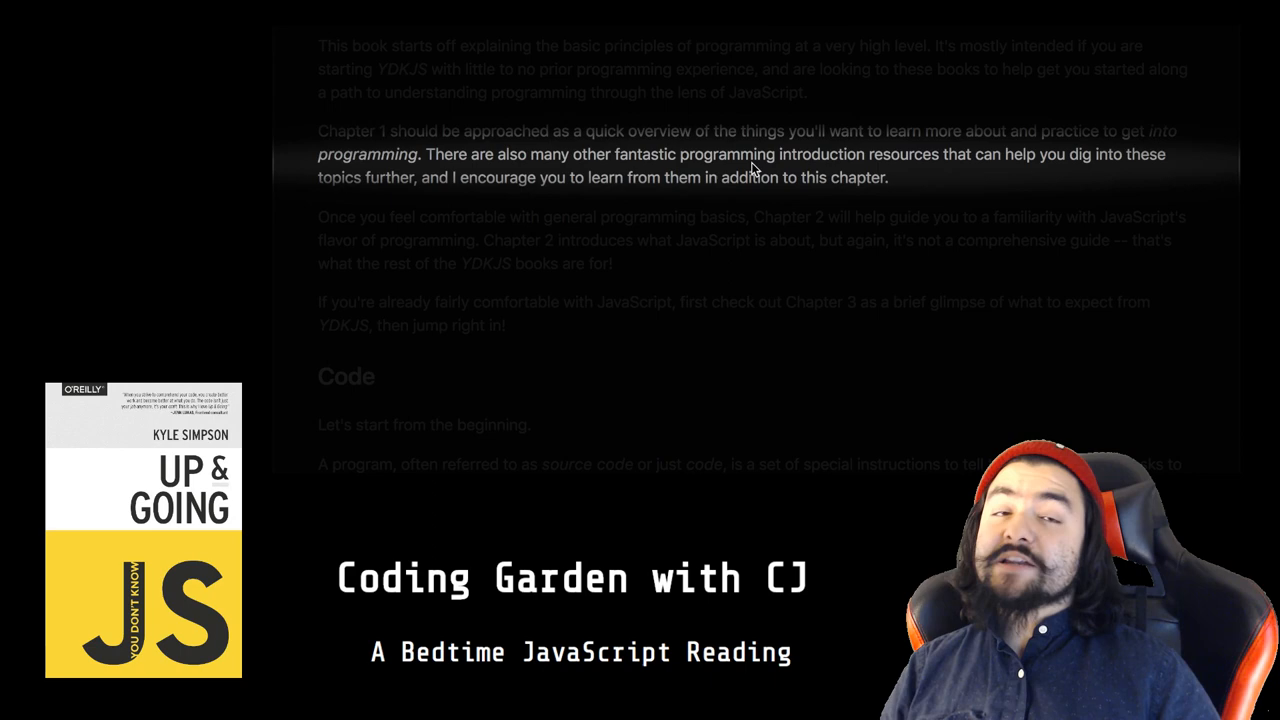
pyautogui.scroll(-3)
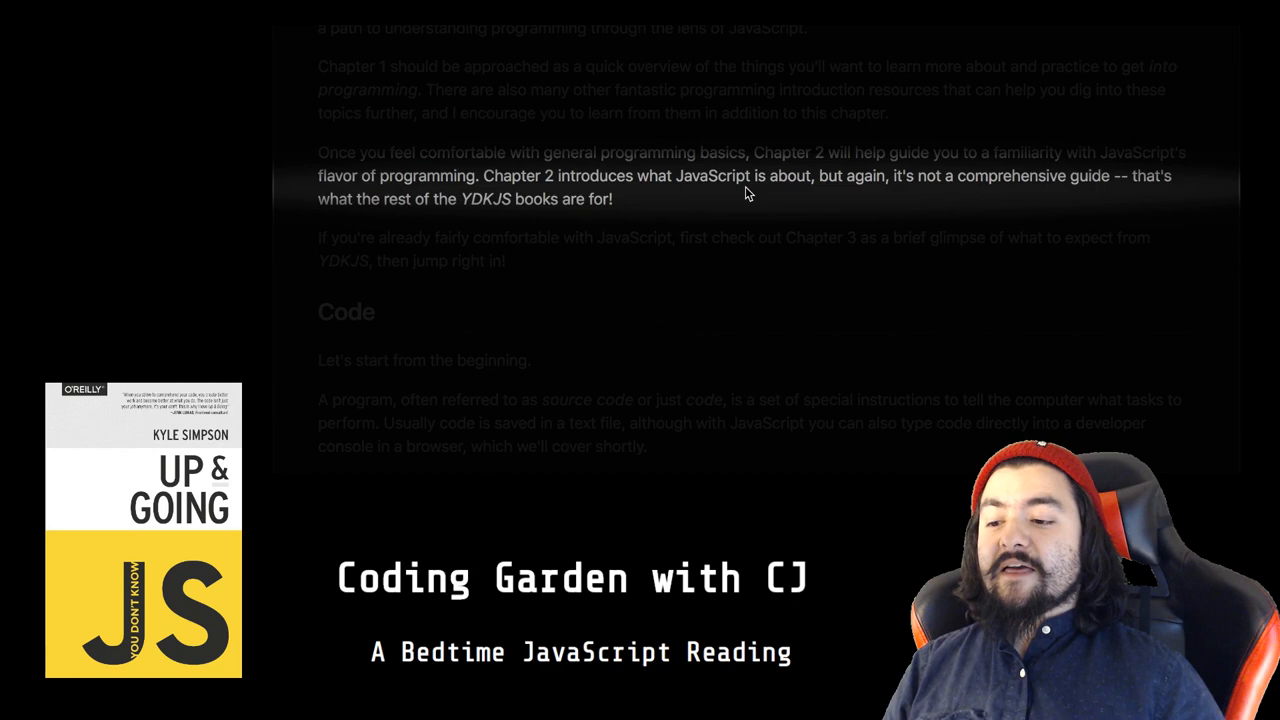
pyautogui.scroll(-3)
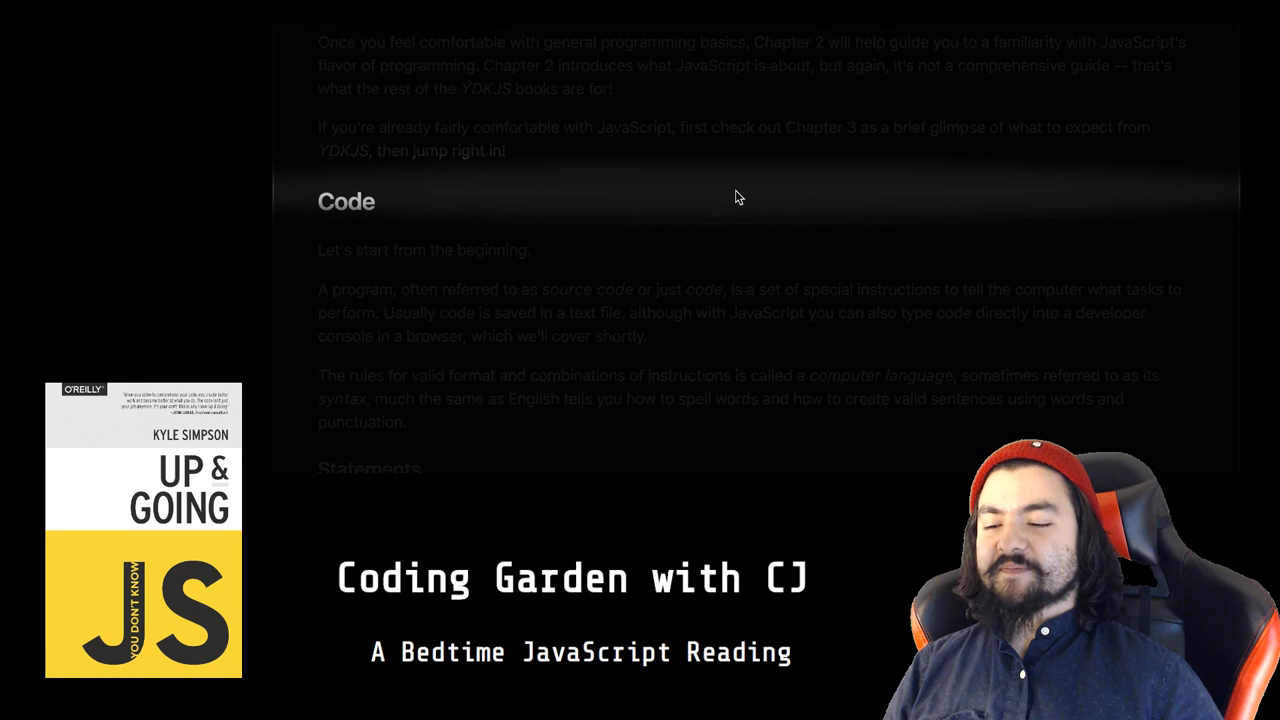
pyautogui.scroll(-3)
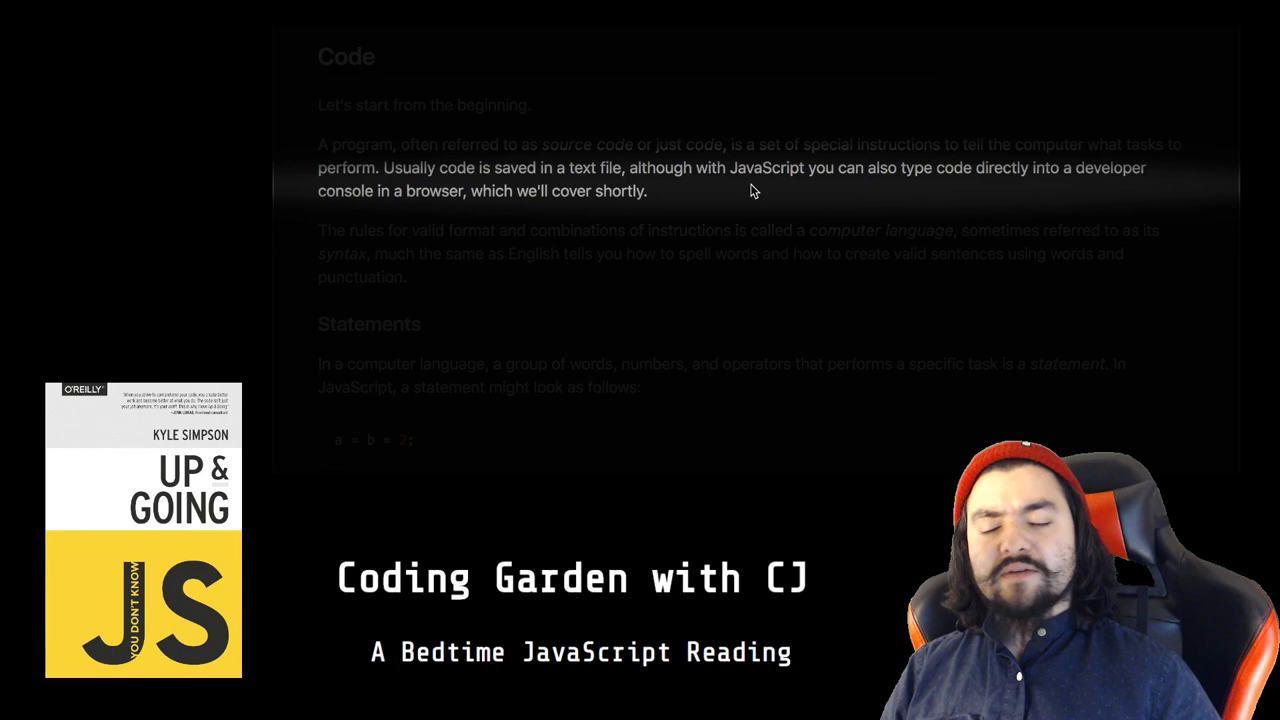
pyautogui.scroll(-3)
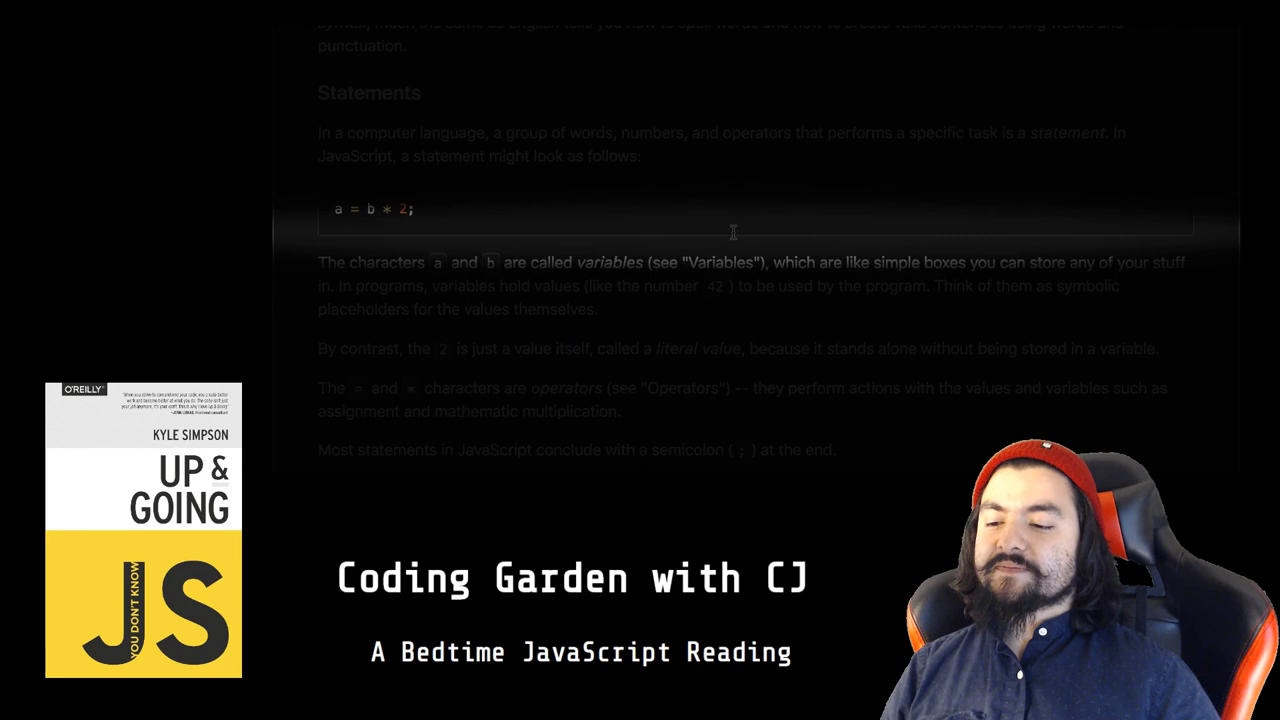
pyautogui.scroll(-3)
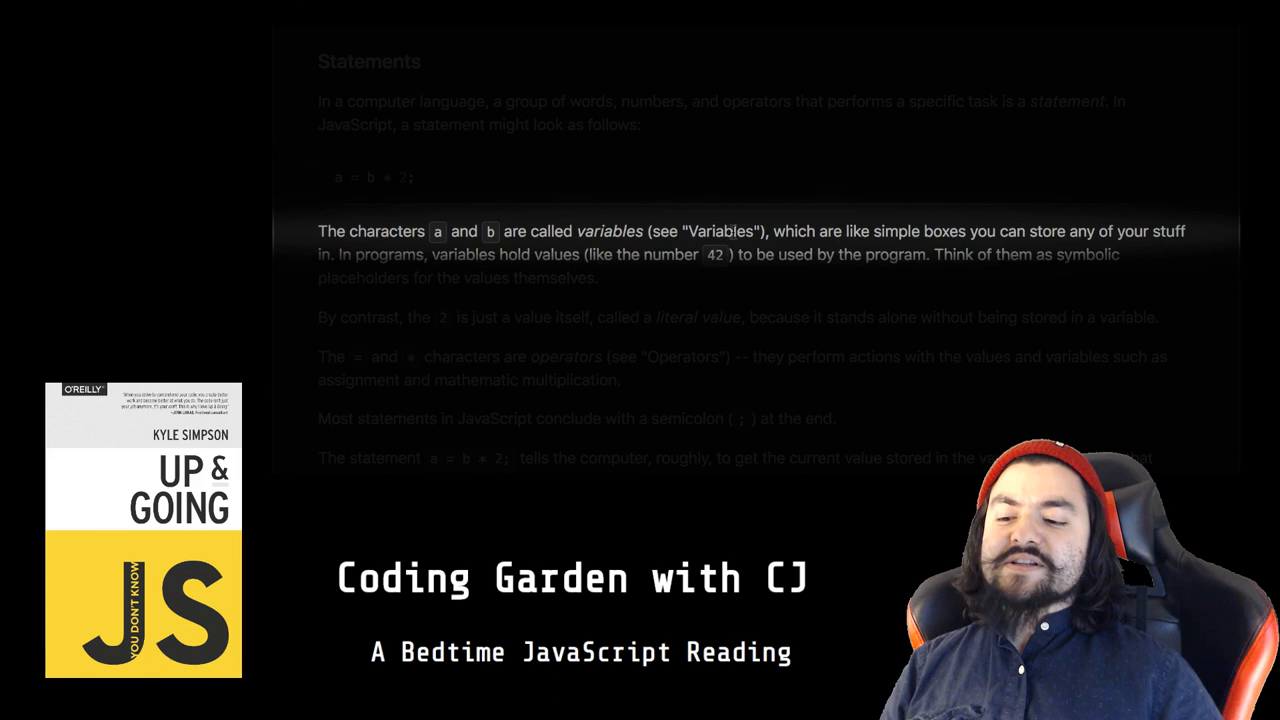
pyautogui.scroll(-3)
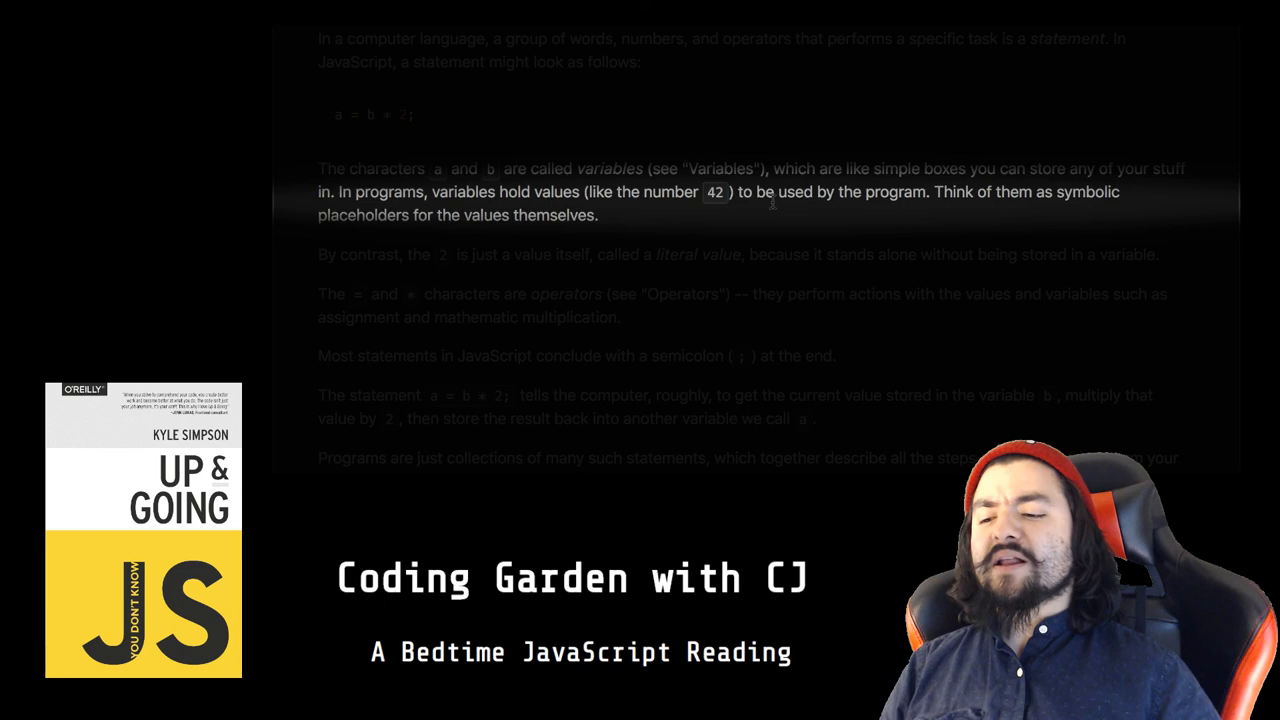
pyautogui.scroll(-3)
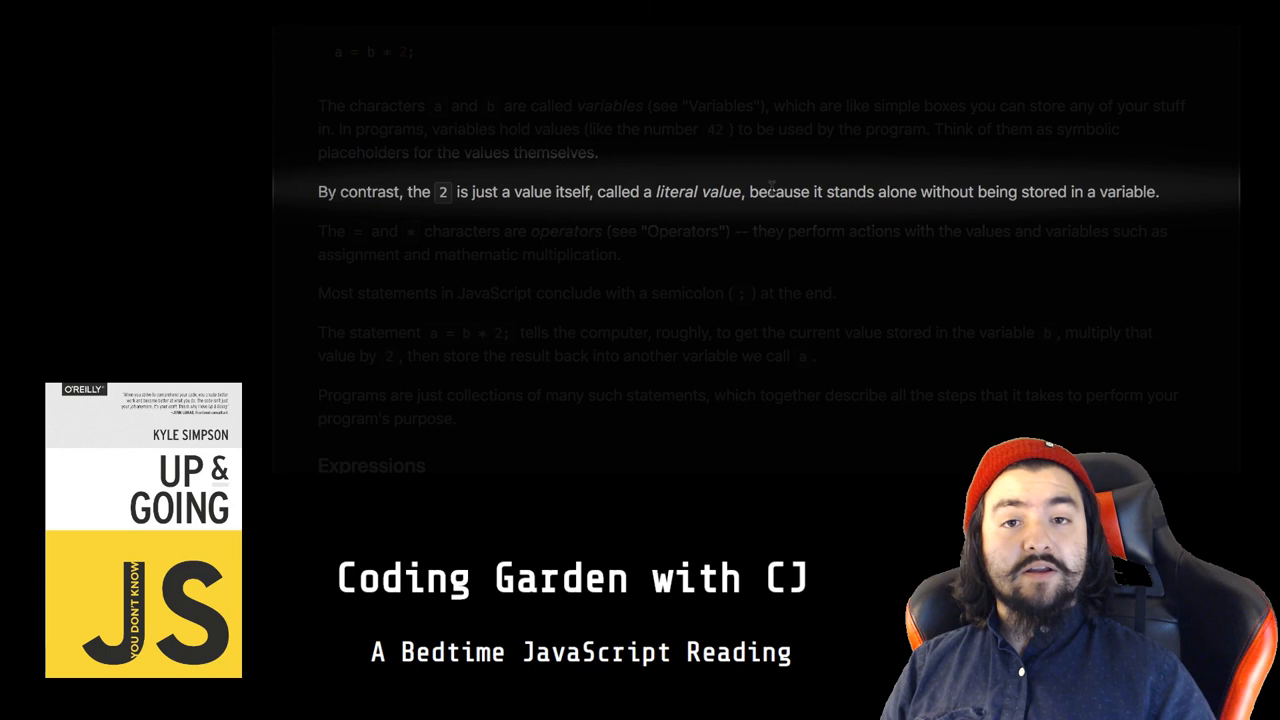
pyautogui.scroll(-3)
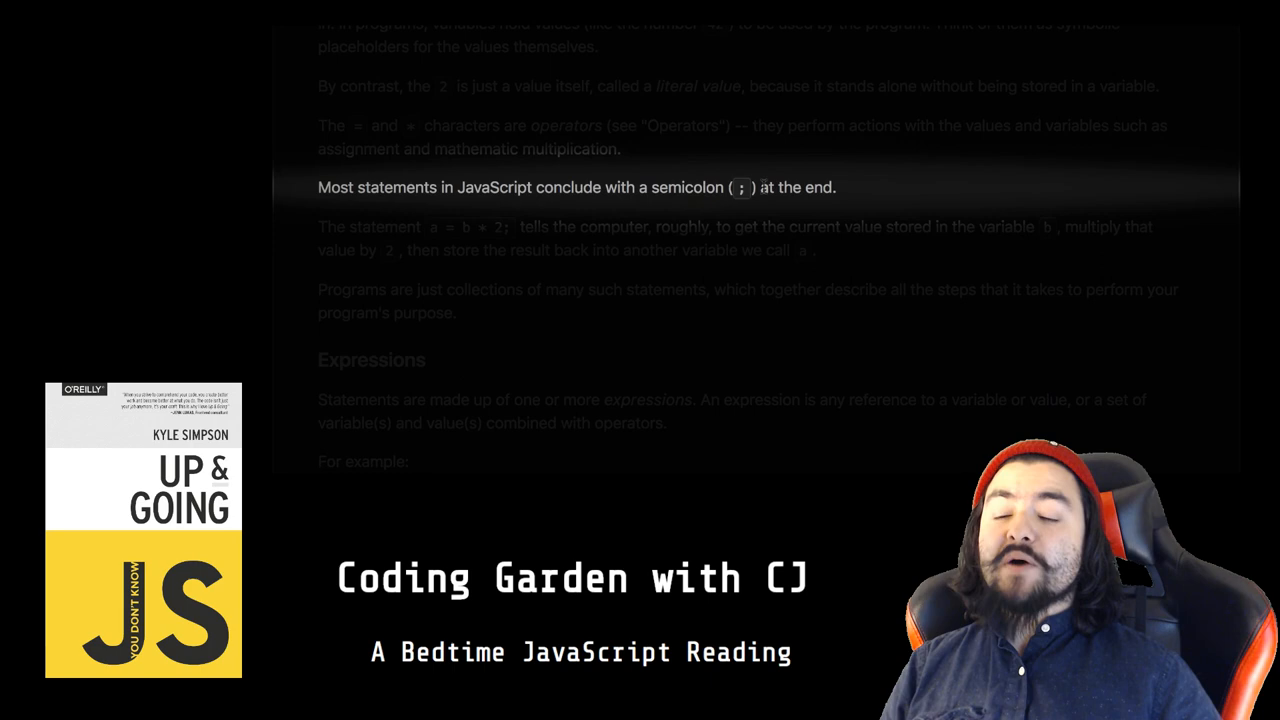
pyautogui.scroll(-3)
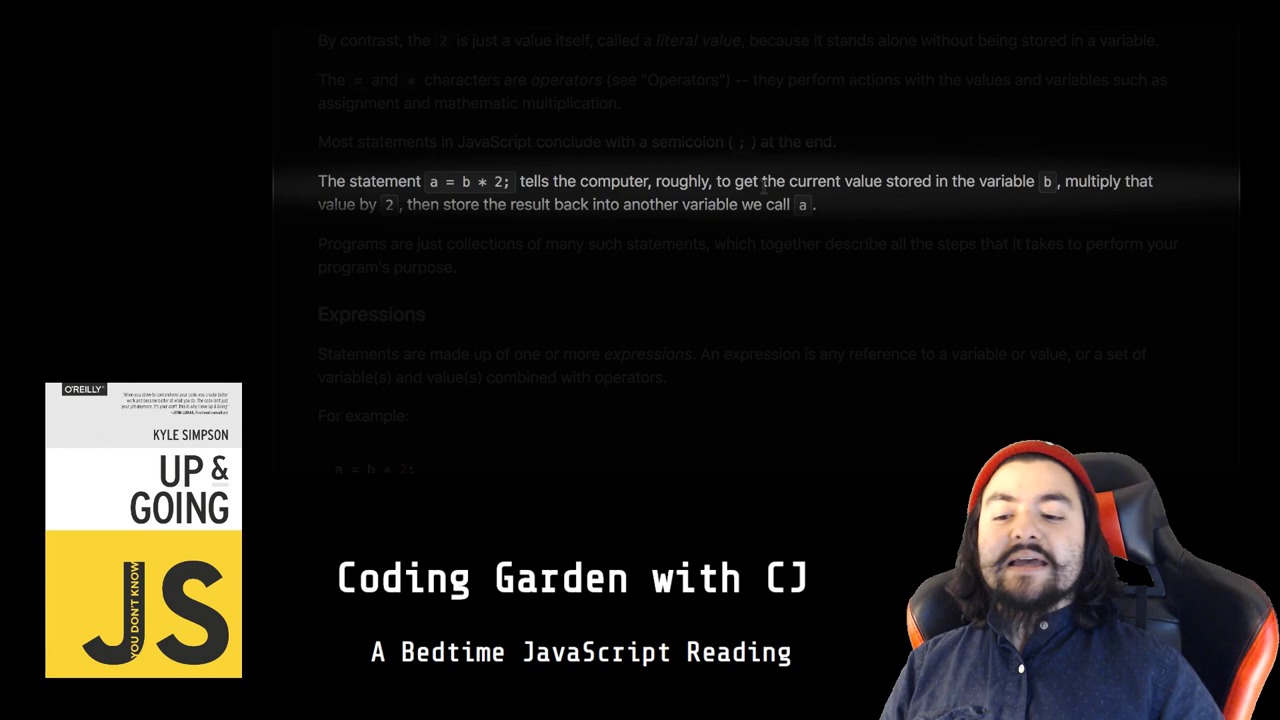
pyautogui.scroll(-3)
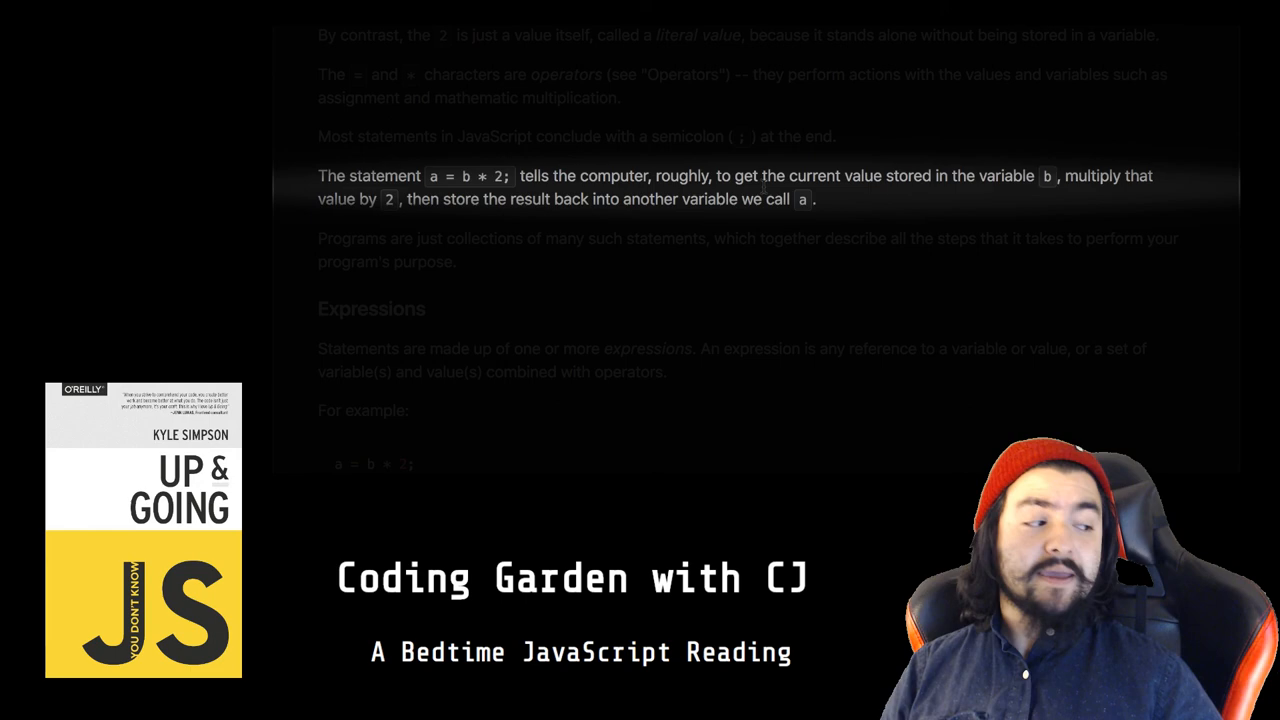
pyautogui.scroll(-3)
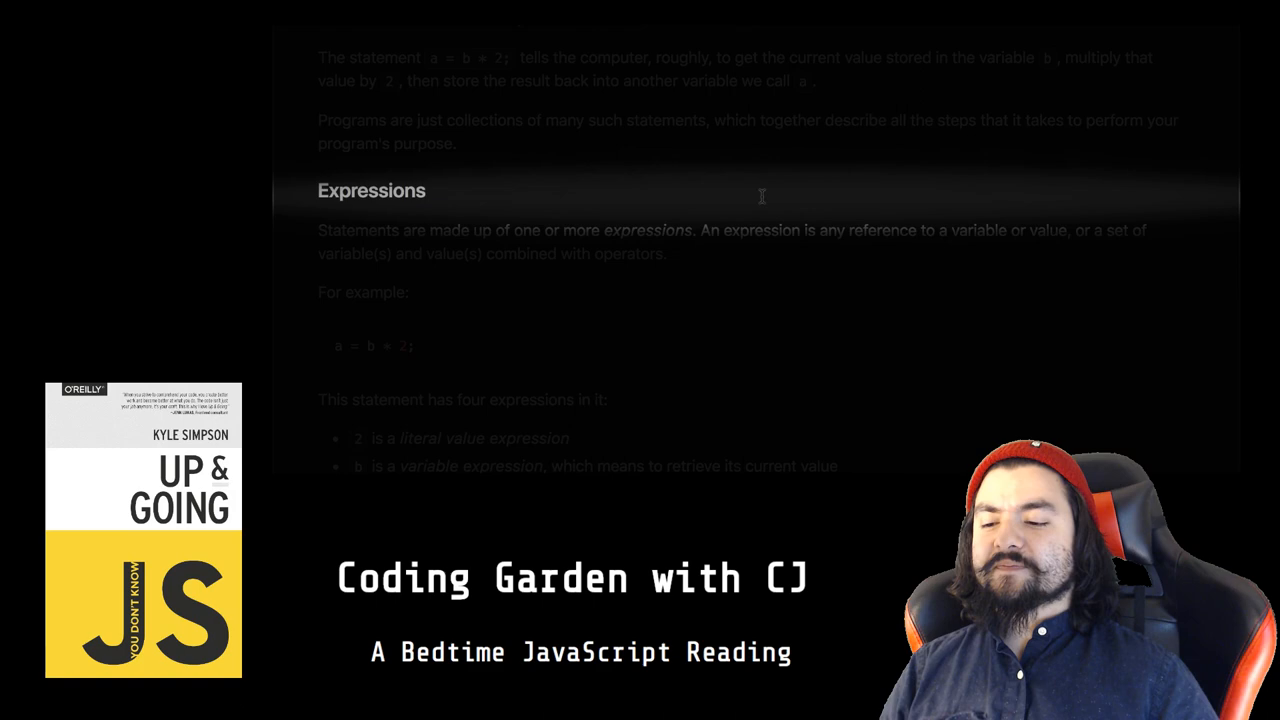
pyautogui.scroll(-3)
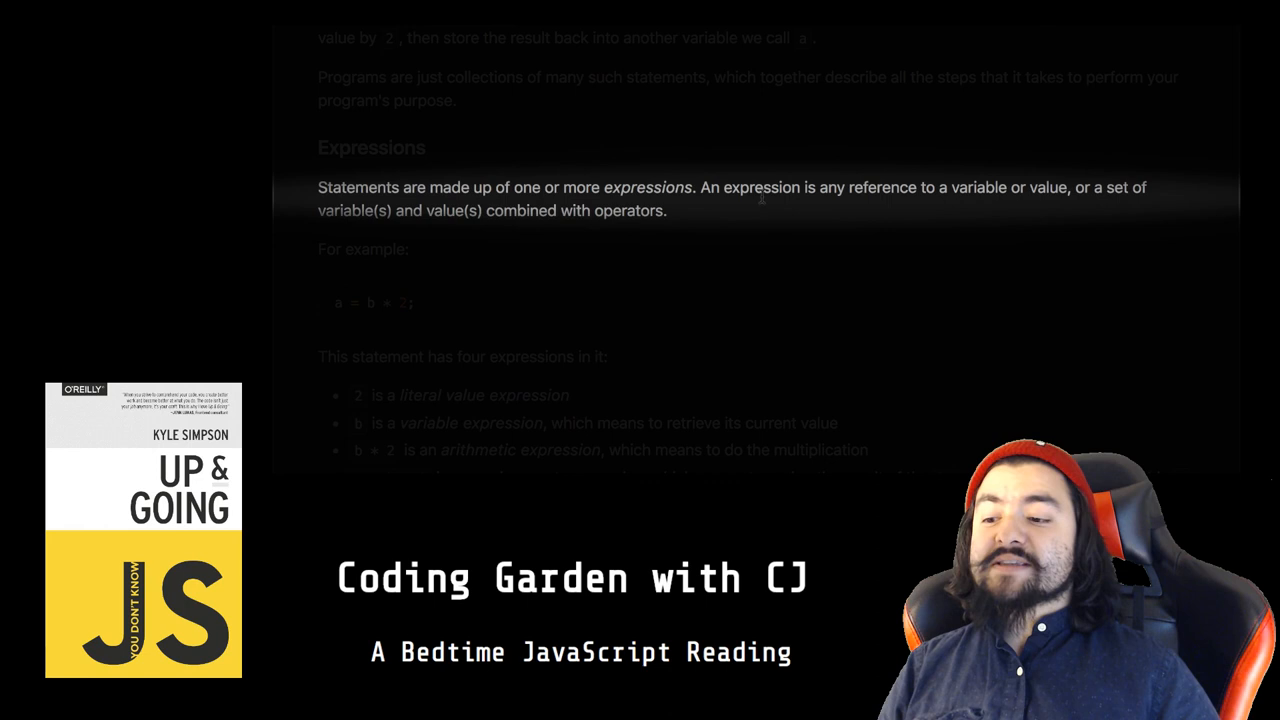
pyautogui.scroll(-3)
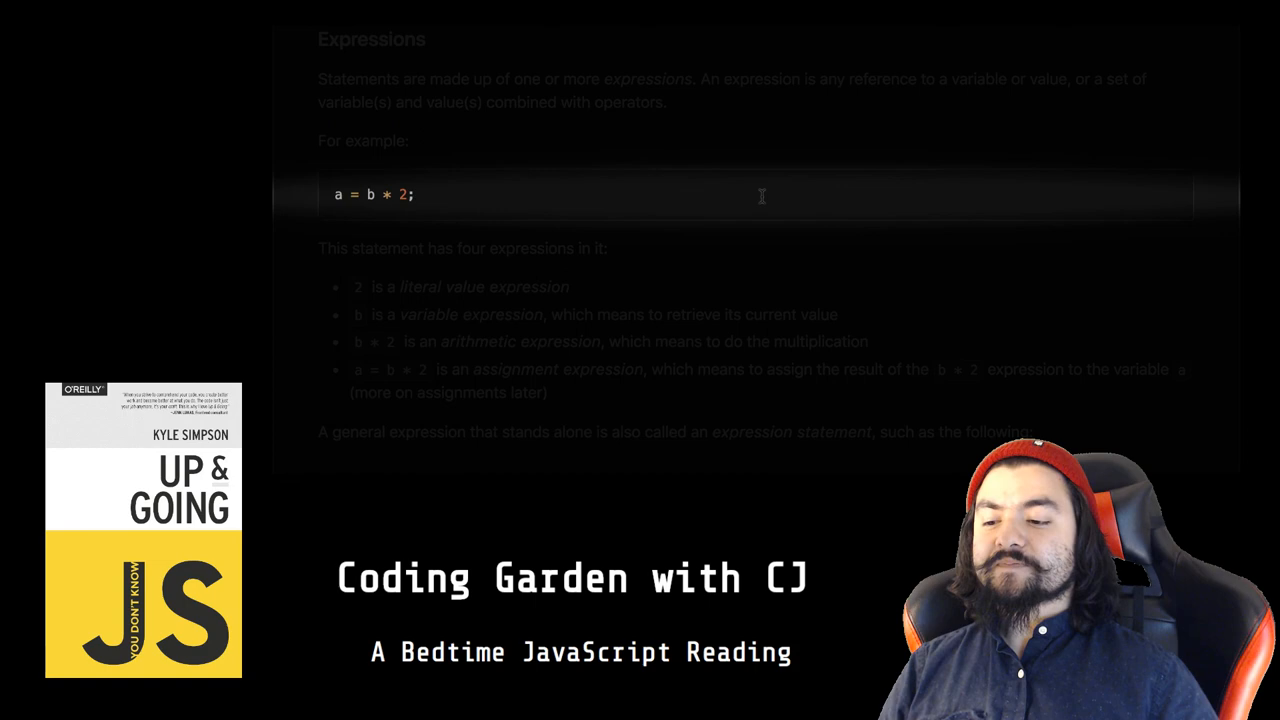
pyautogui.scroll(-3)
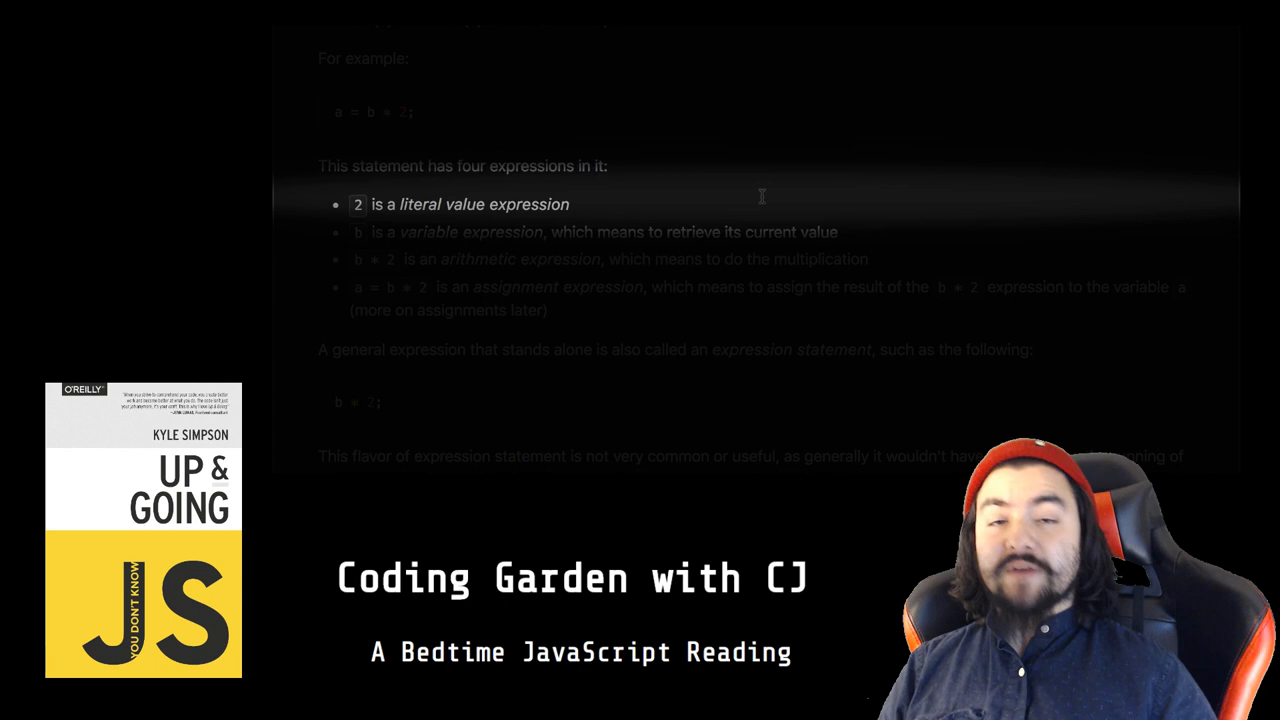
pyautogui.scroll(-3)
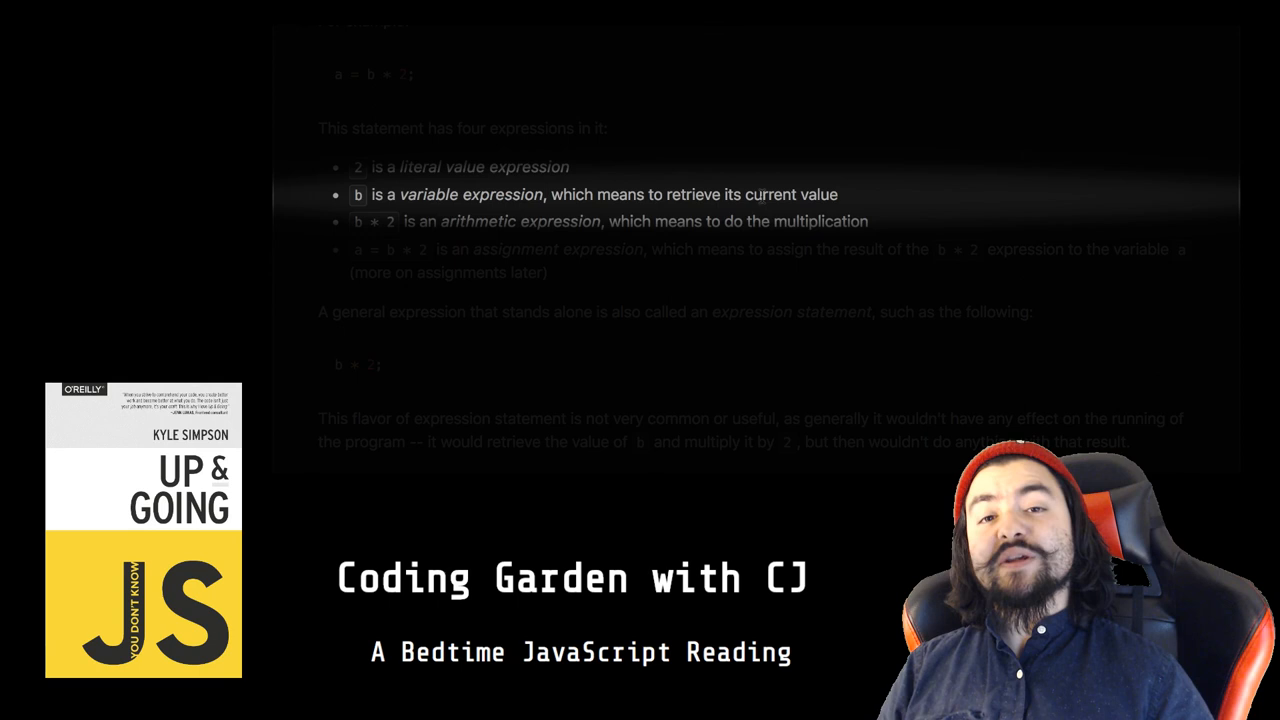
pyautogui.scroll(-3)
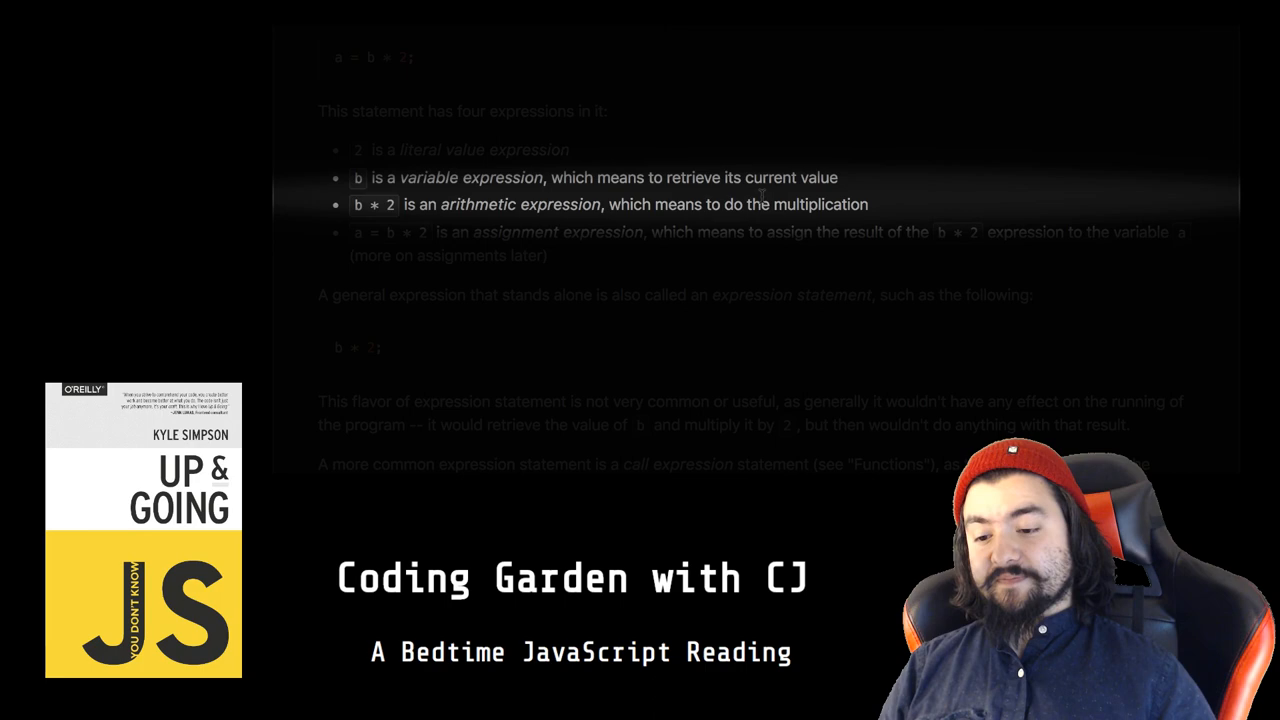
pyautogui.scroll(-3)
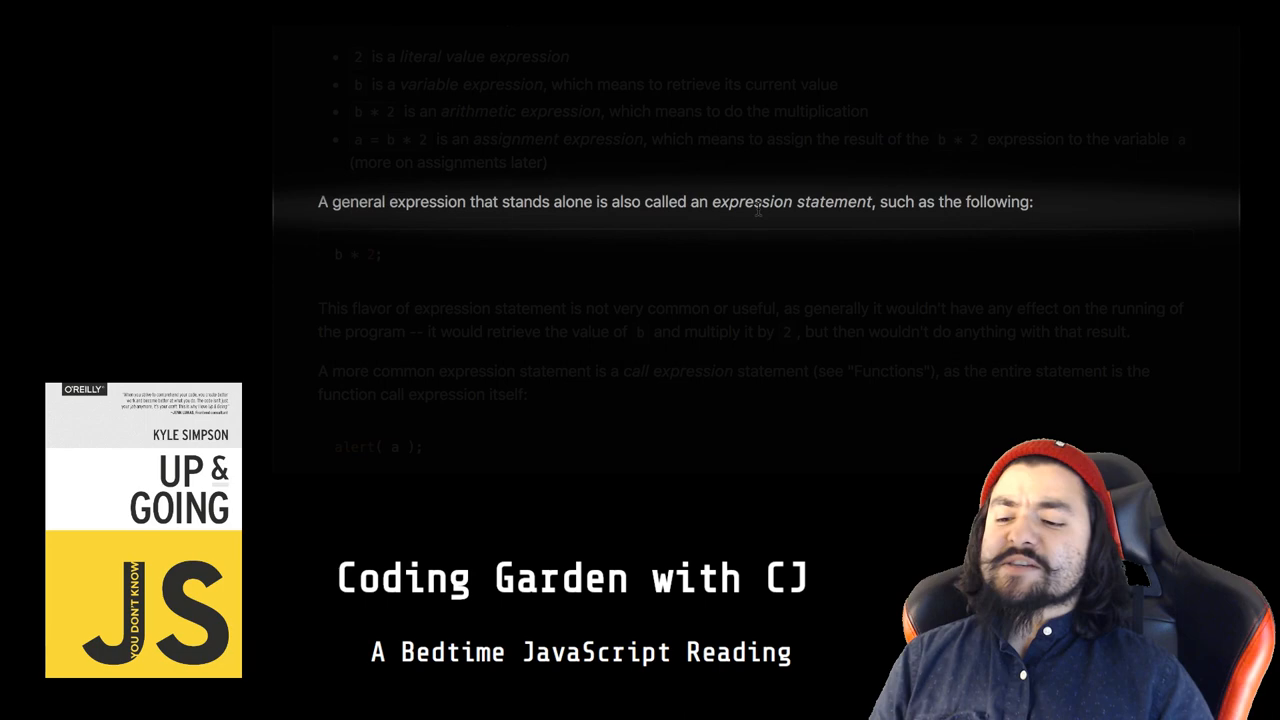
pyautogui.scroll(-3)
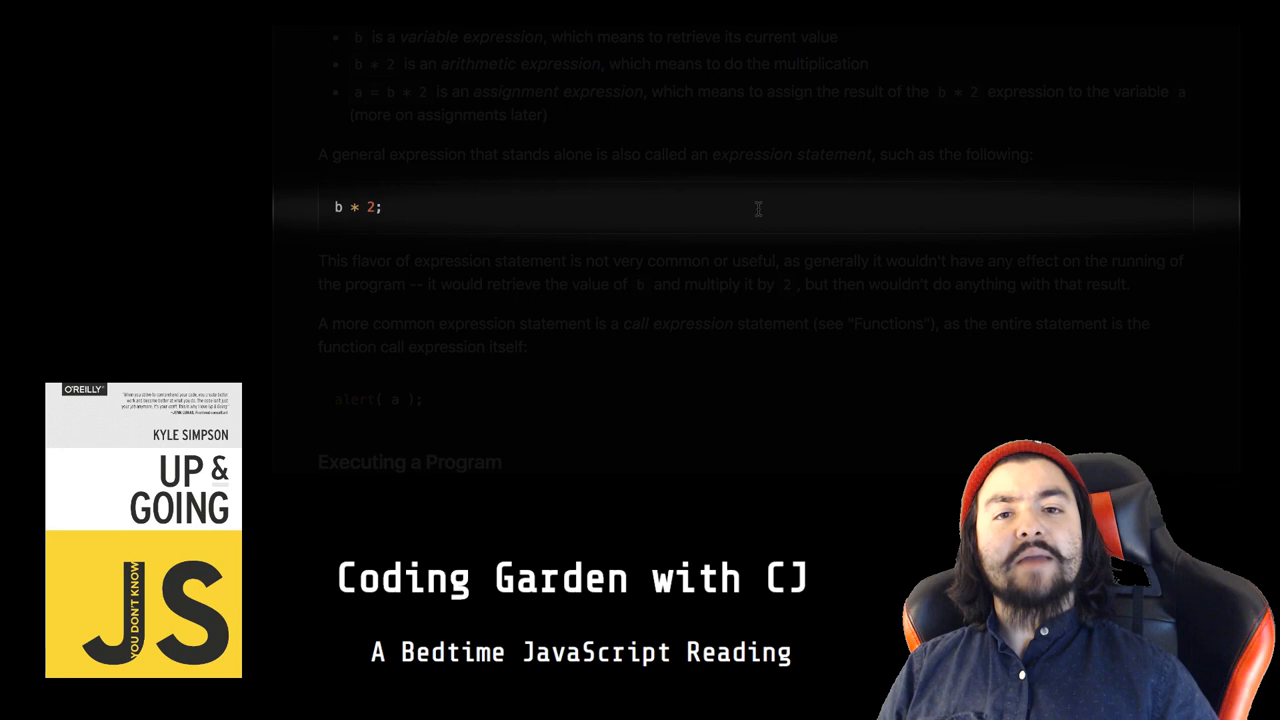
pyautogui.scroll(-3)
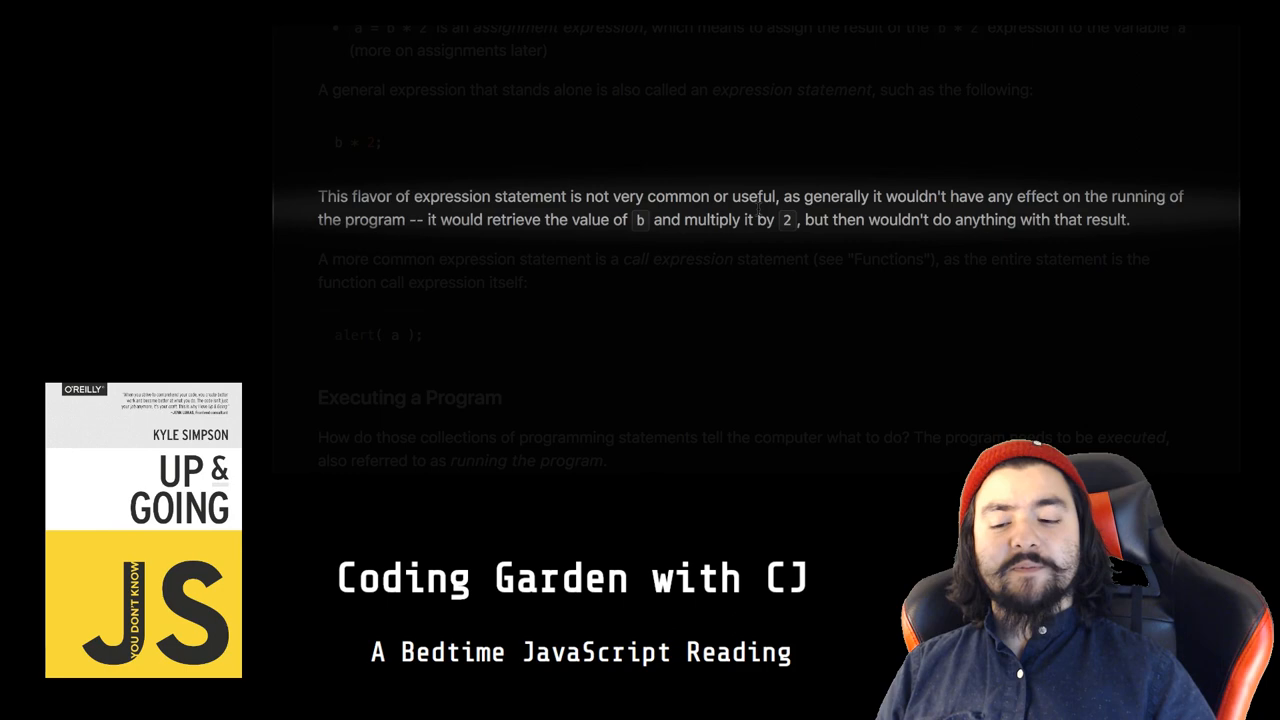
pyautogui.scroll(-3)
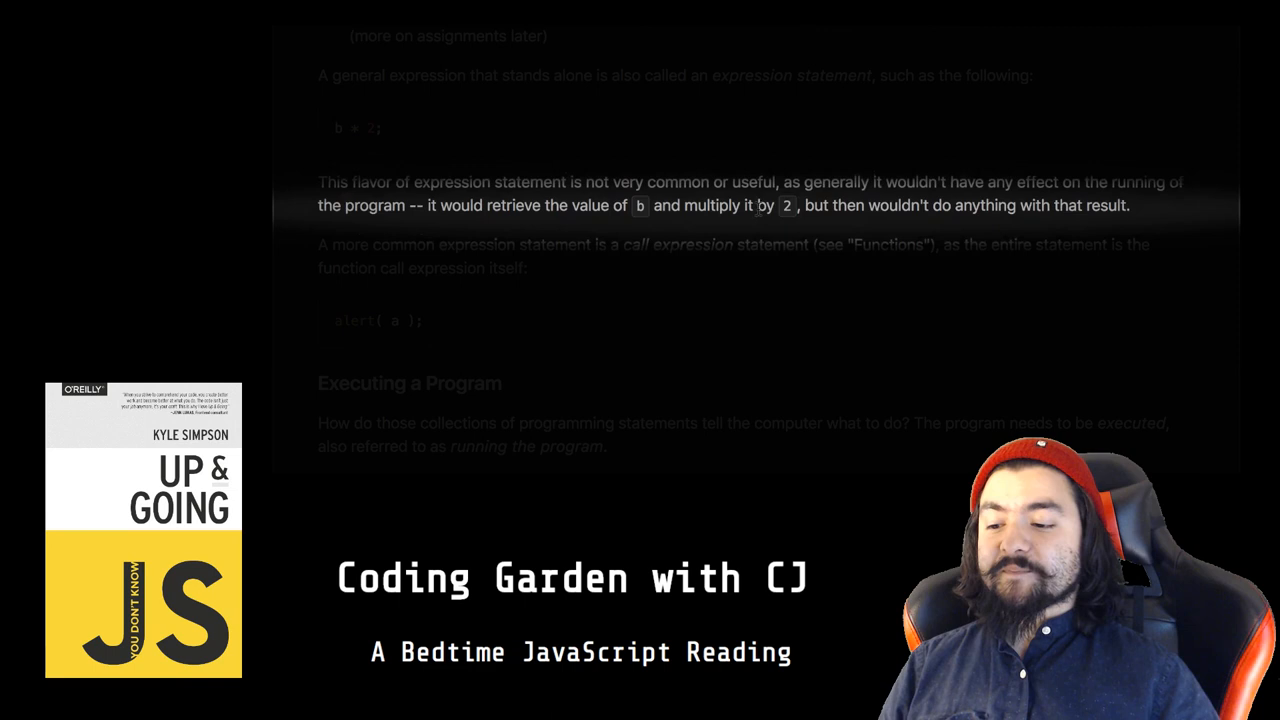
pyautogui.scroll(-3)
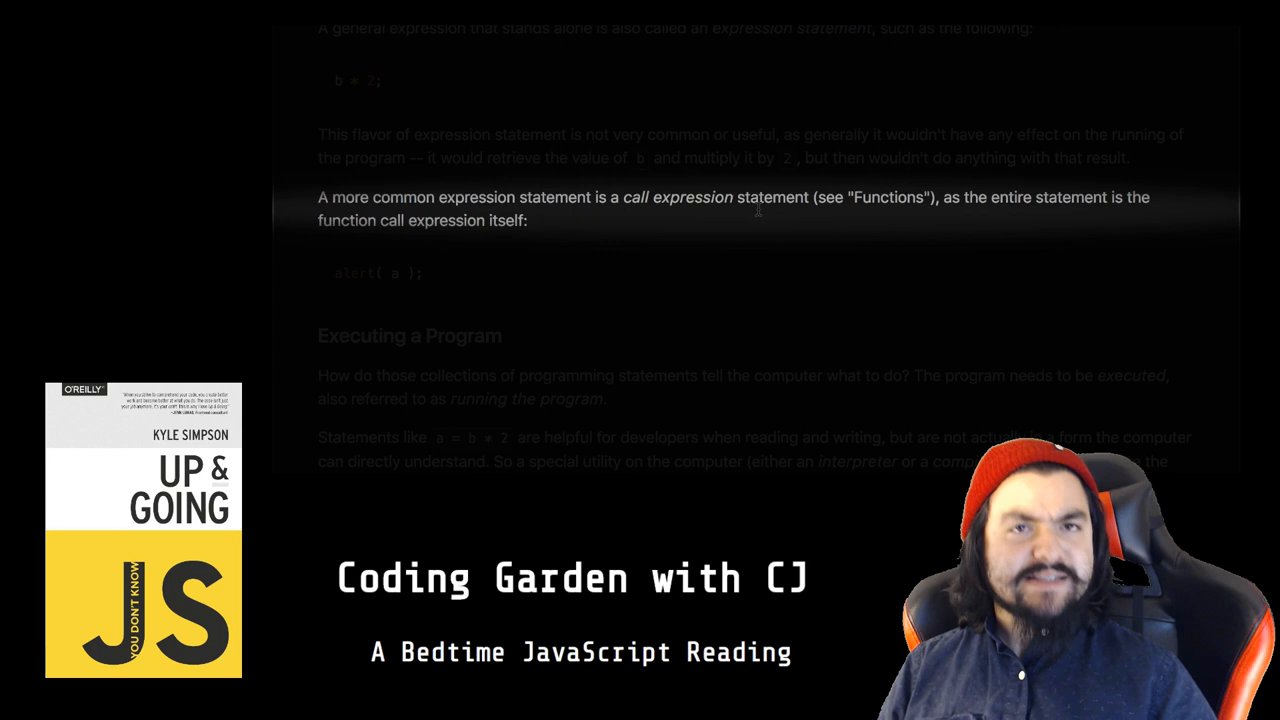
pyautogui.scroll(-3)
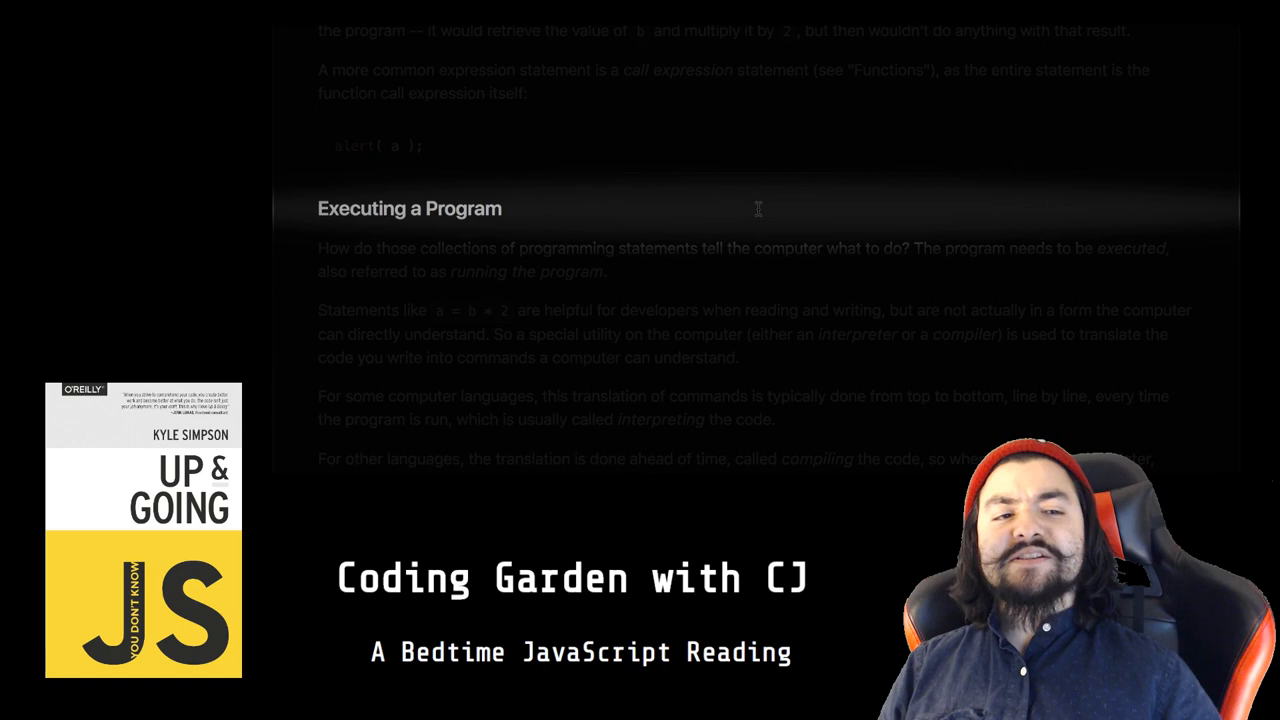
pyautogui.scroll(-3)
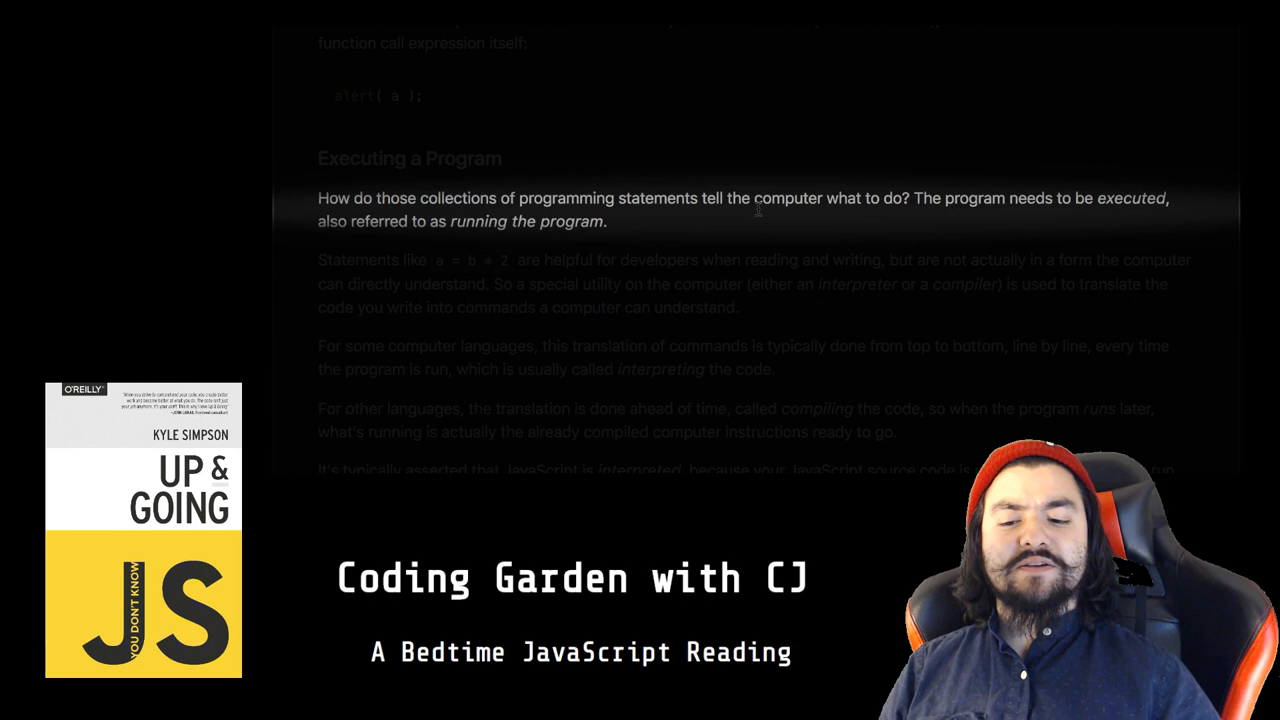
pyautogui.scroll(-3)
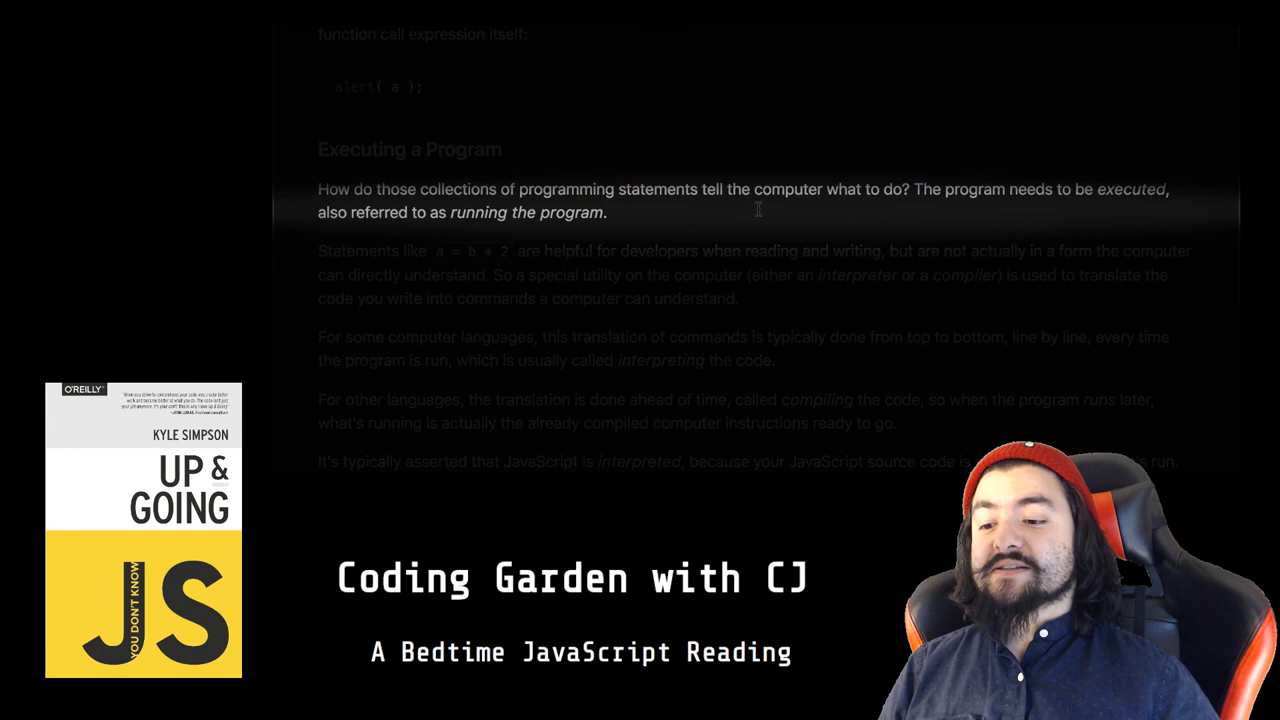
pyautogui.scroll(-3)
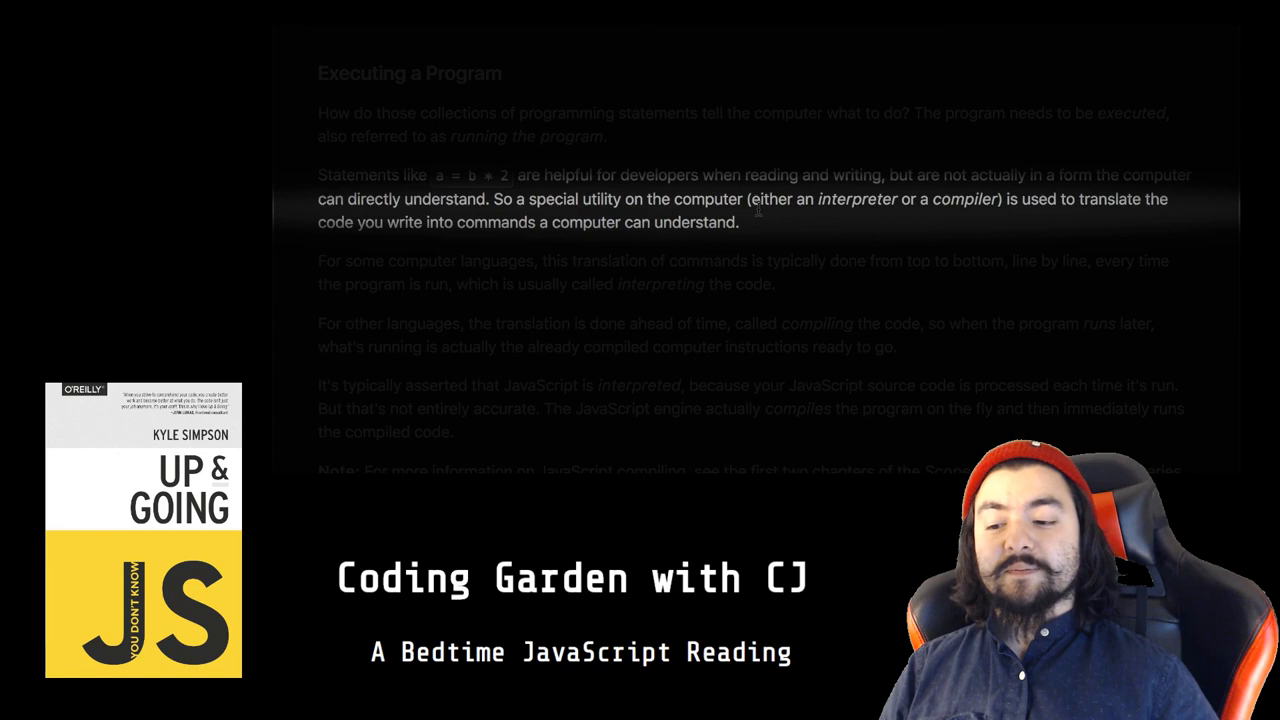
pyautogui.scroll(-3)
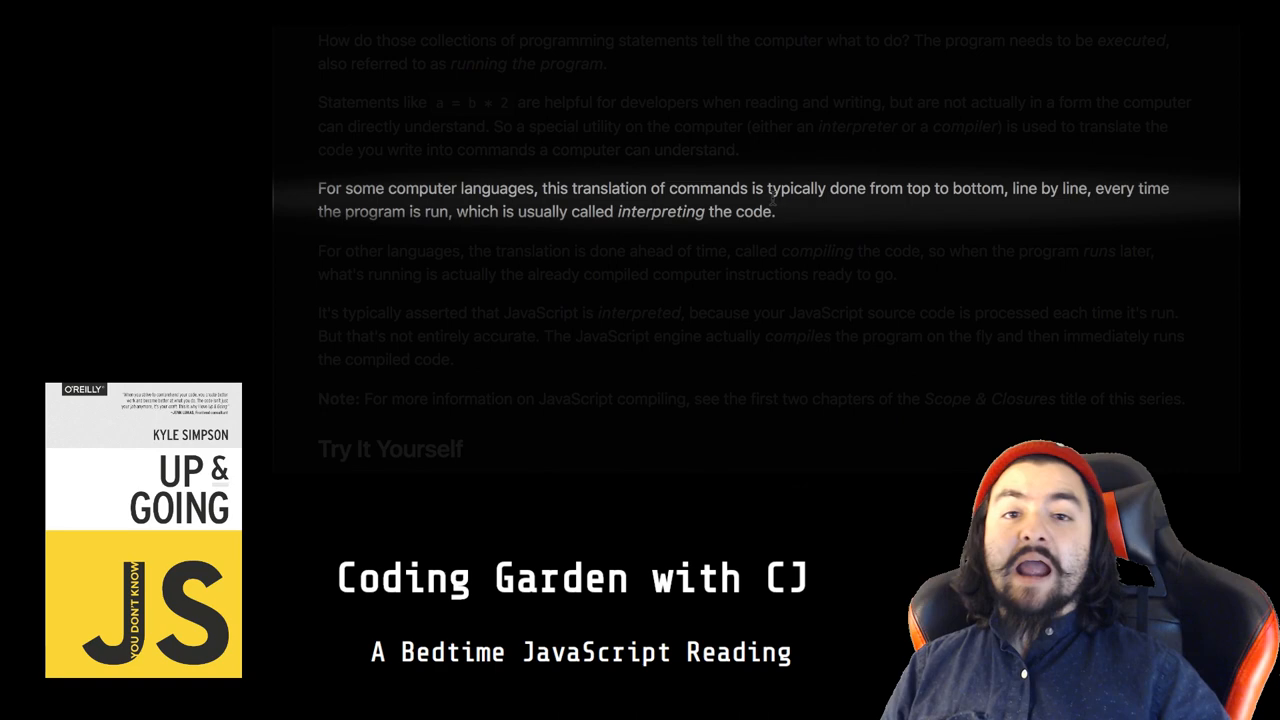
pyautogui.scroll(-3)
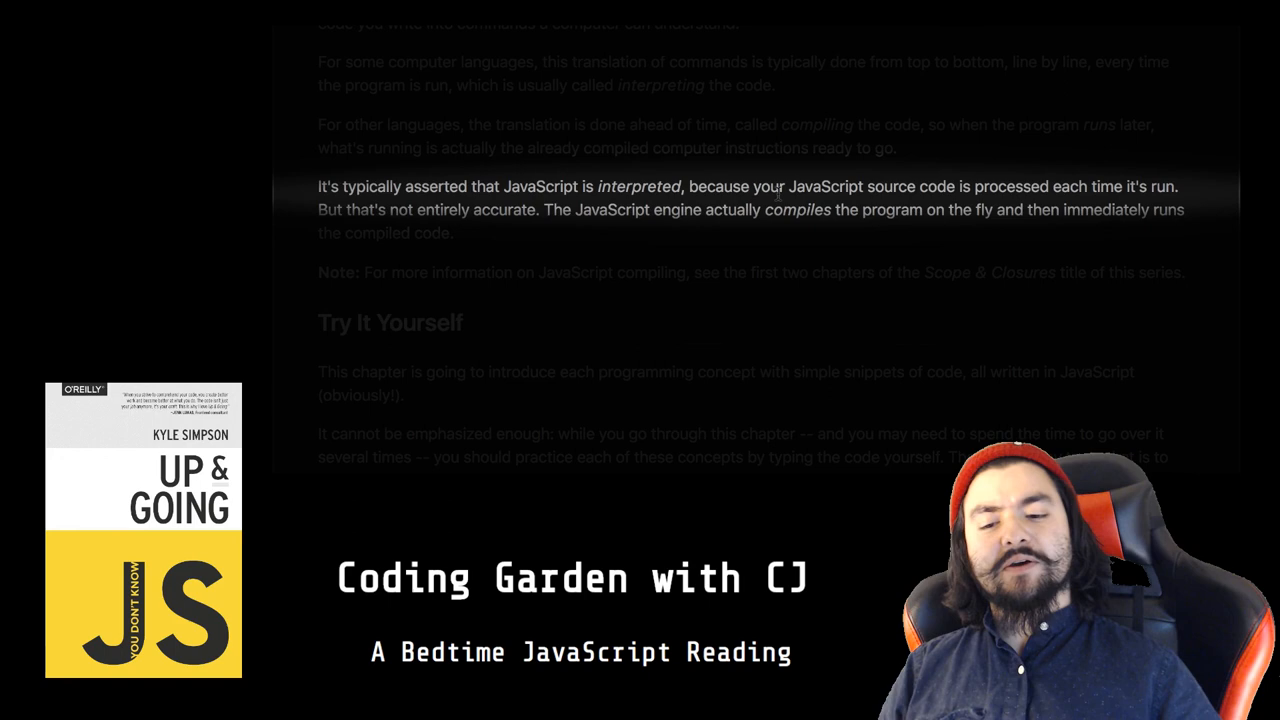
pyautogui.scroll(-3)
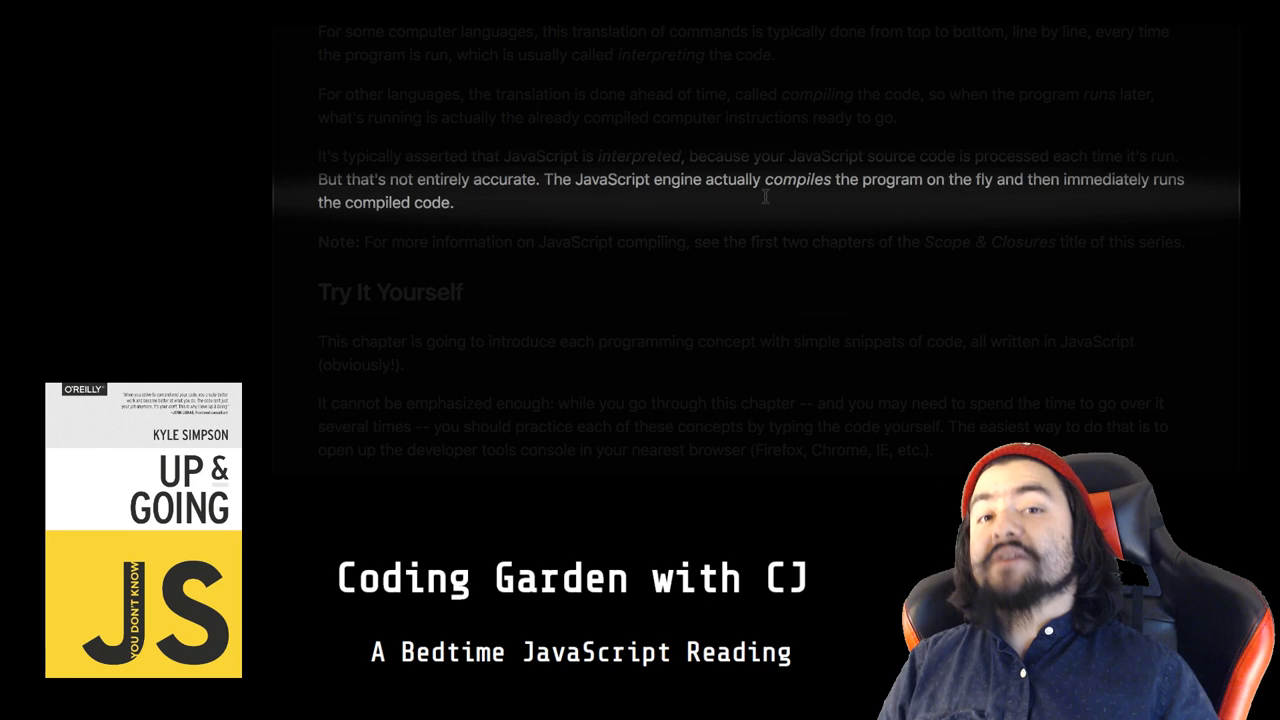
pyautogui.scroll(-3)
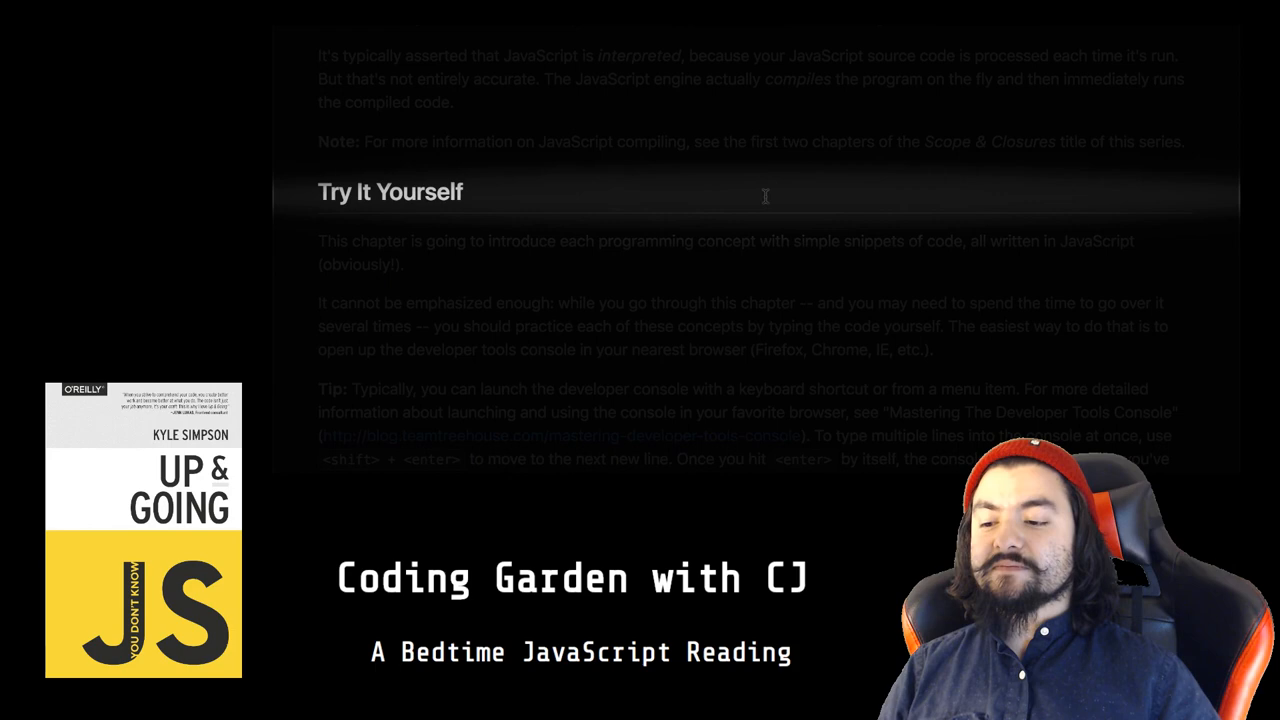
pyautogui.scroll(-3)
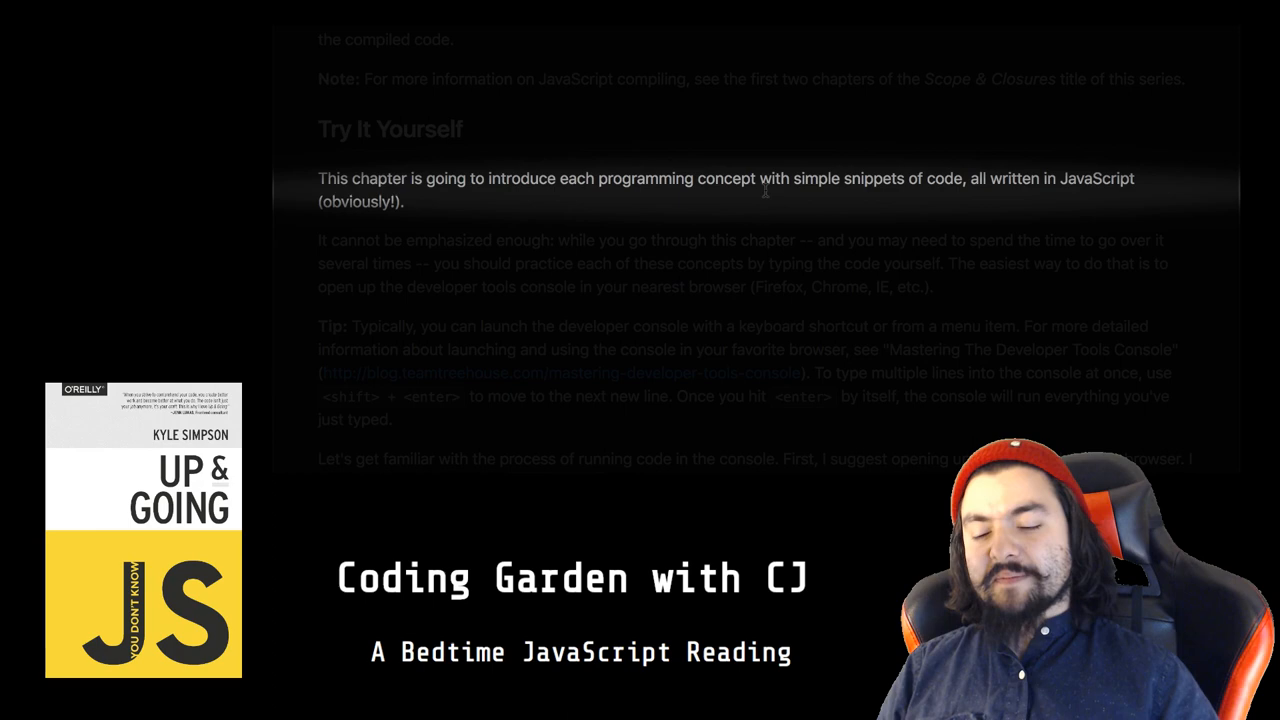
pyautogui.scroll(-3)
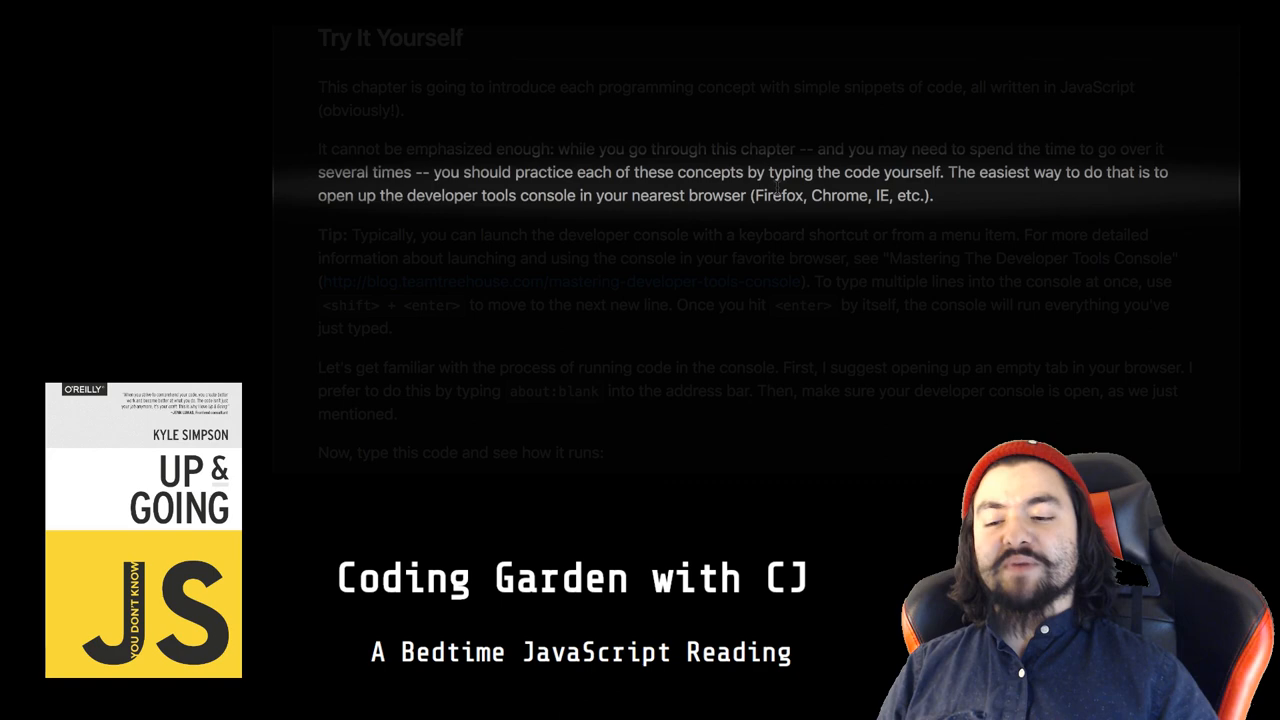
pyautogui.scroll(-3)
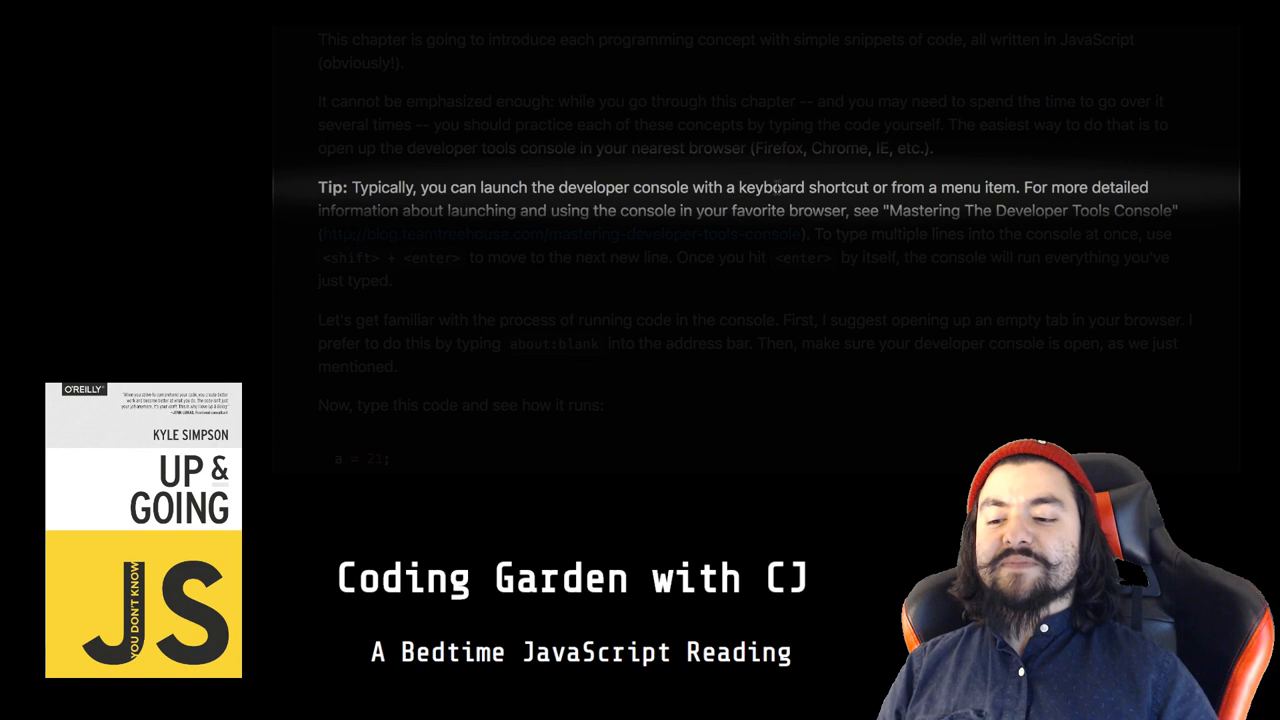
pyautogui.scroll(-3)
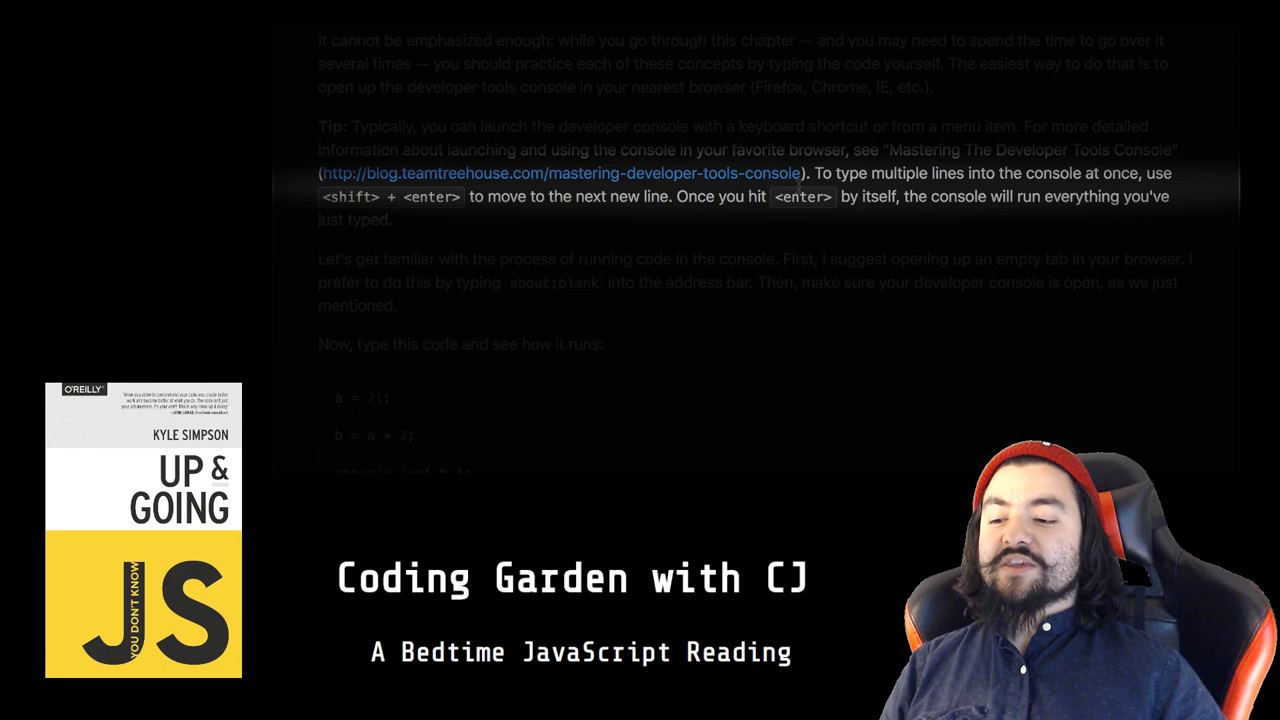
pyautogui.scroll(-3)
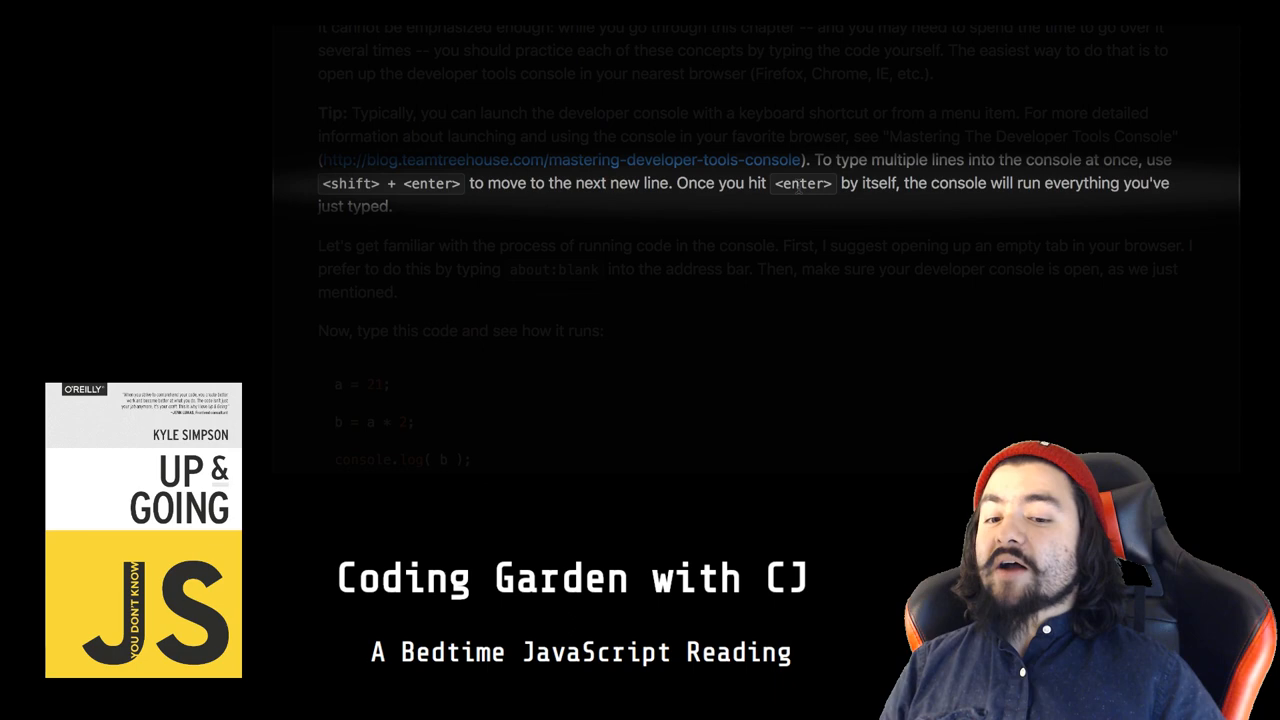
pyautogui.scroll(-3)
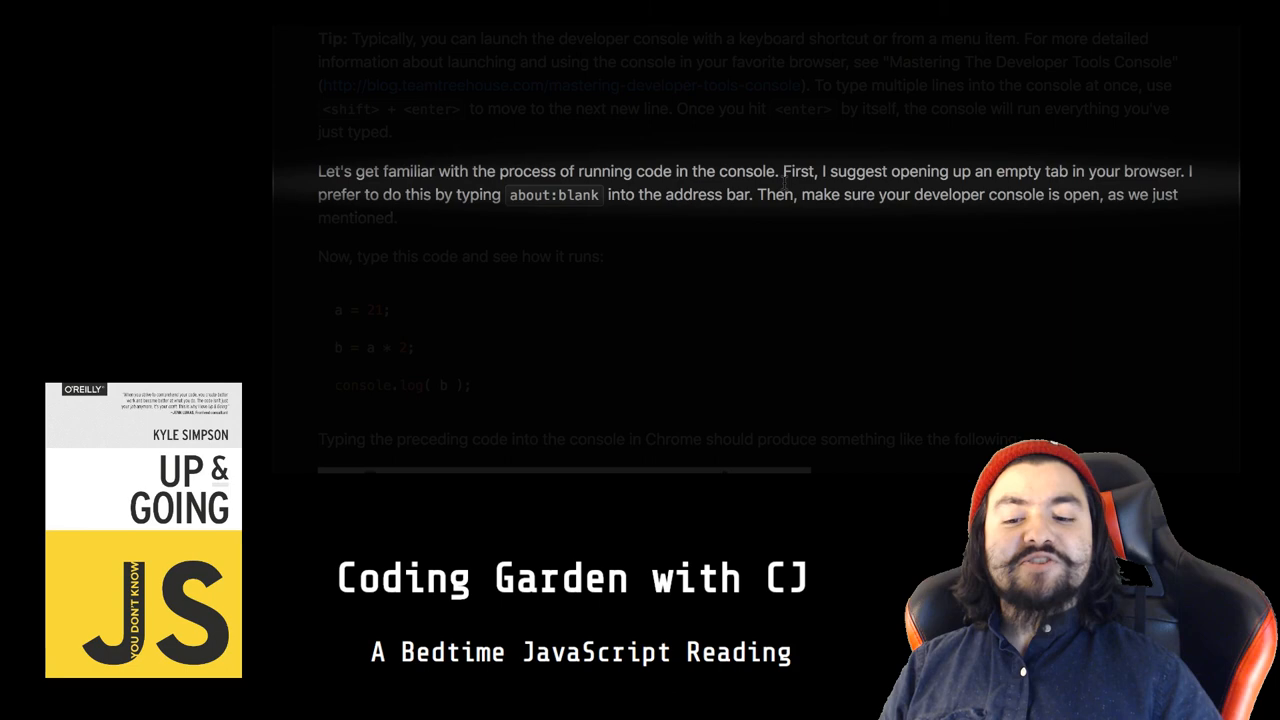
pyautogui.scroll(-3)
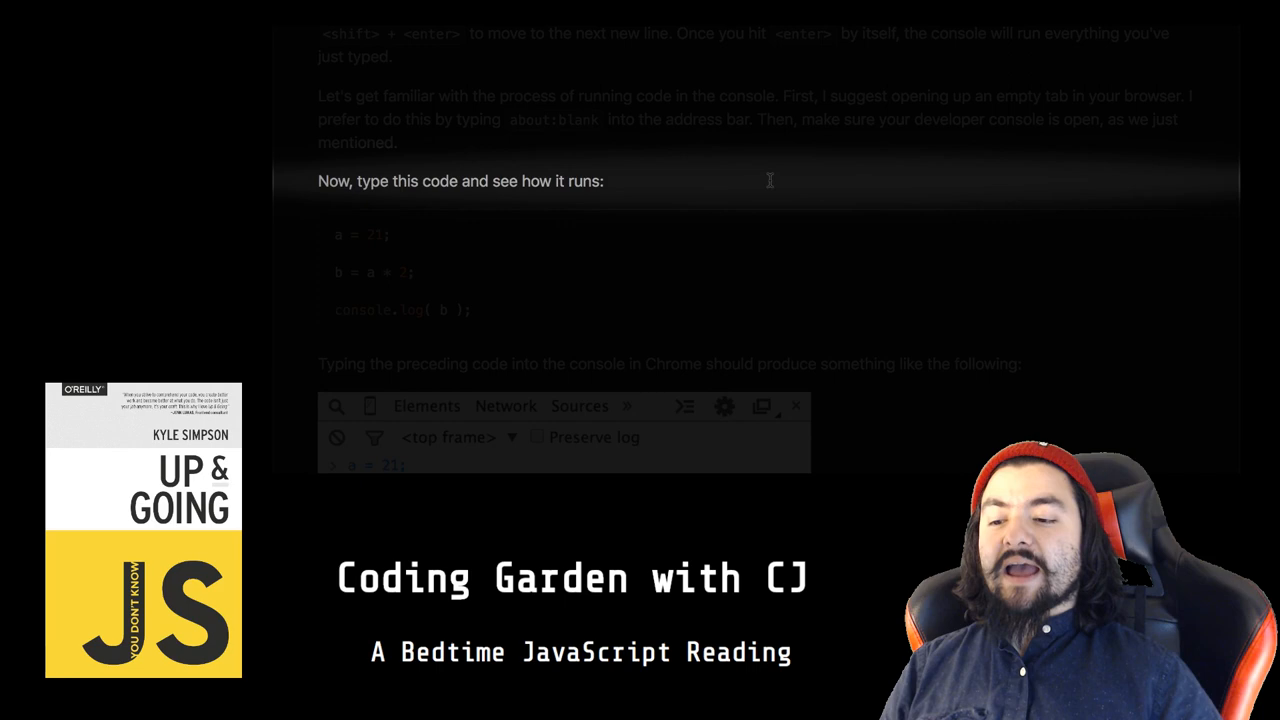
pyautogui.scroll(-3)
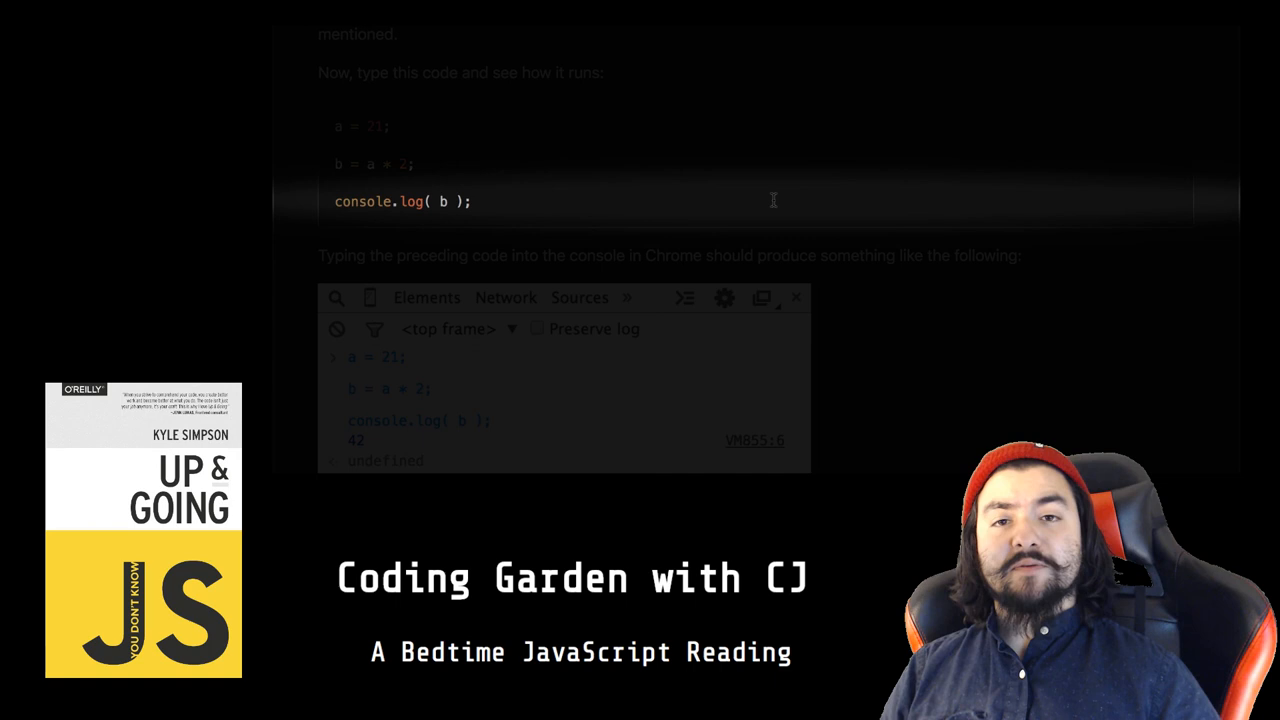
pyautogui.scroll(-3)
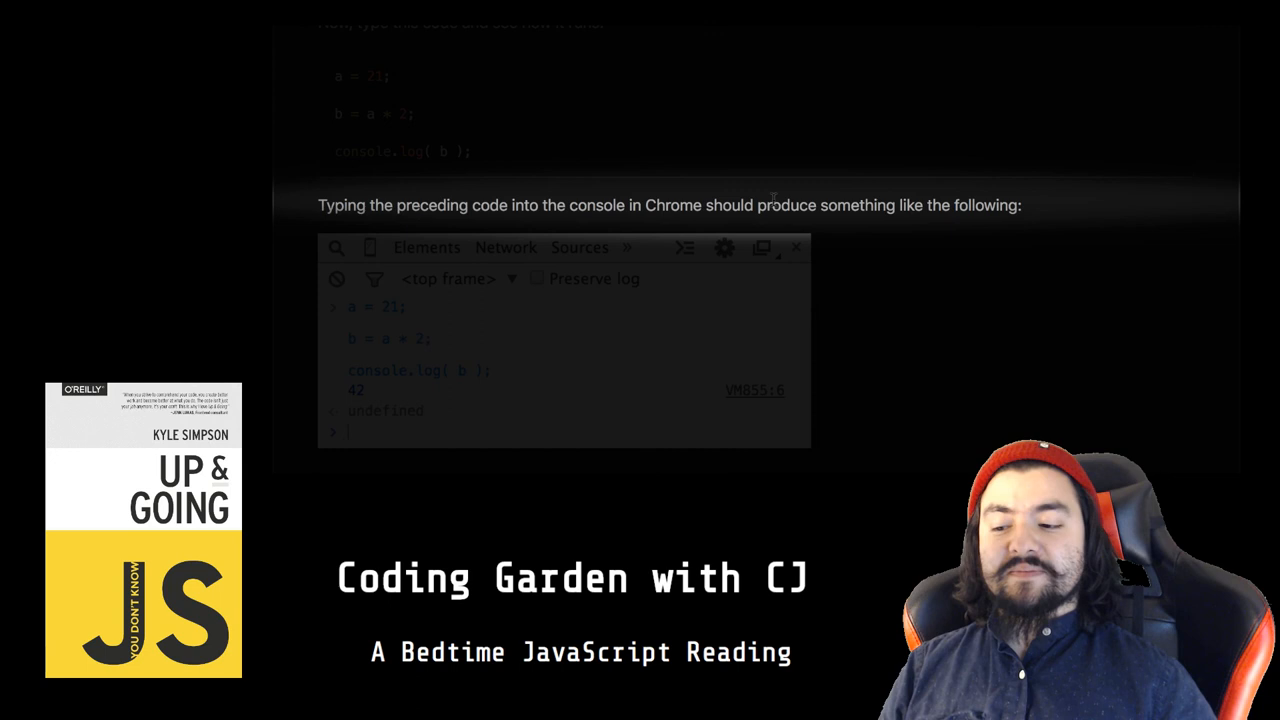
pyautogui.scroll(-3)
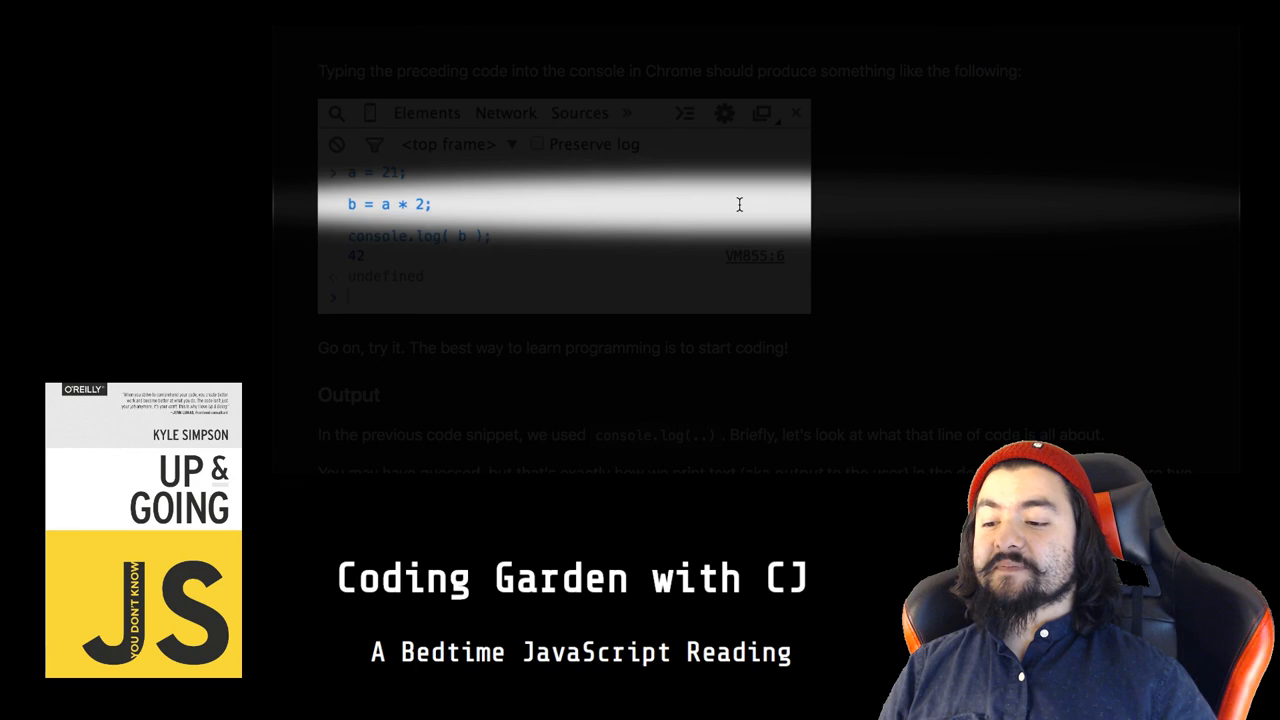
pyautogui.scroll(-3)
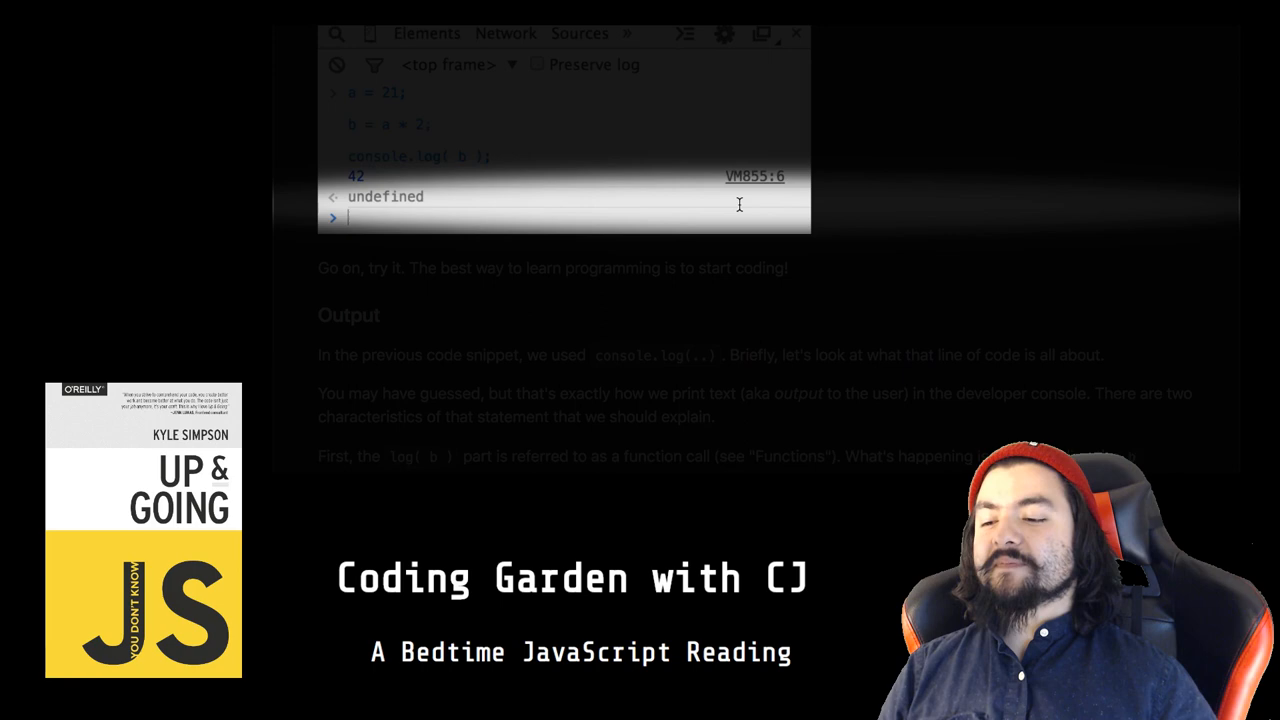
pyautogui.scroll(-3)
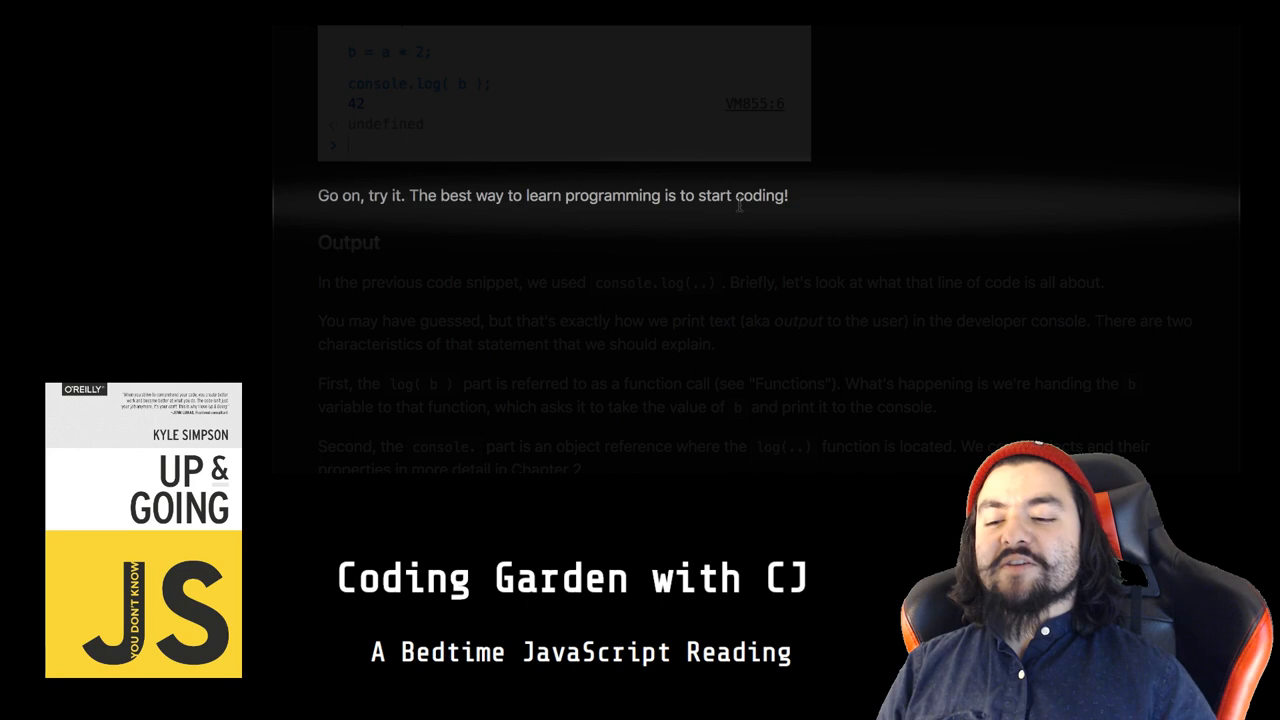
pyautogui.scroll(-3)
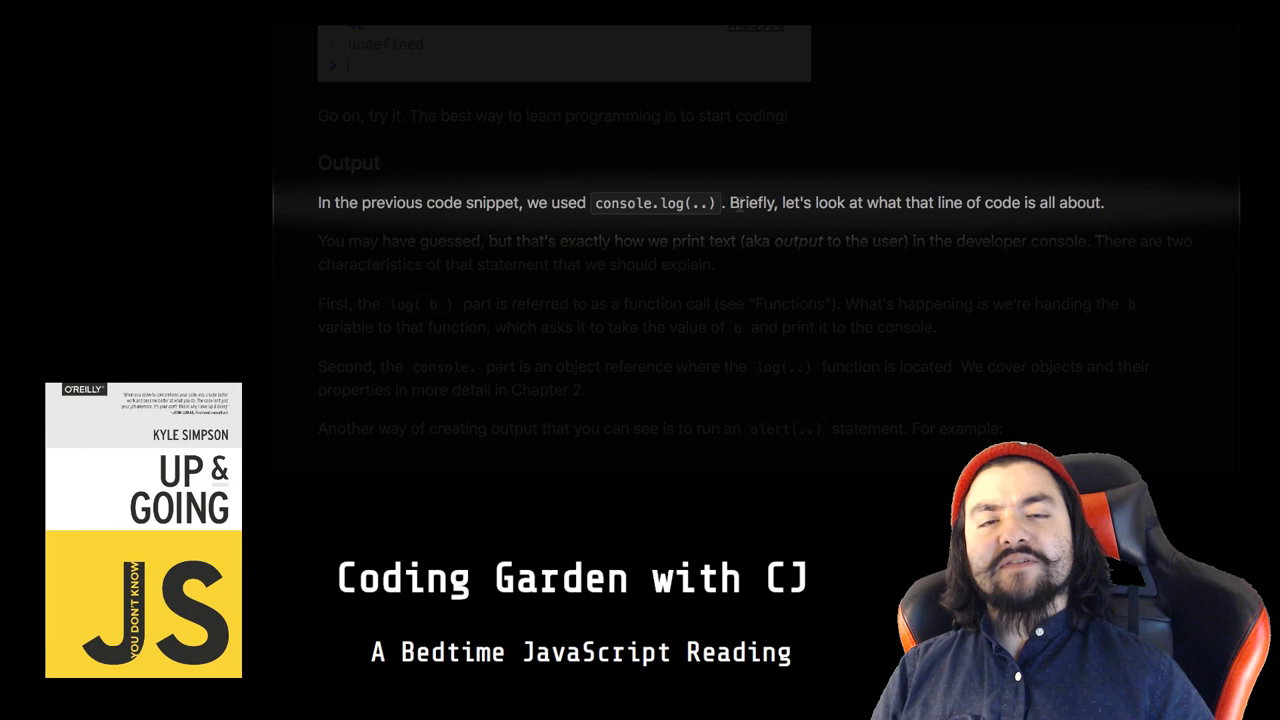
pyautogui.scroll(-3)
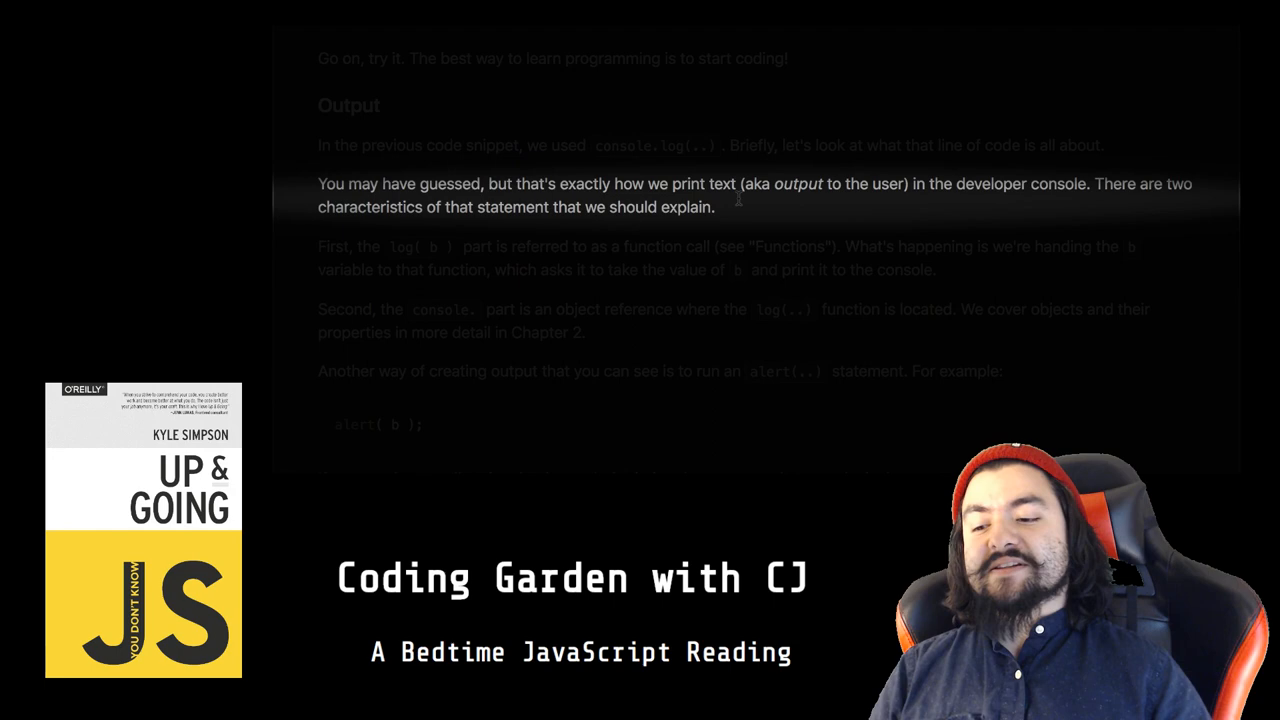
pyautogui.scroll(-3)
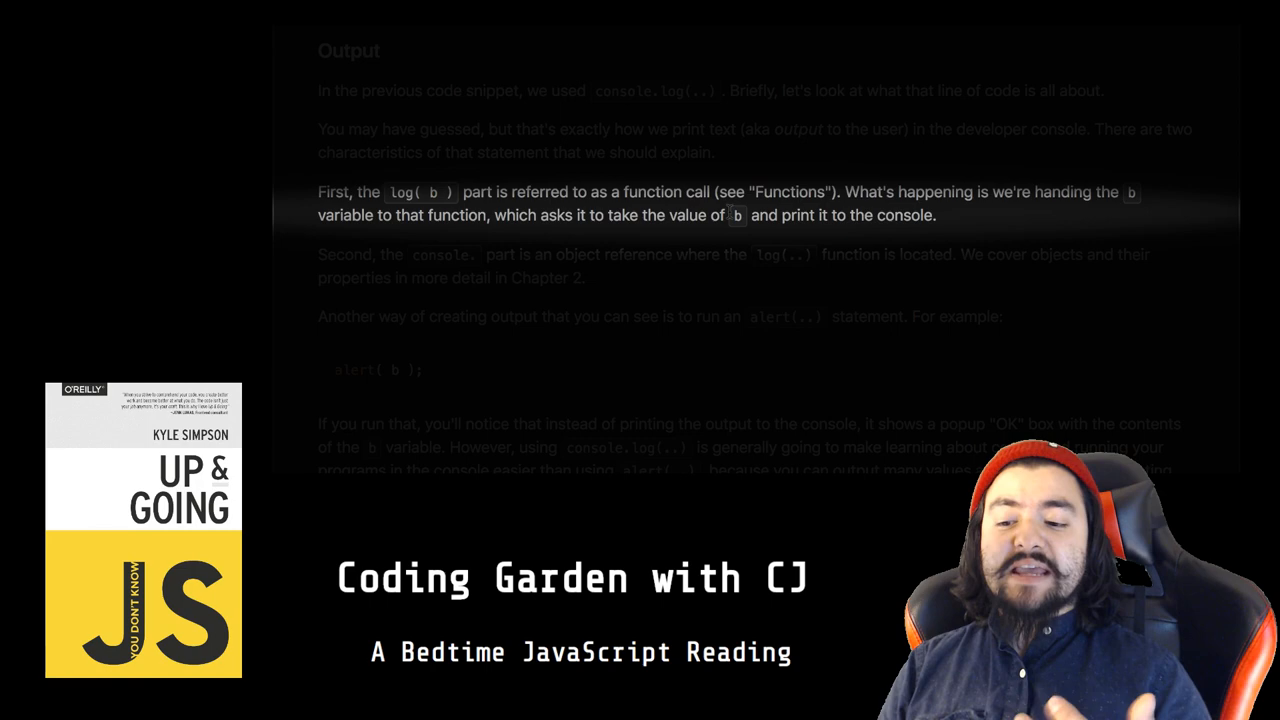
pyautogui.scroll(-3)
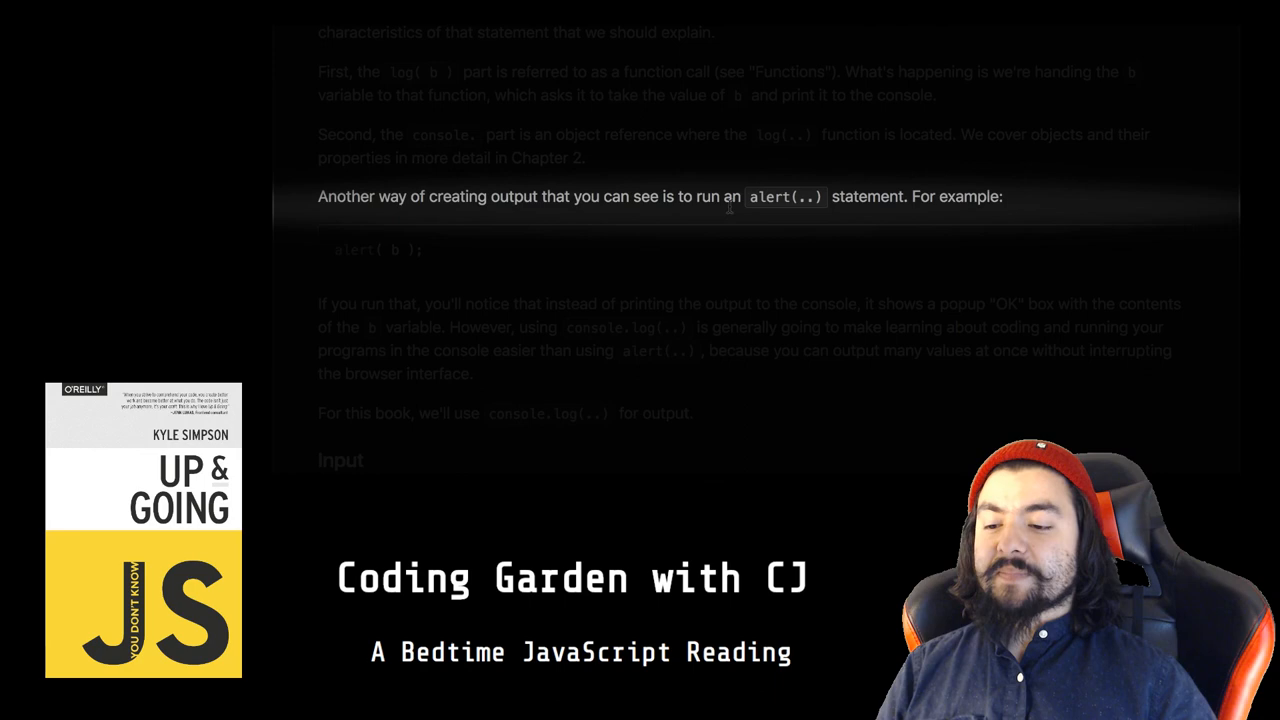
pyautogui.scroll(-3)
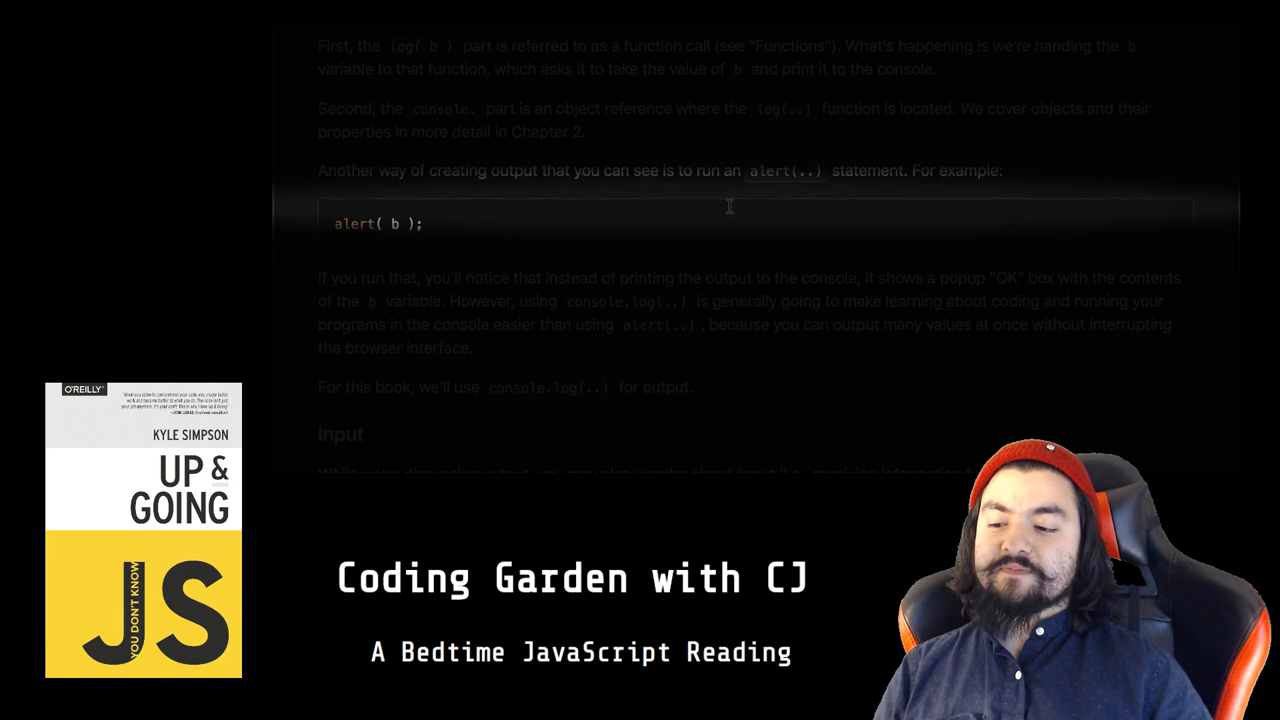
pyautogui.scroll(-3)
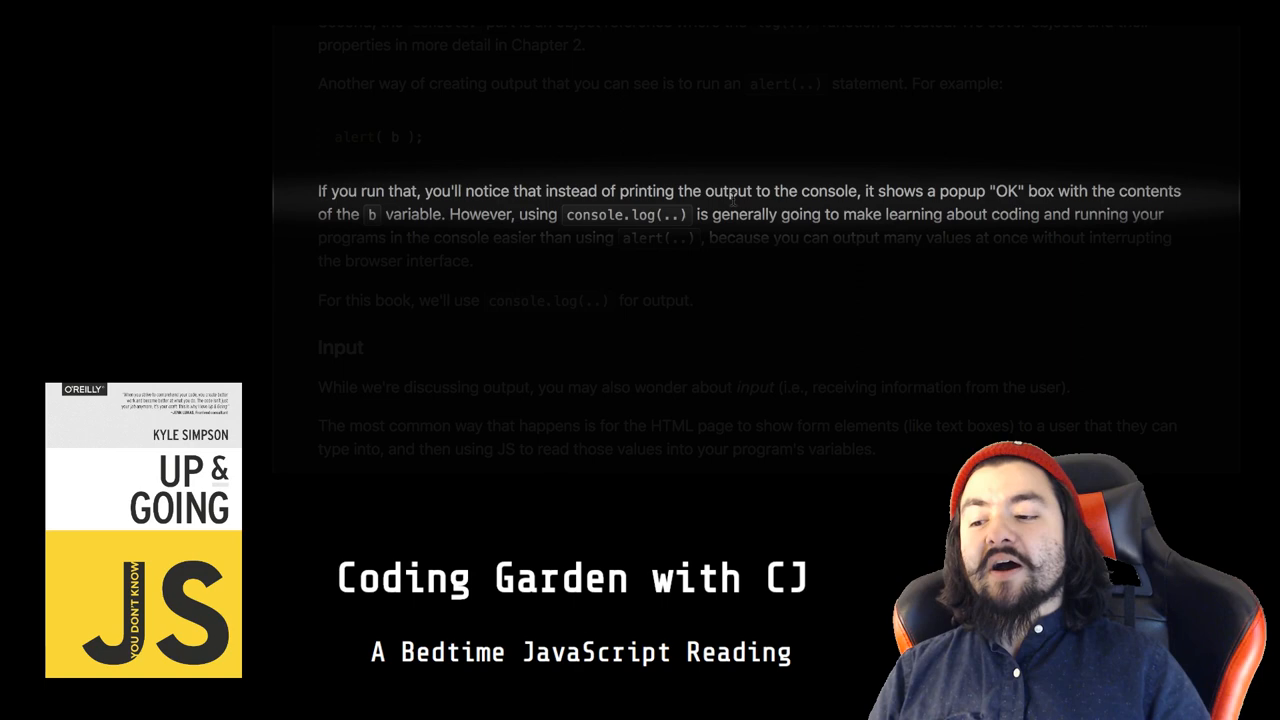
pyautogui.scroll(-3)
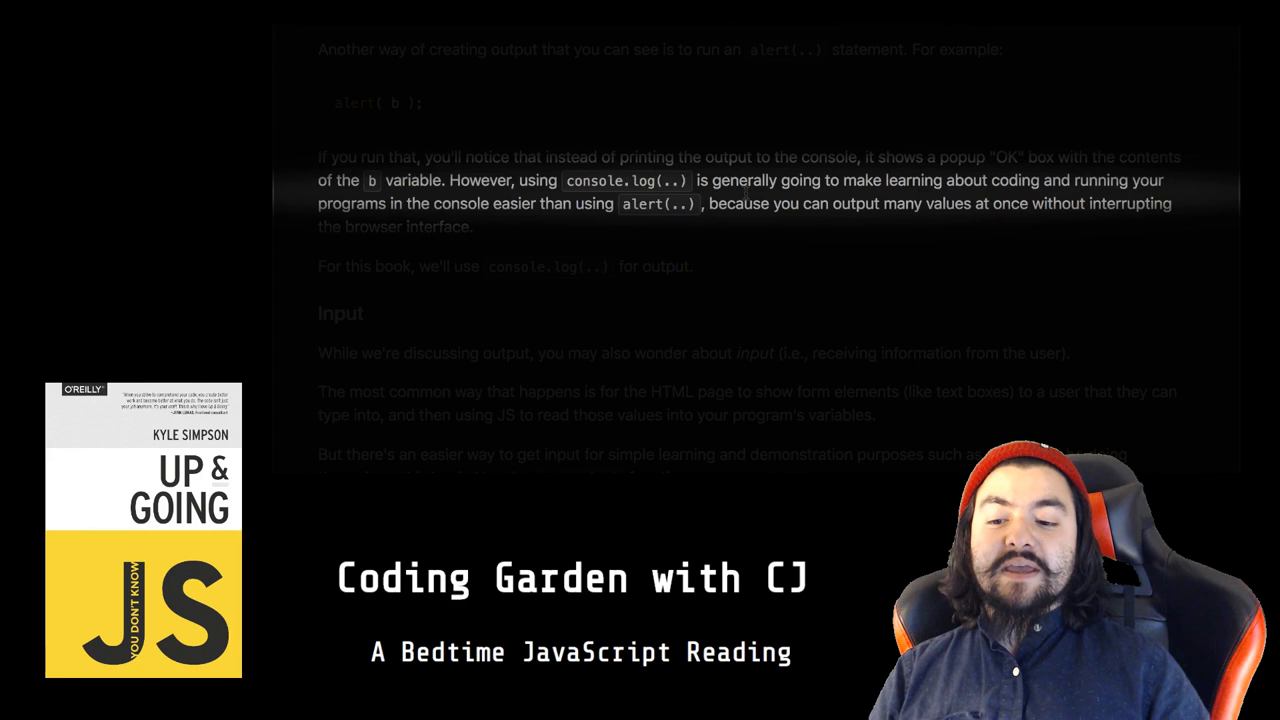
pyautogui.scroll(-3)
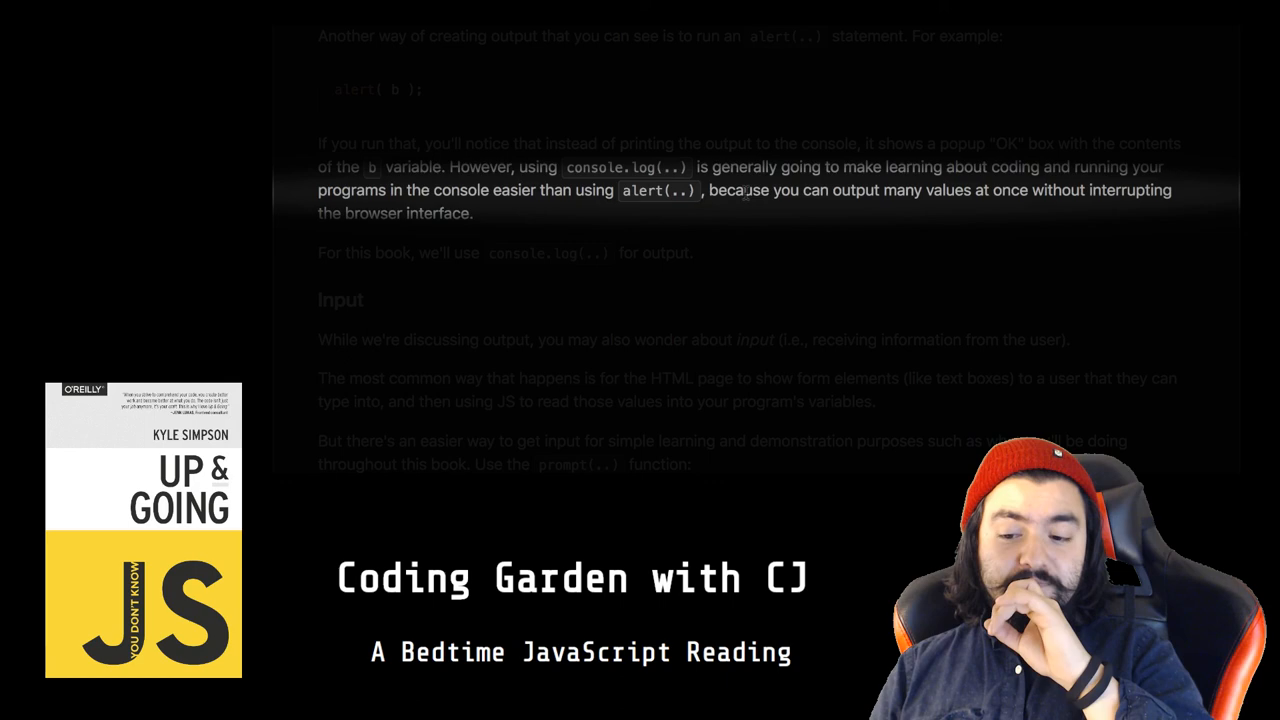
pyautogui.scroll(-3)
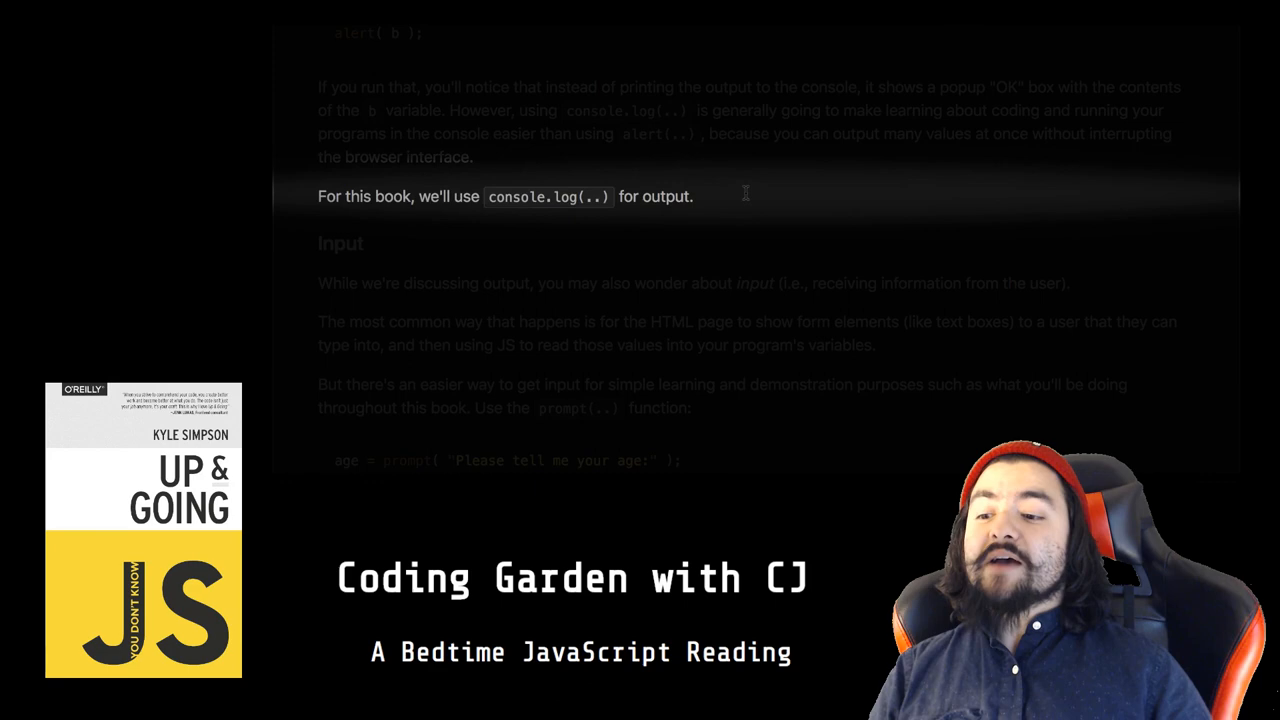
pyautogui.scroll(-3)
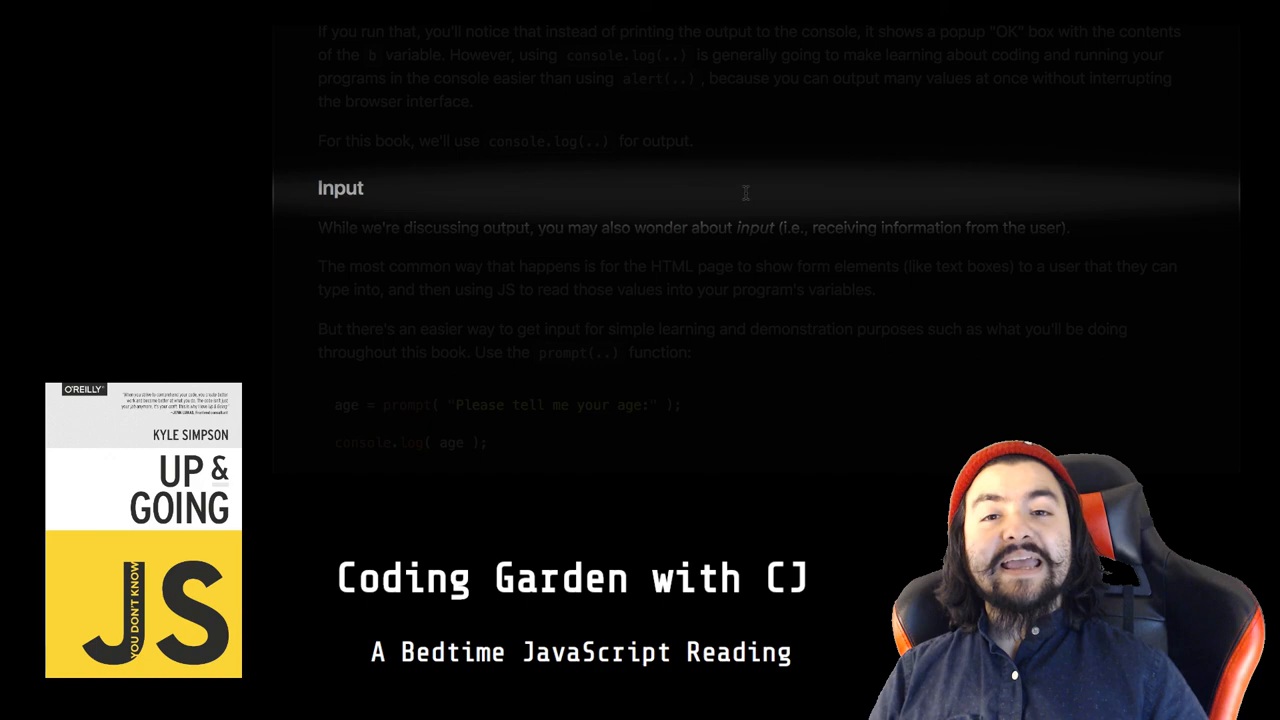
pyautogui.scroll(-3)
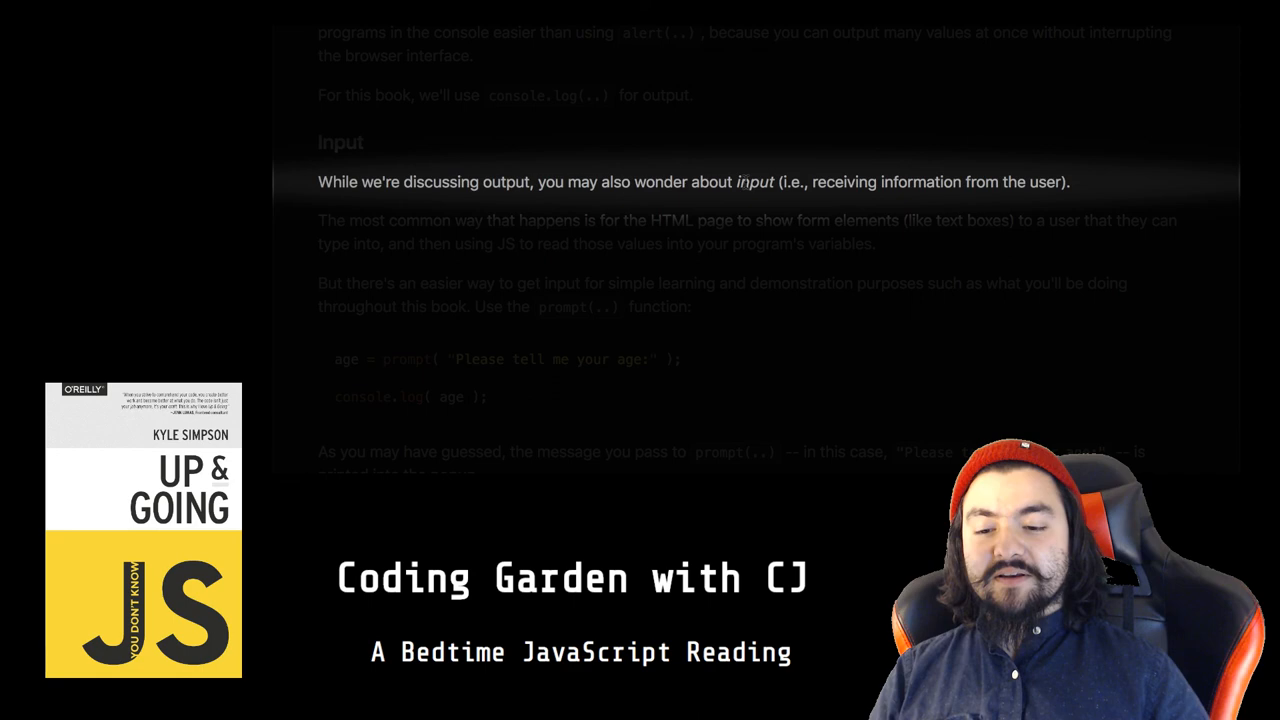
pyautogui.scroll(-3)
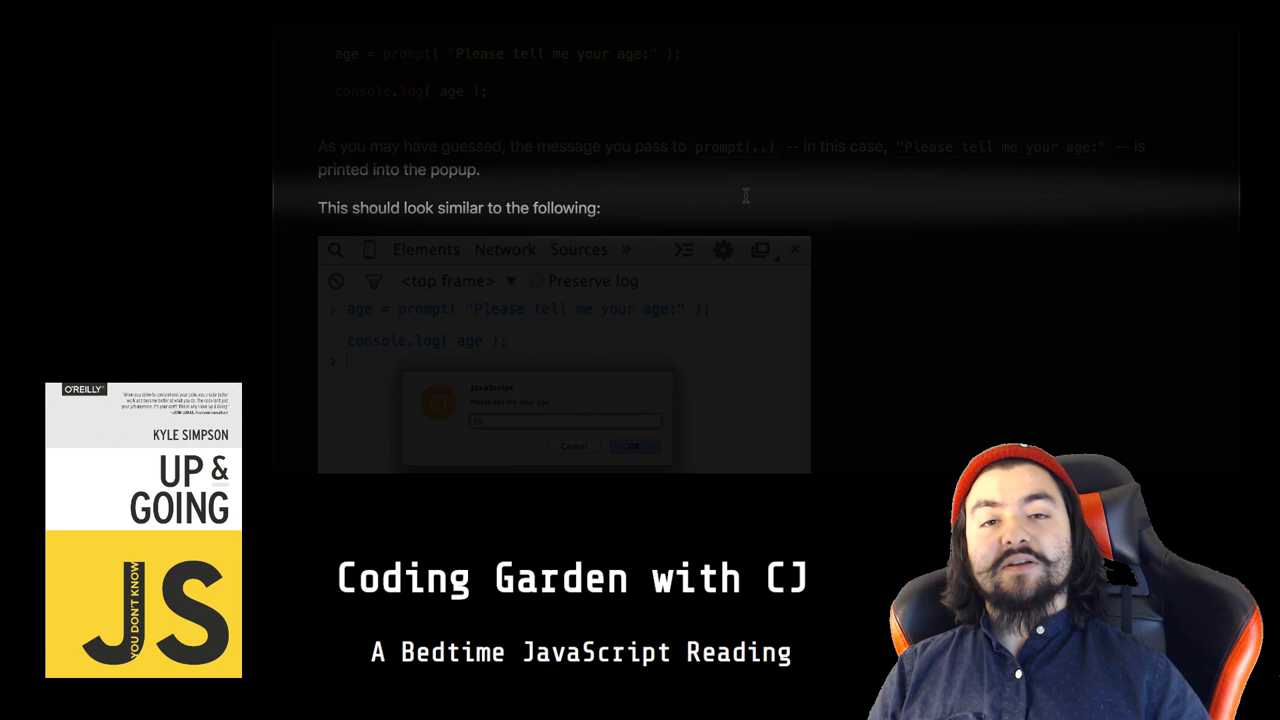
pyautogui.scroll(-3)
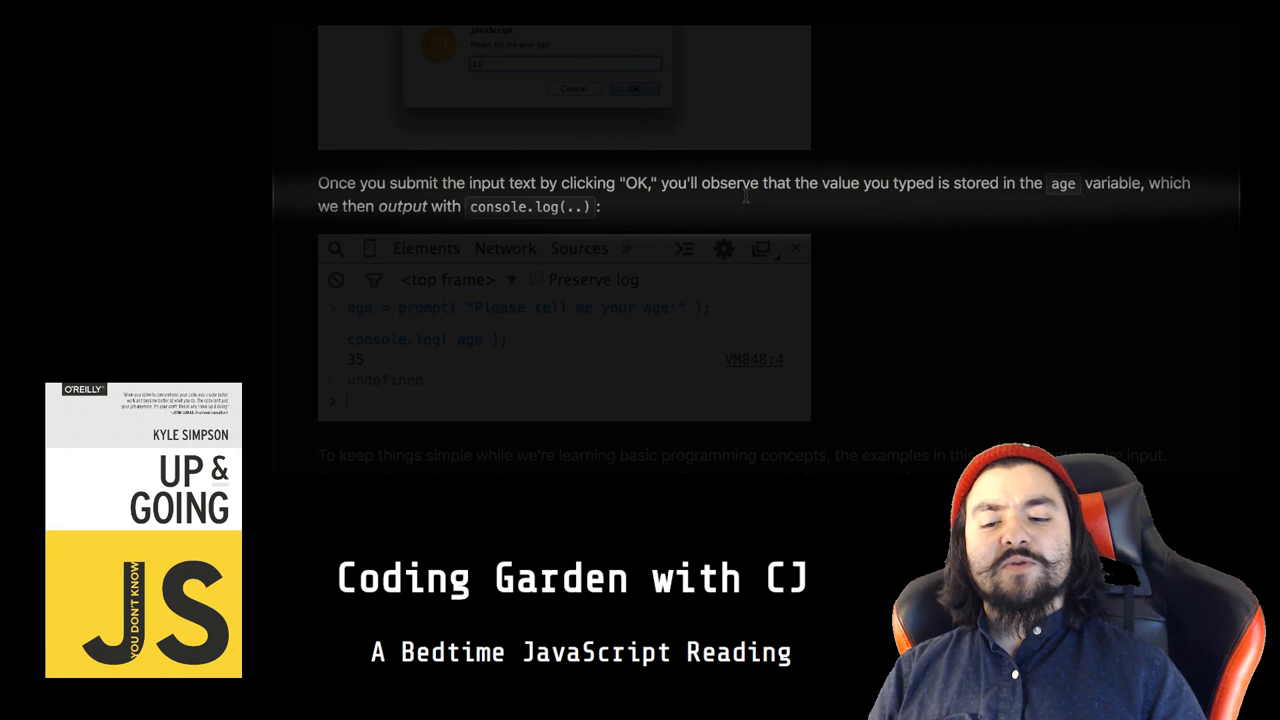
pyautogui.scroll(-3)
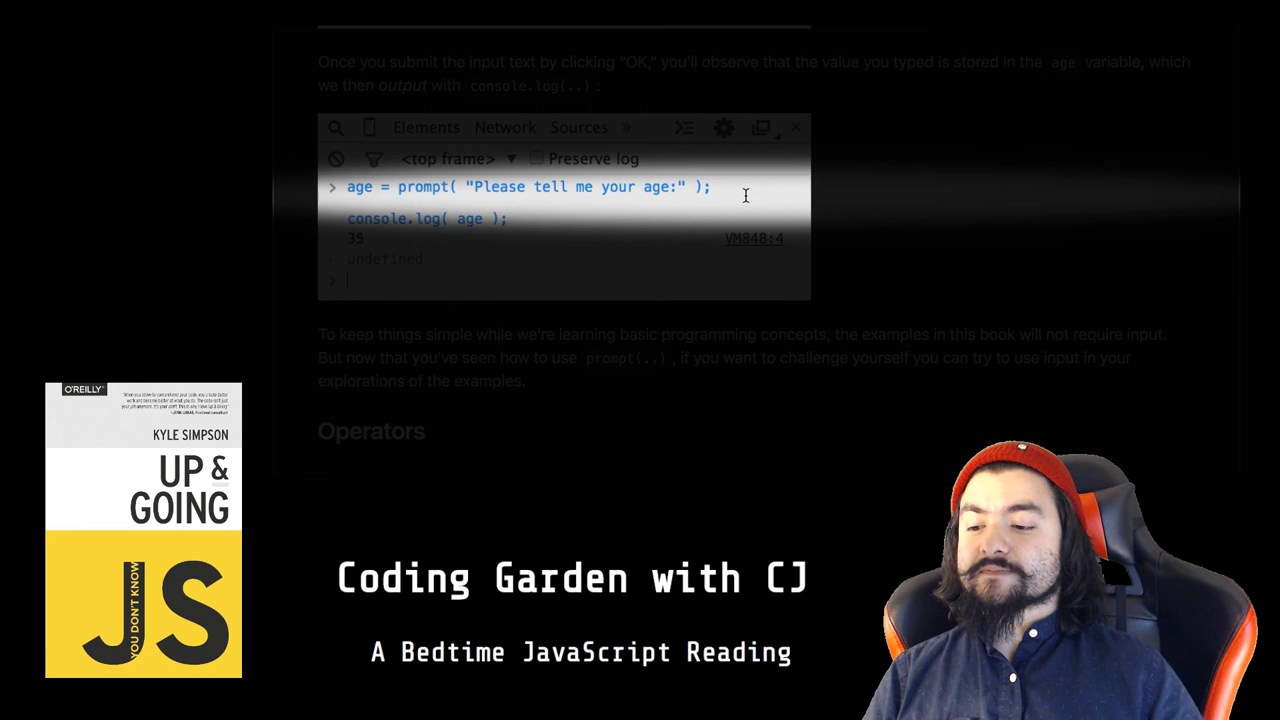
pyautogui.scroll(-3)
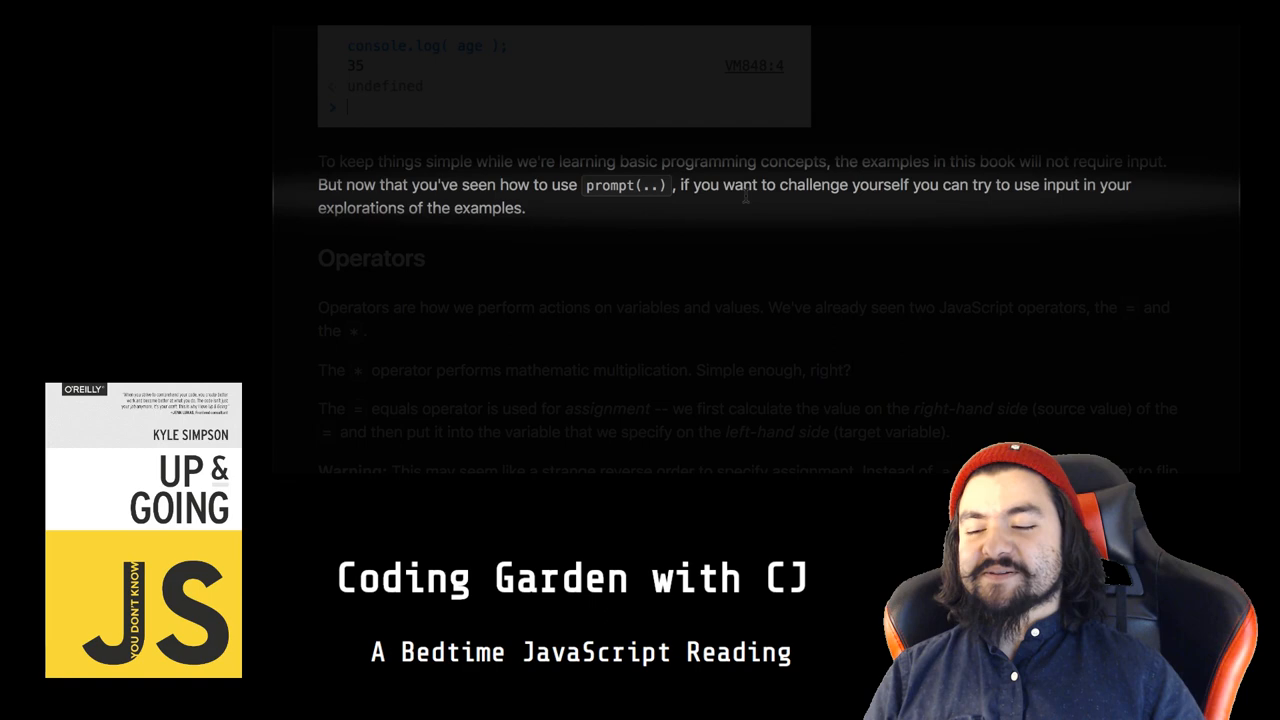
pyautogui.scroll(-3)
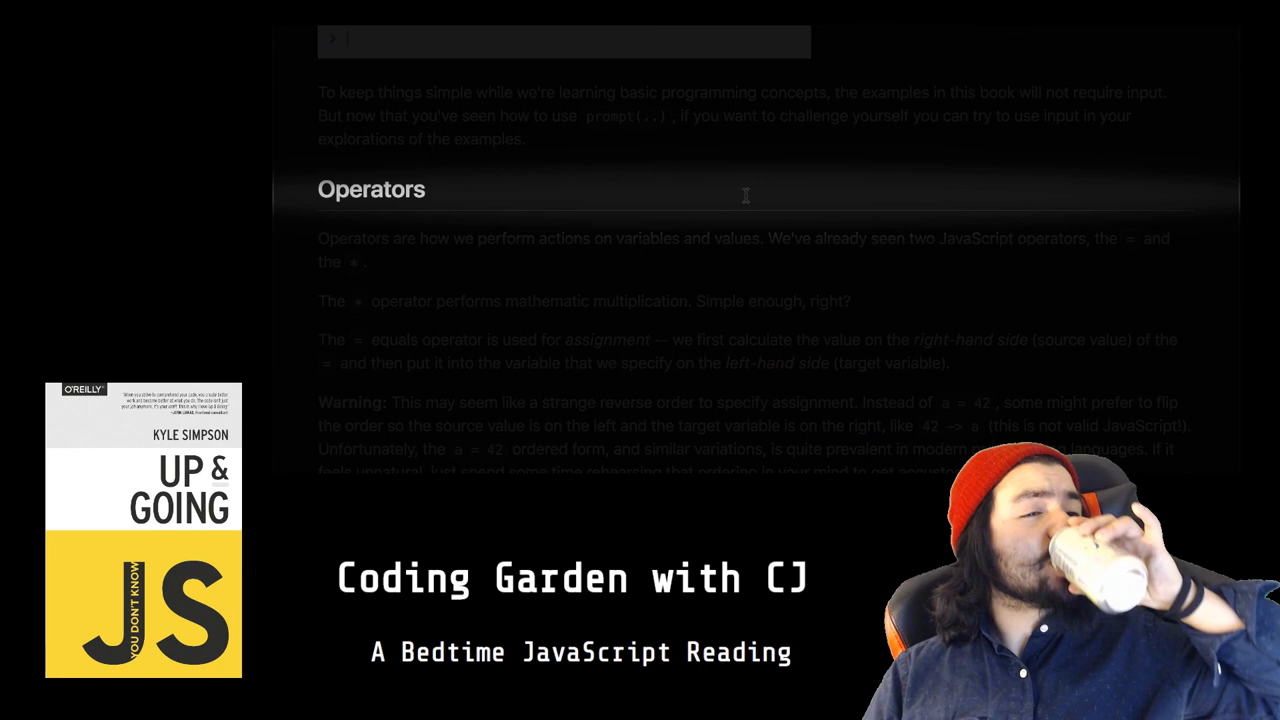
pyautogui.scroll(-3)
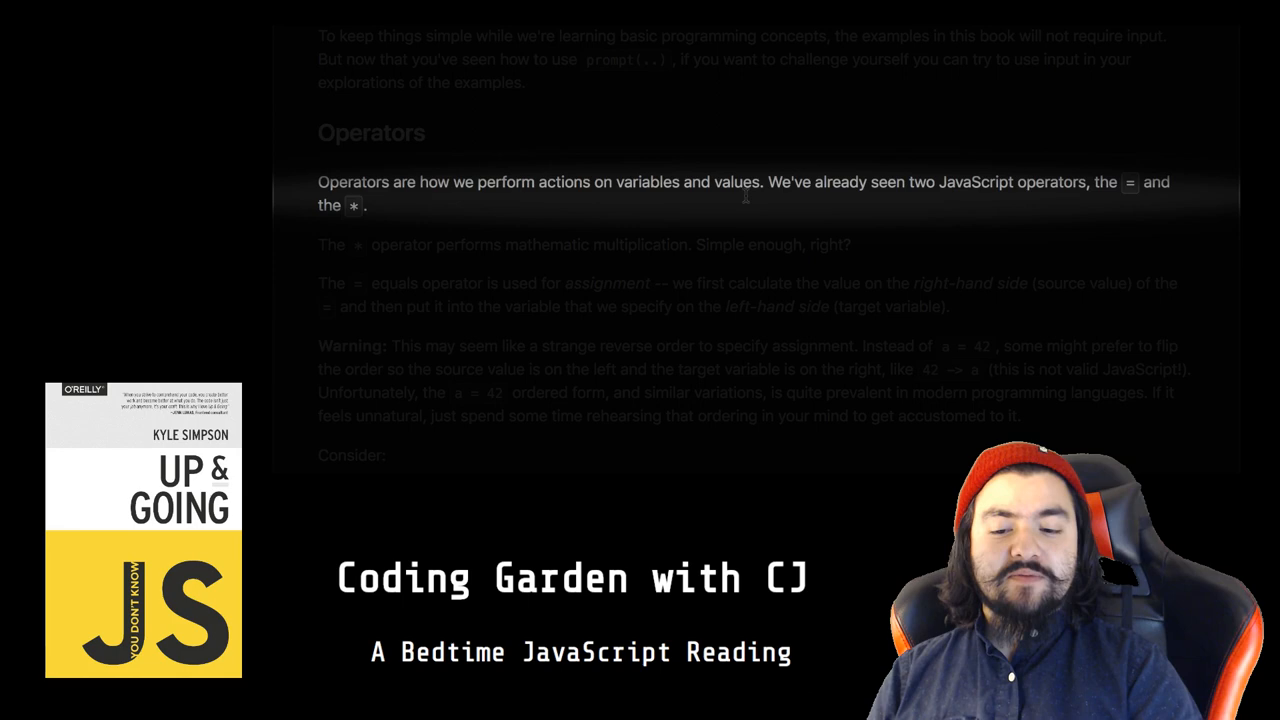
pyautogui.scroll(-3)
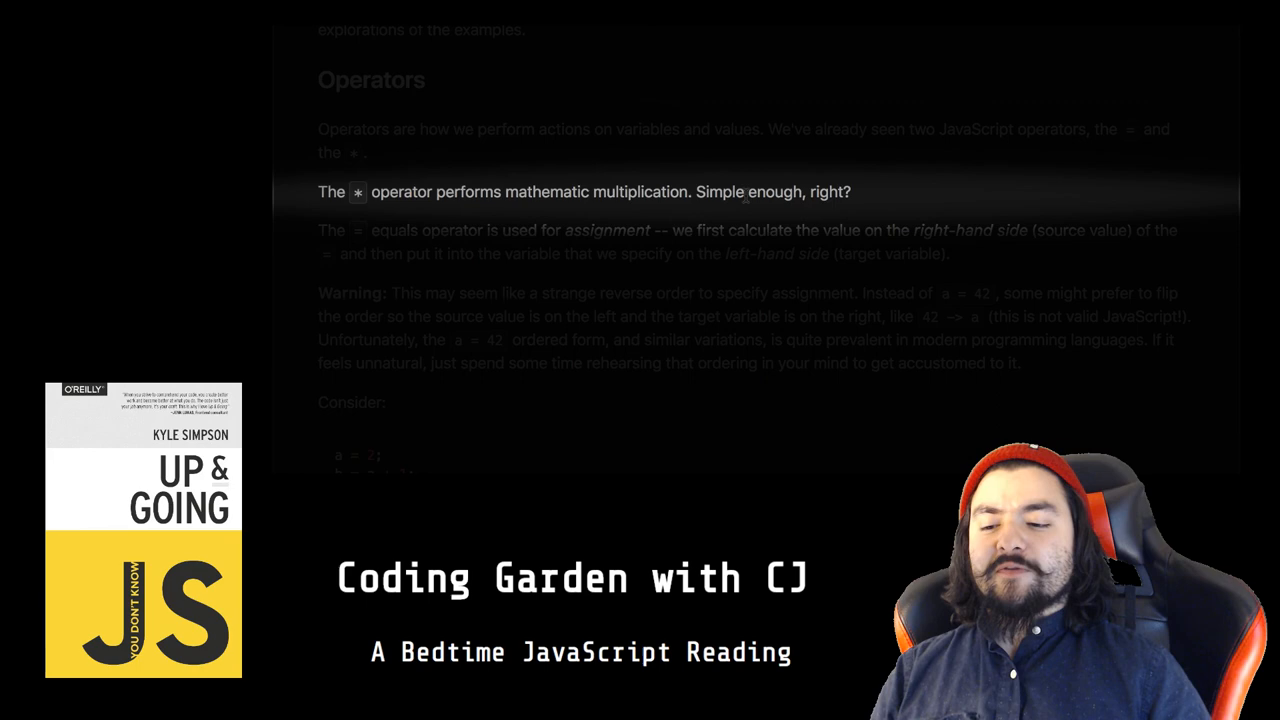
pyautogui.scroll(-3)
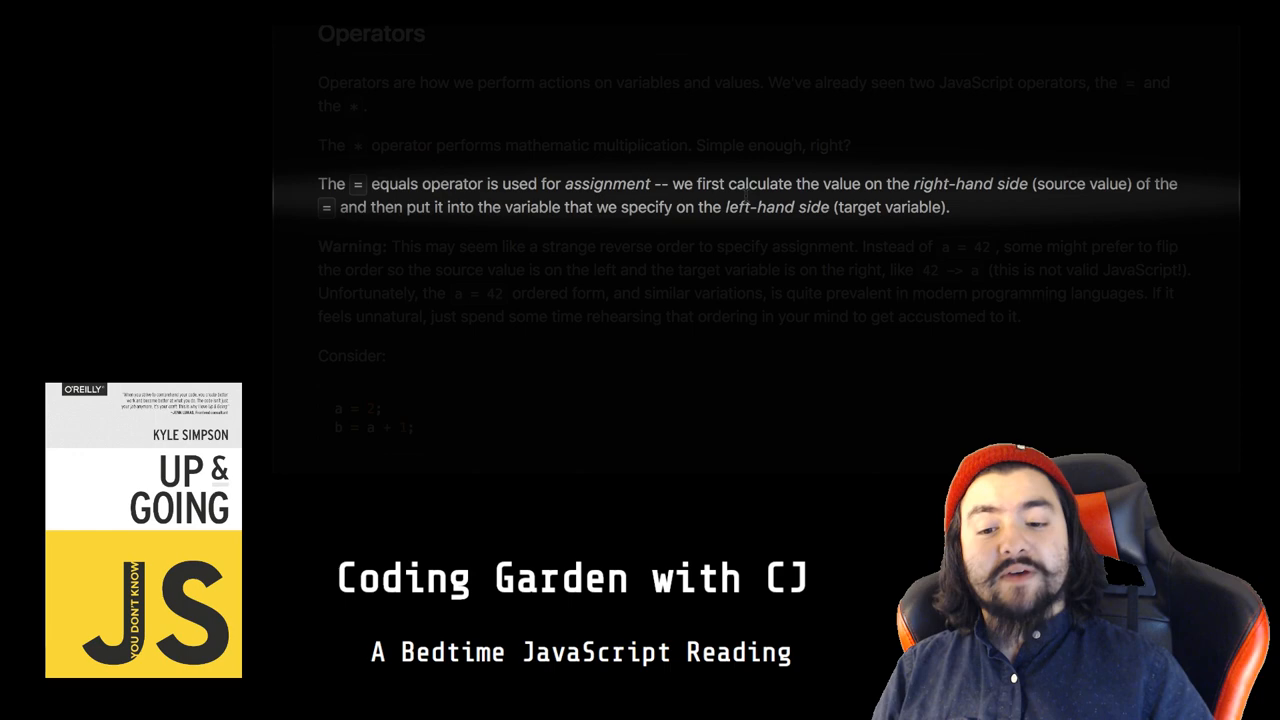
pyautogui.scroll(-3)
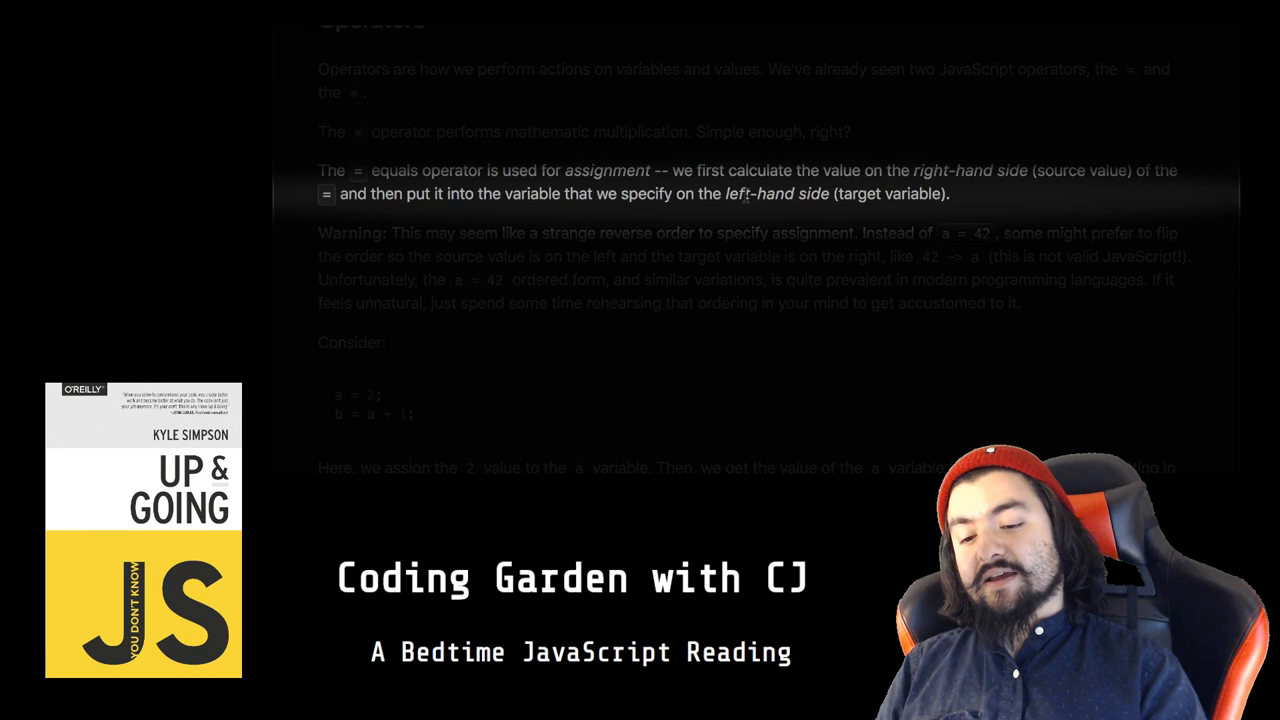
pyautogui.scroll(-3)
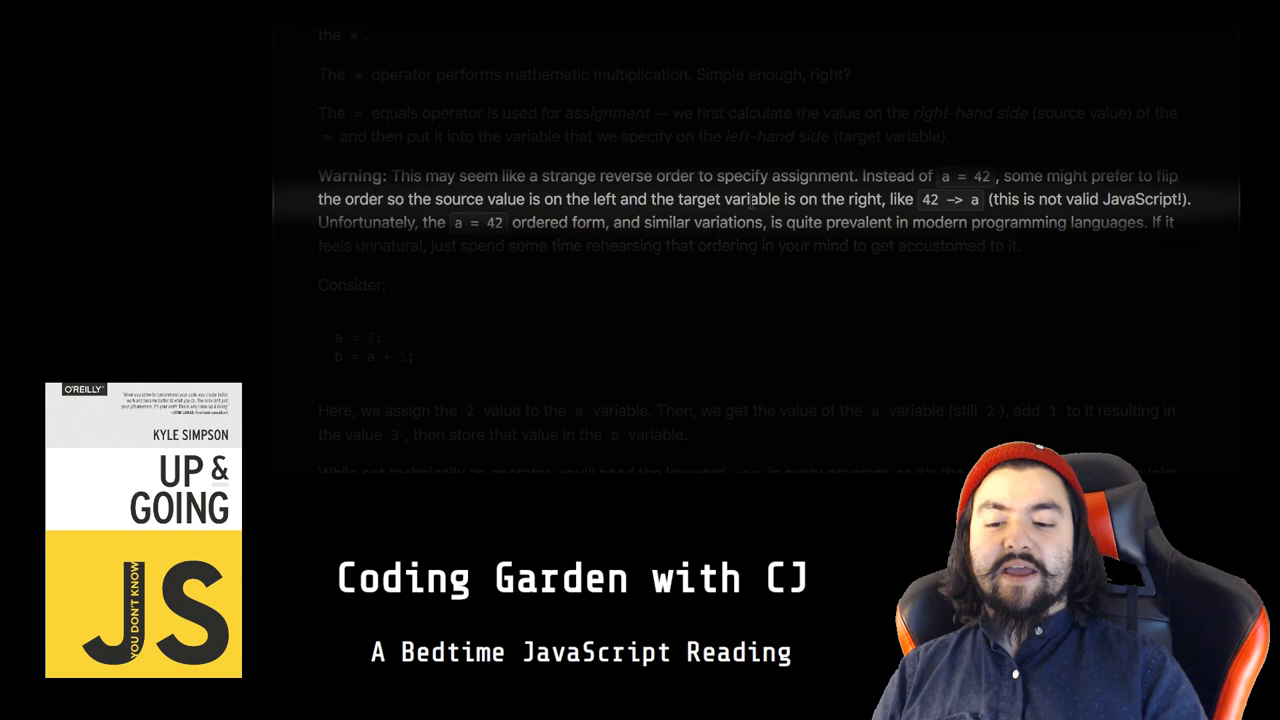
pyautogui.scroll(-3)
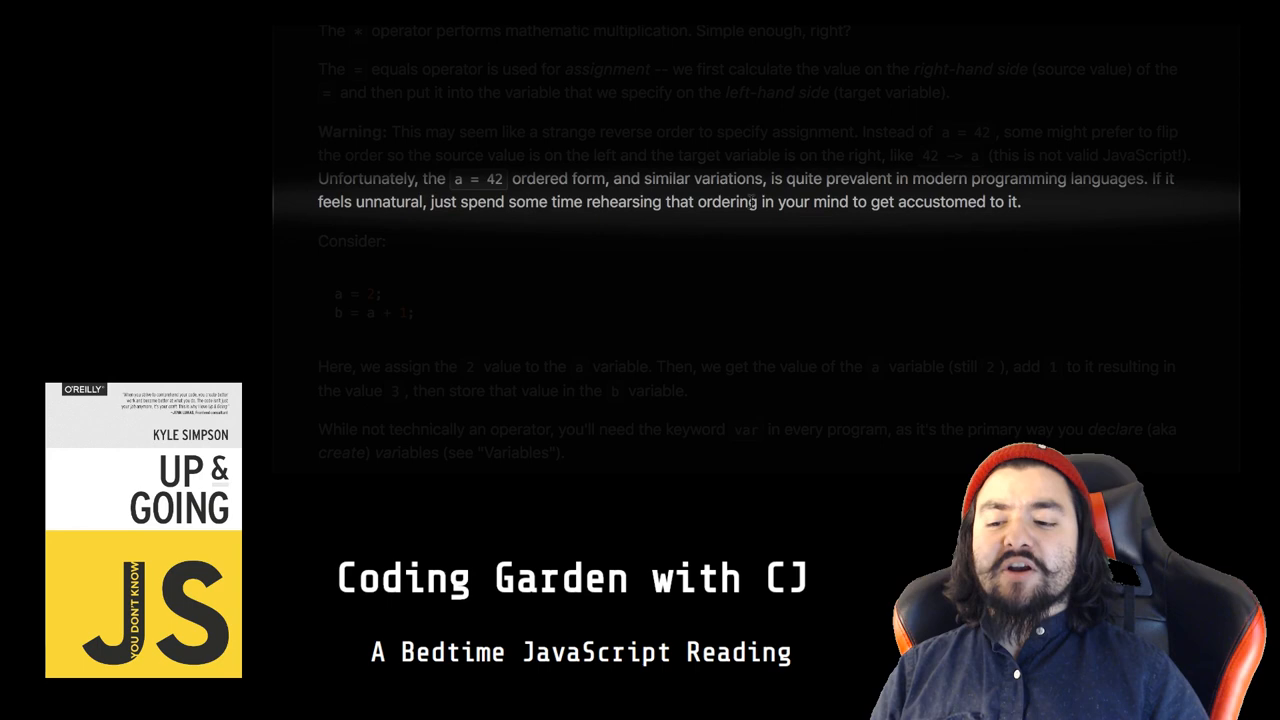
pyautogui.scroll(-3)
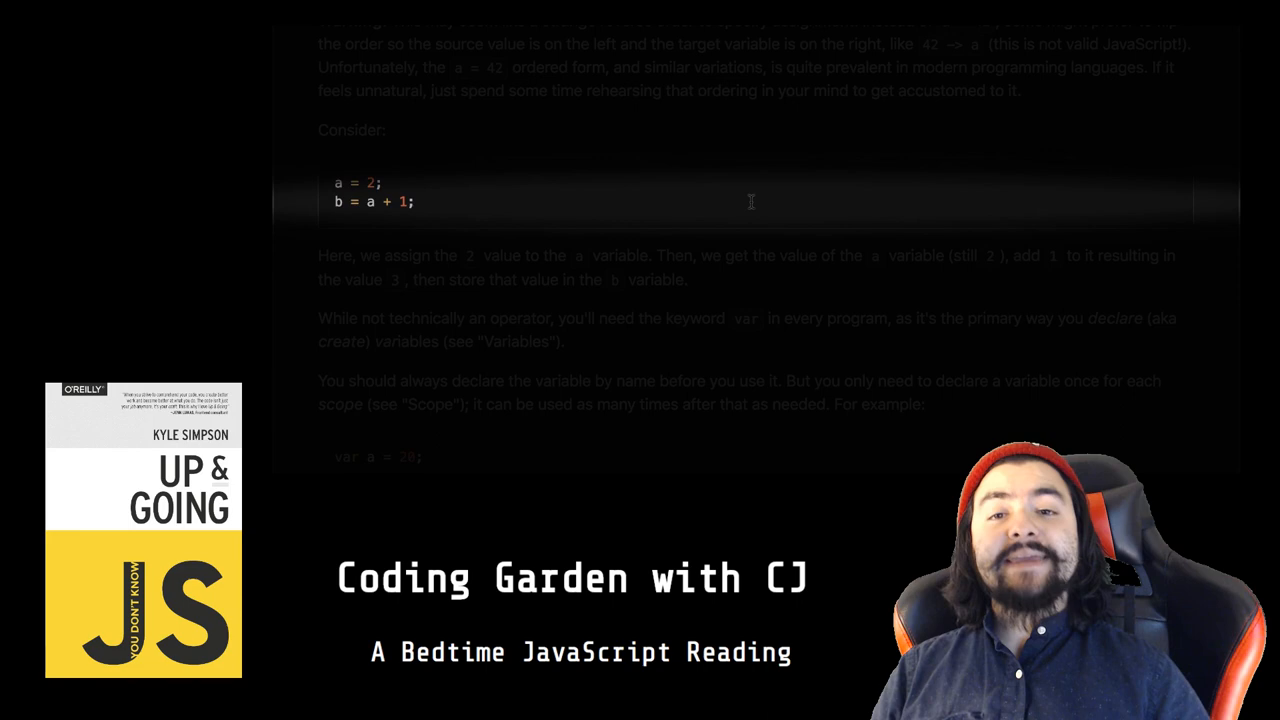
pyautogui.scroll(-3)
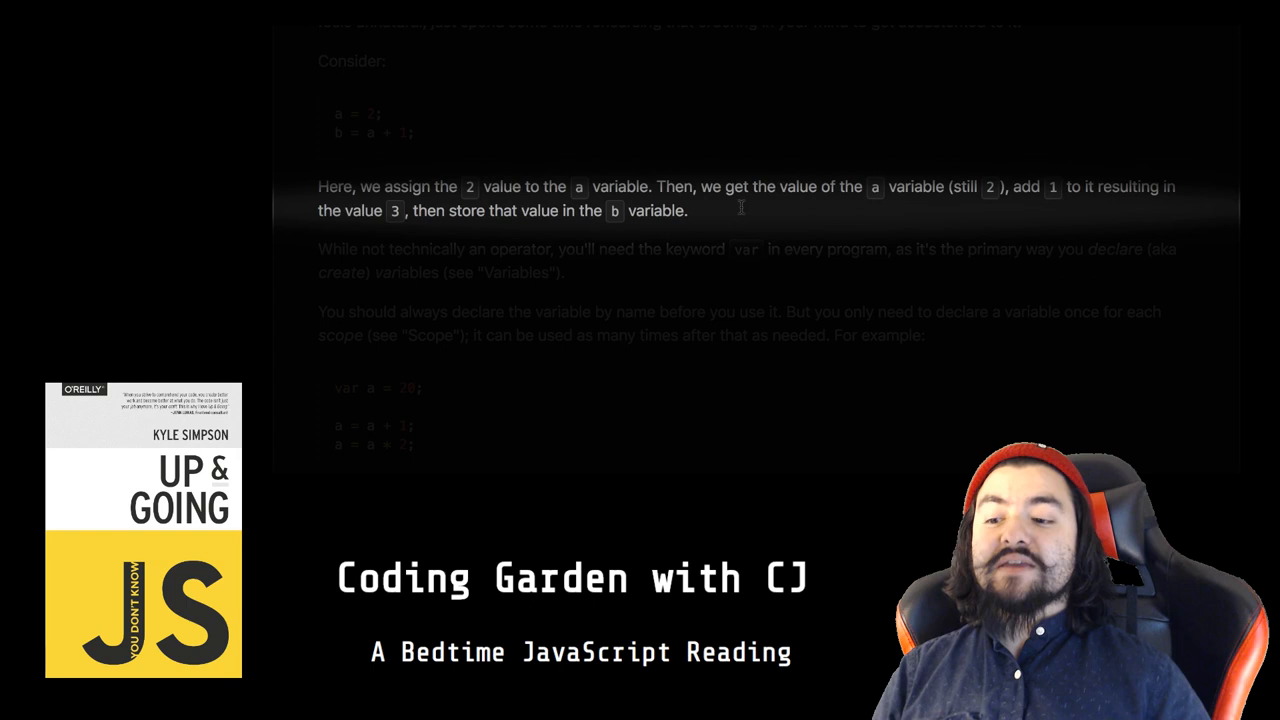
pyautogui.scroll(-3)
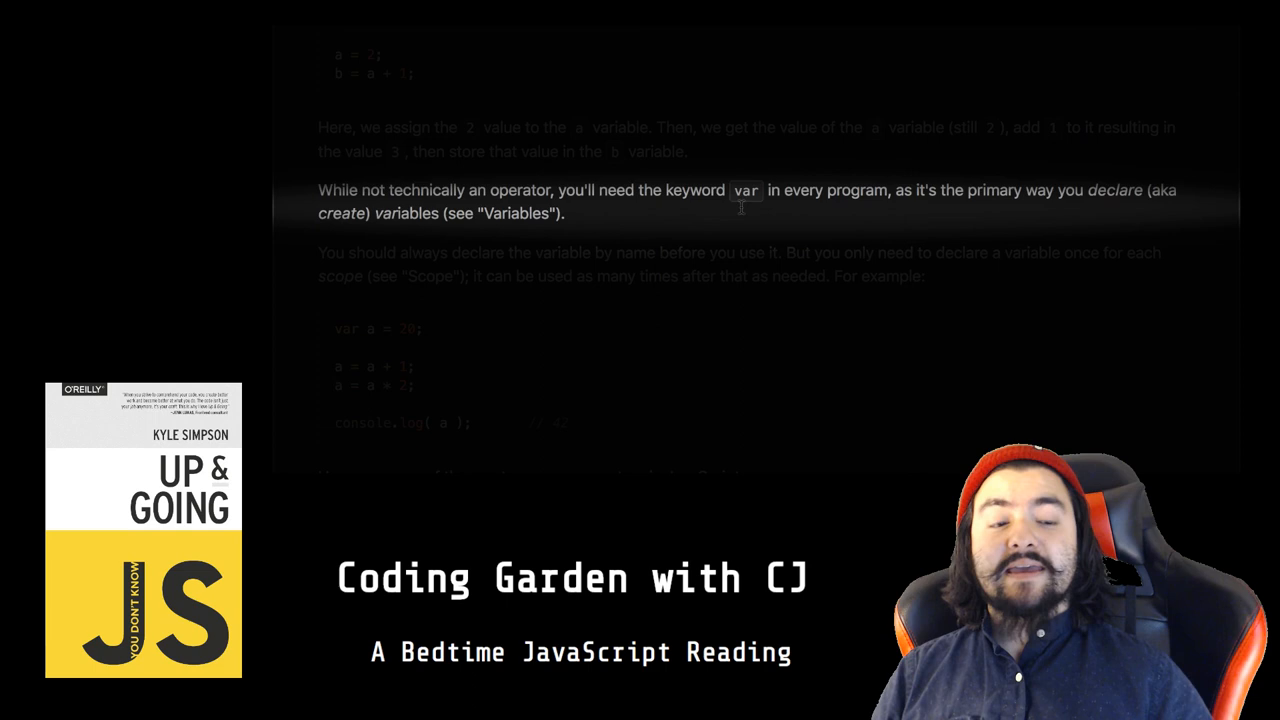
pyautogui.scroll(-3)
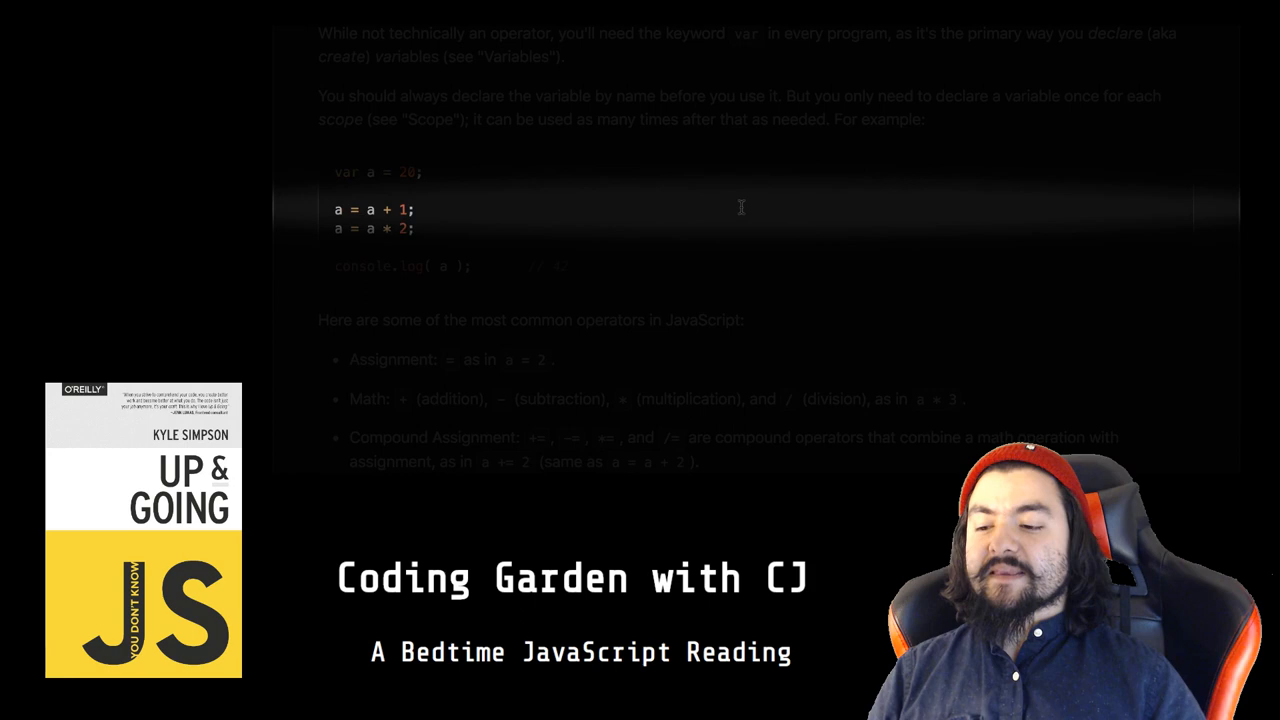
pyautogui.scroll(-3)
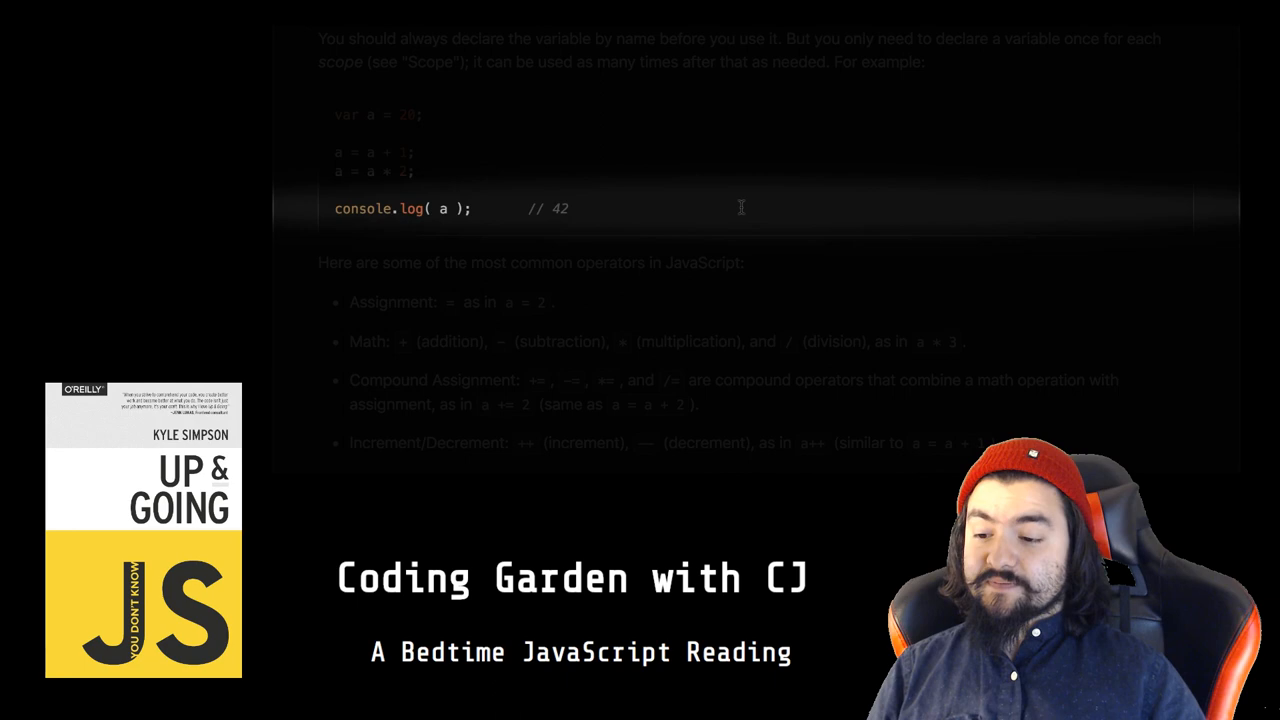
pyautogui.scroll(-3)
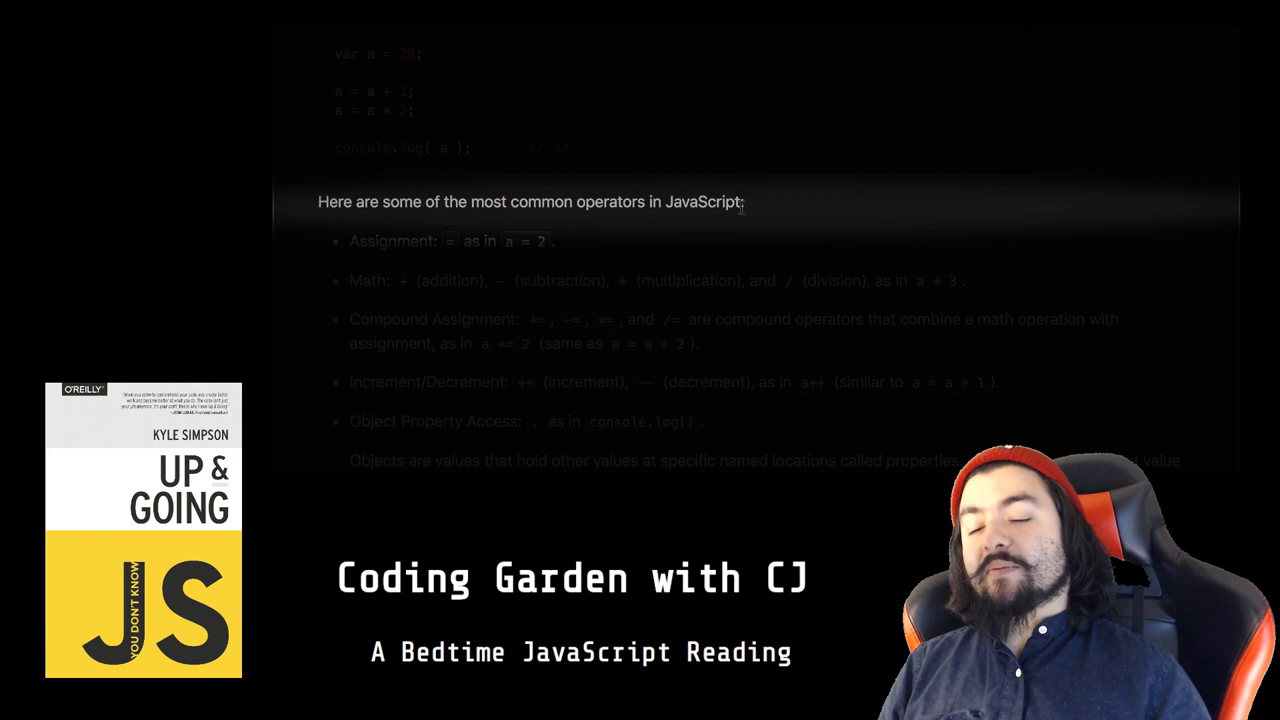
pyautogui.scroll(-3)
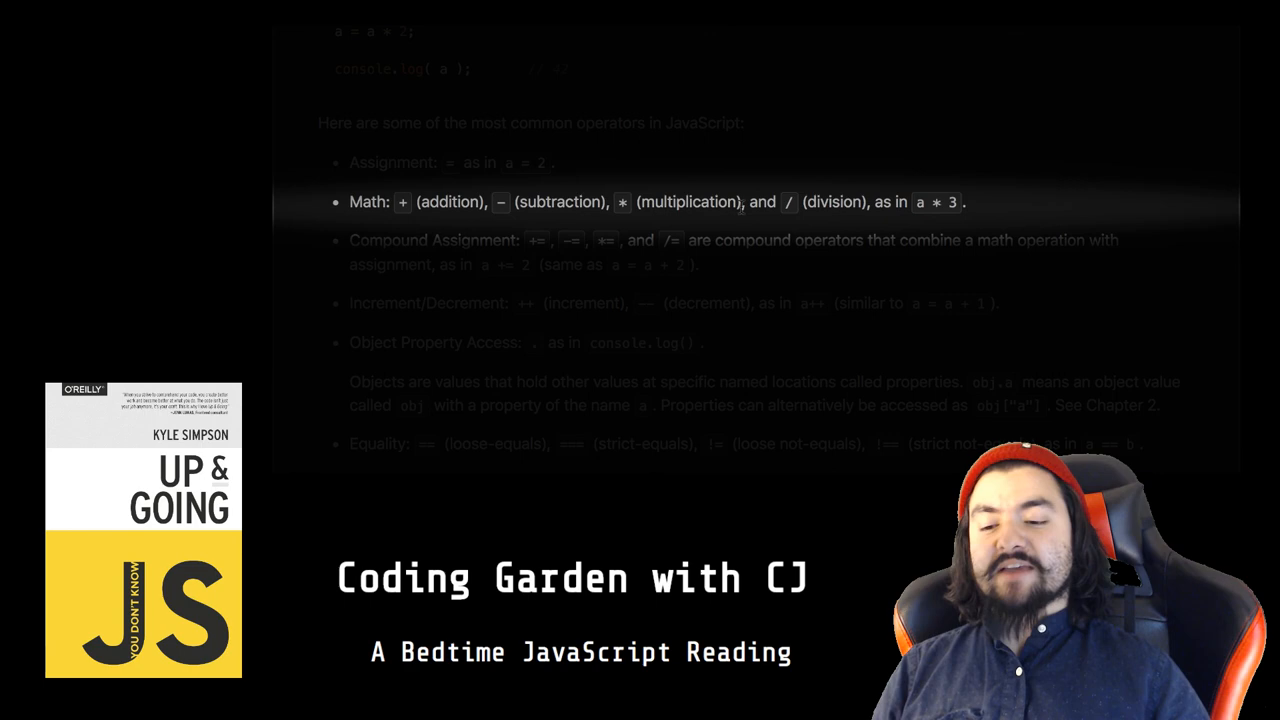
pyautogui.scroll(-3)
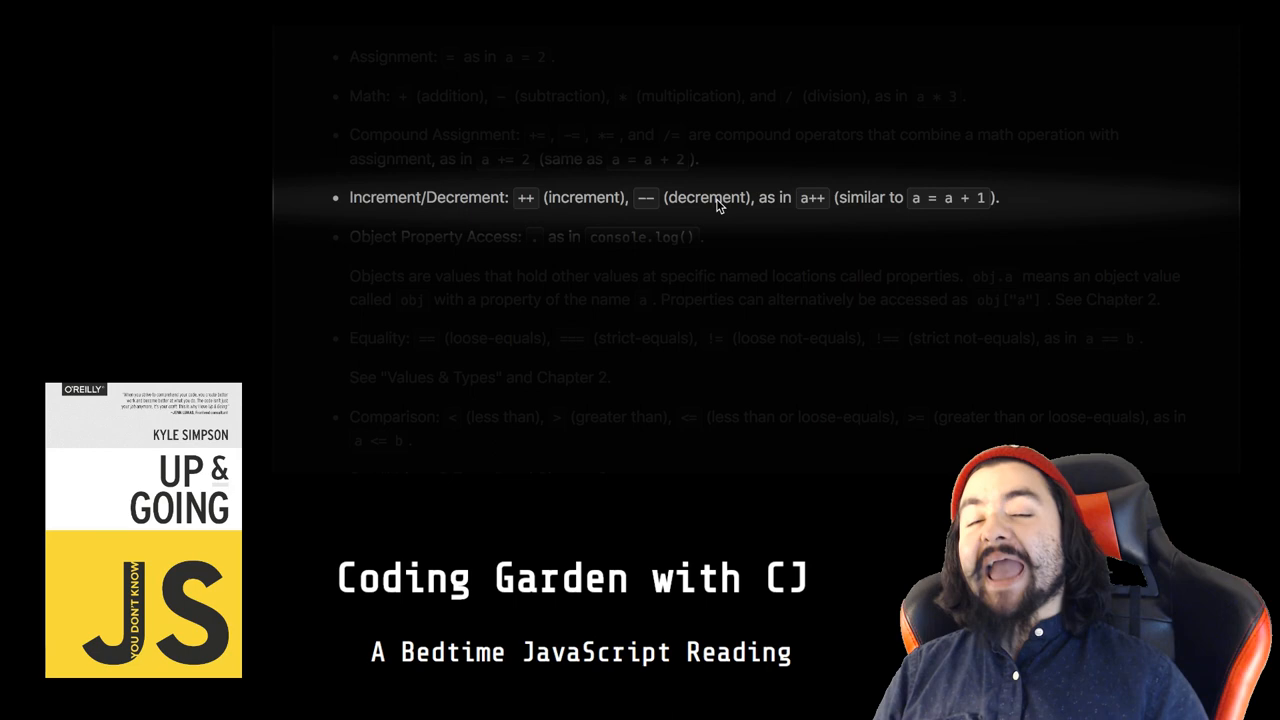
pyautogui.scroll(-3)
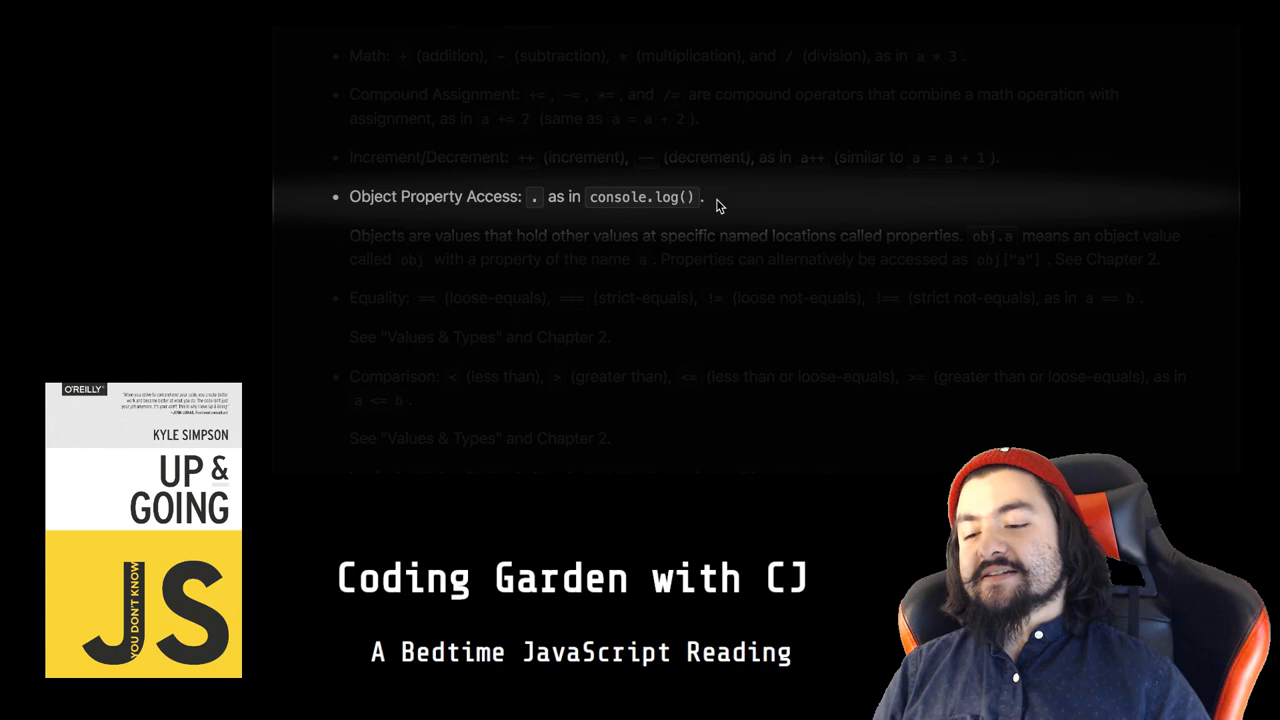
pyautogui.scroll(-3)
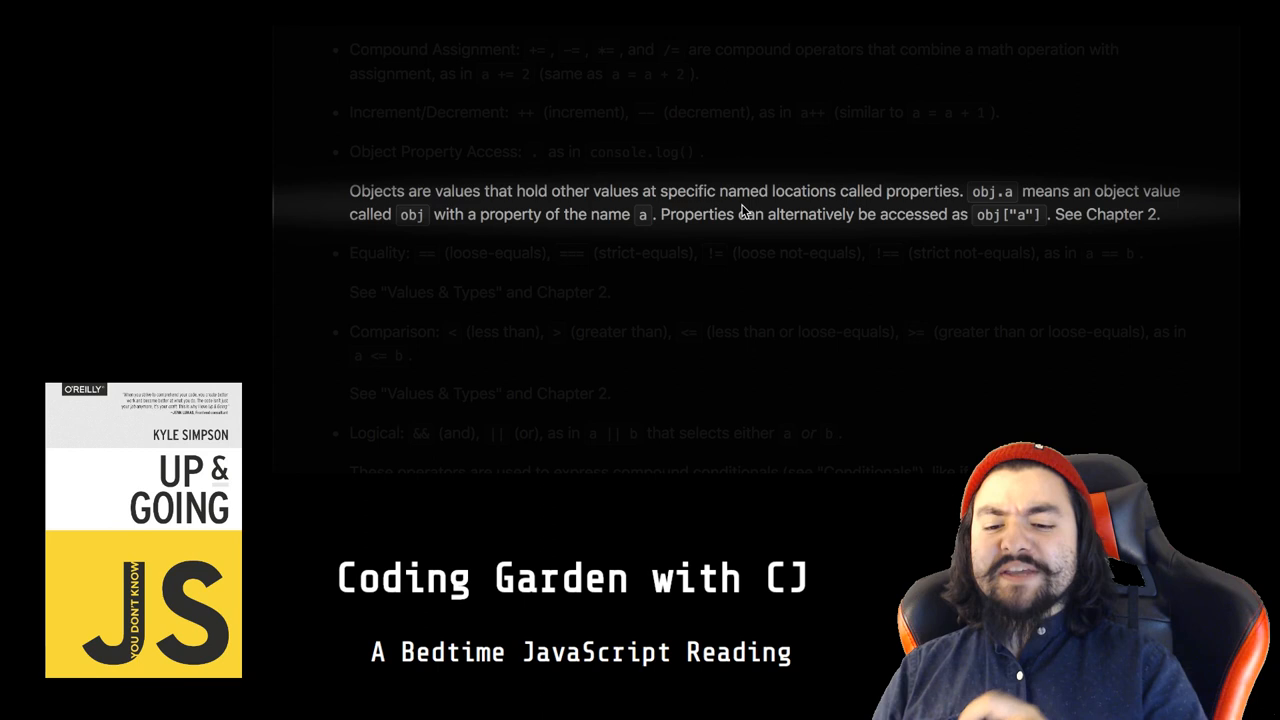
pyautogui.moveTo(764, 214)
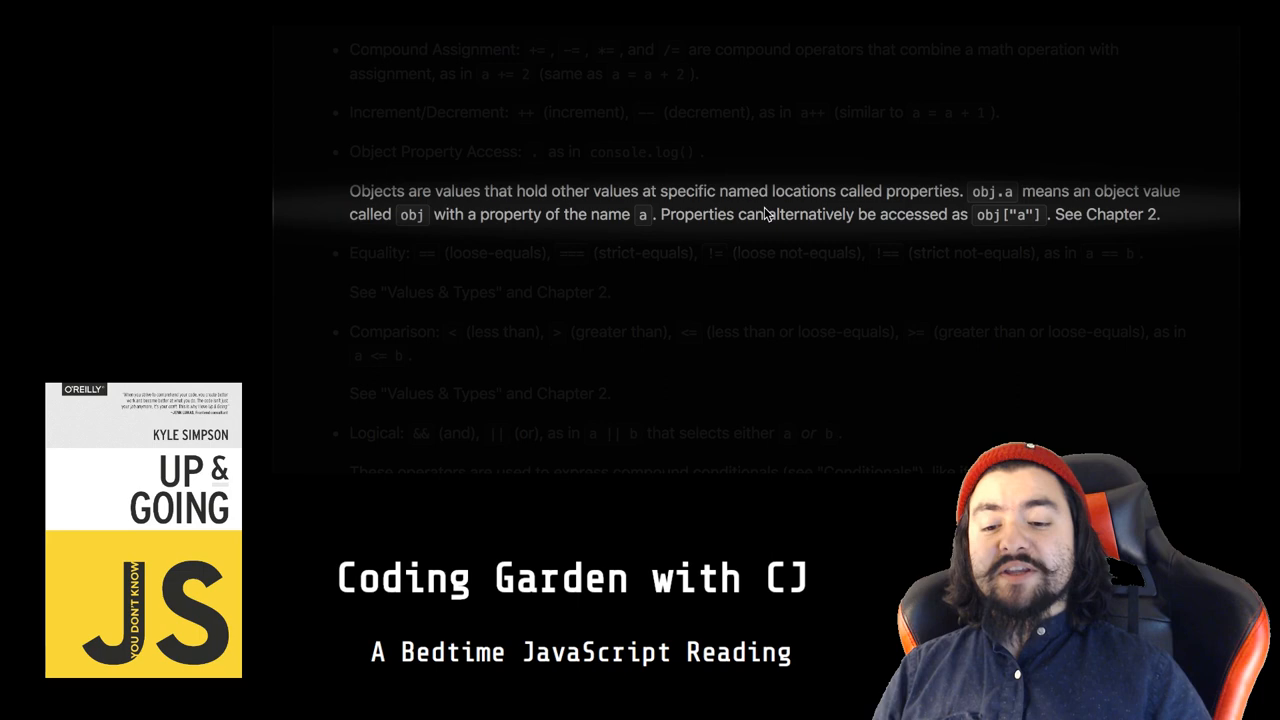
pyautogui.scroll(-3)
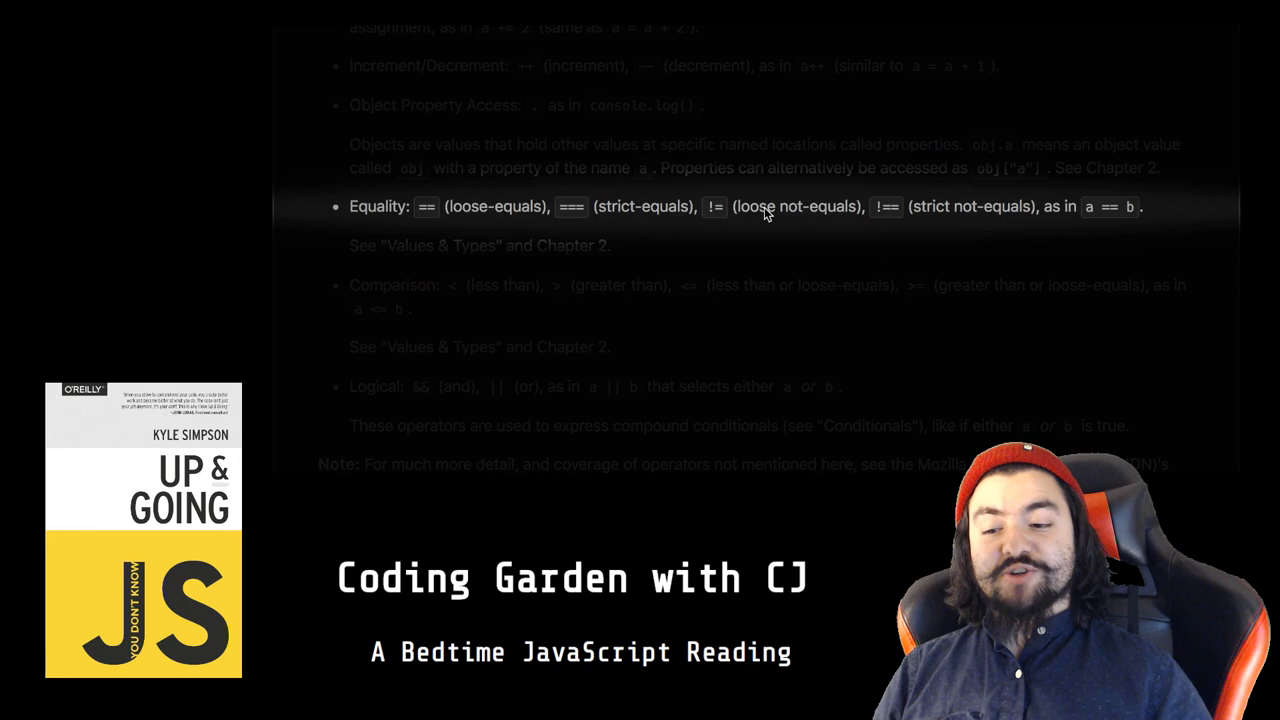
pyautogui.scroll(-3)
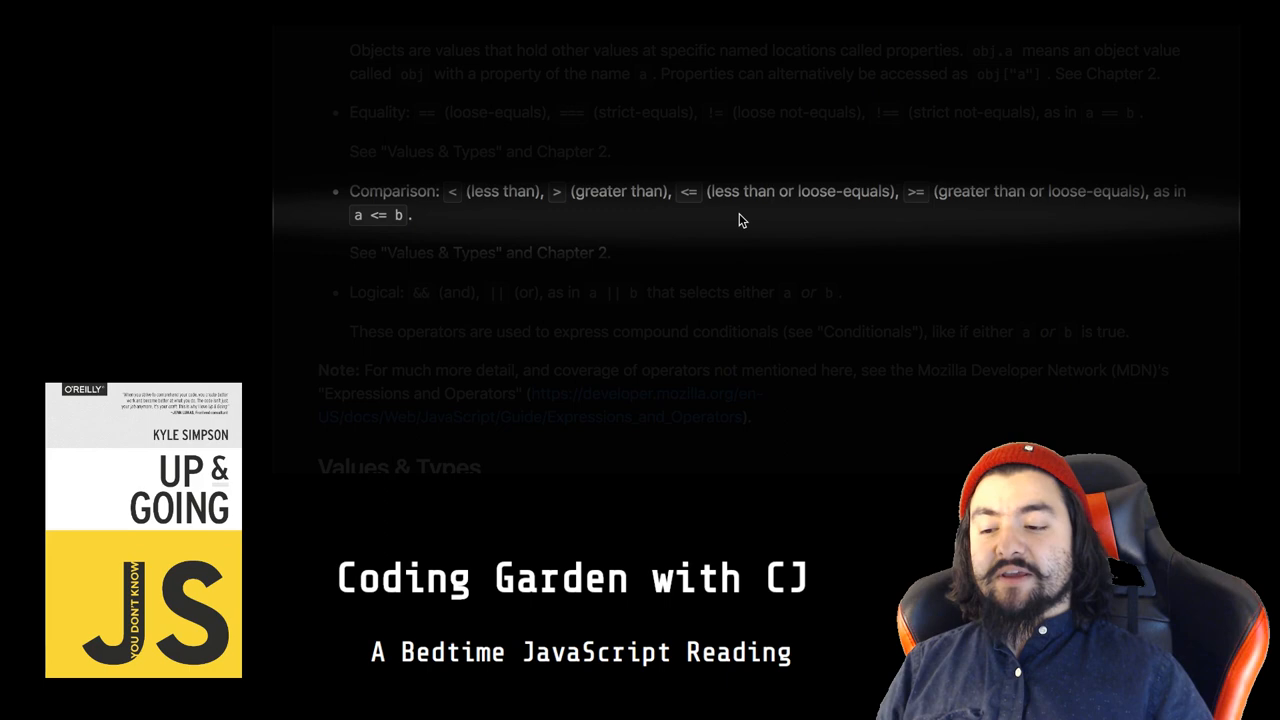
pyautogui.scroll(-3)
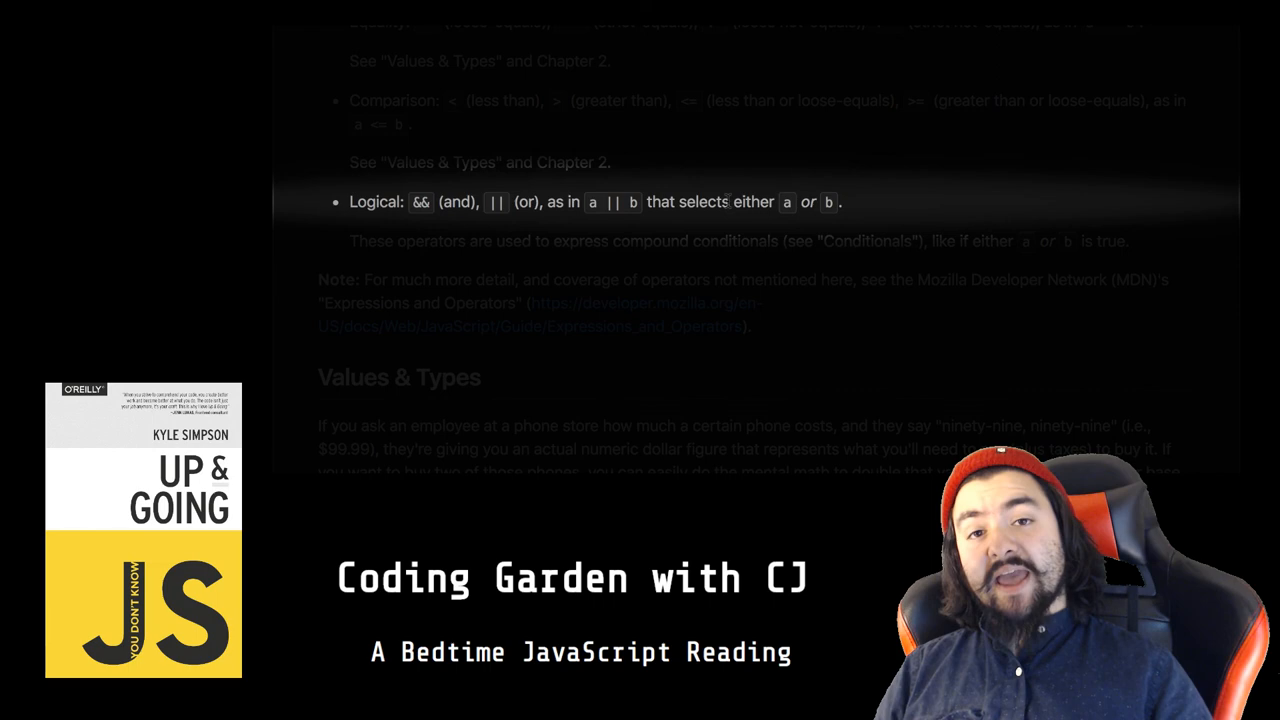
pyautogui.scroll(-3)
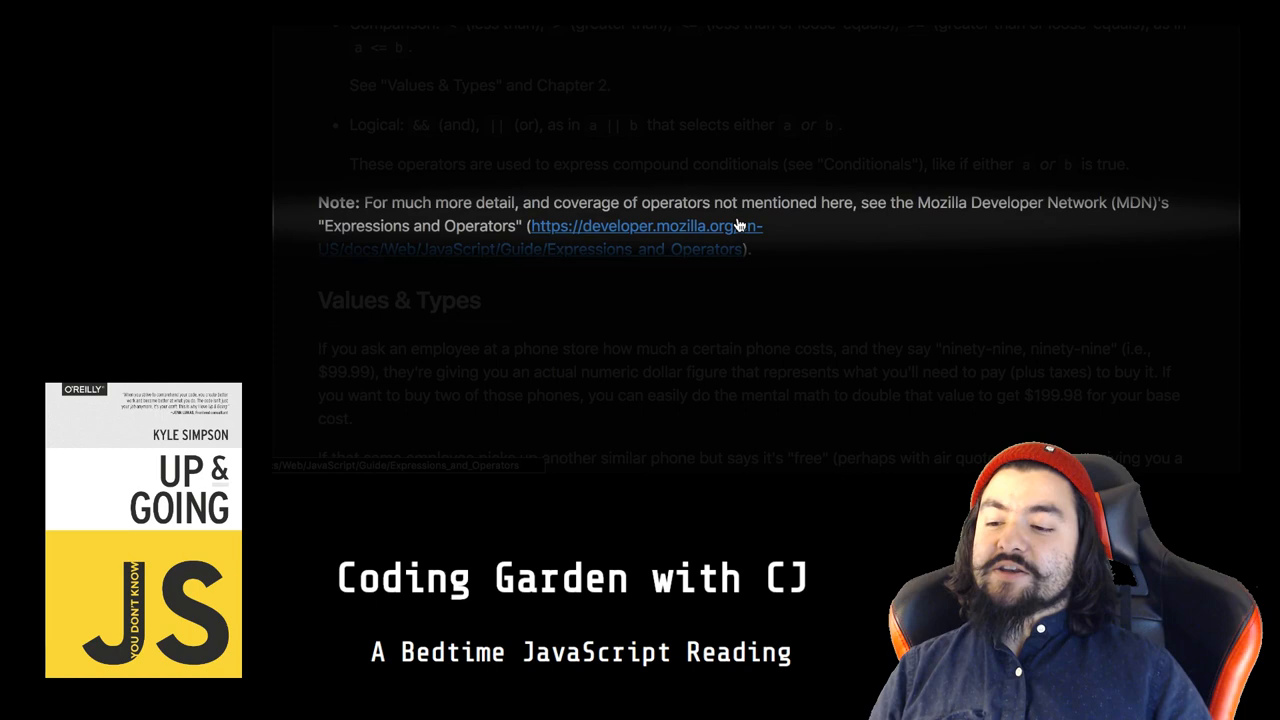
pyautogui.moveTo(784, 224)
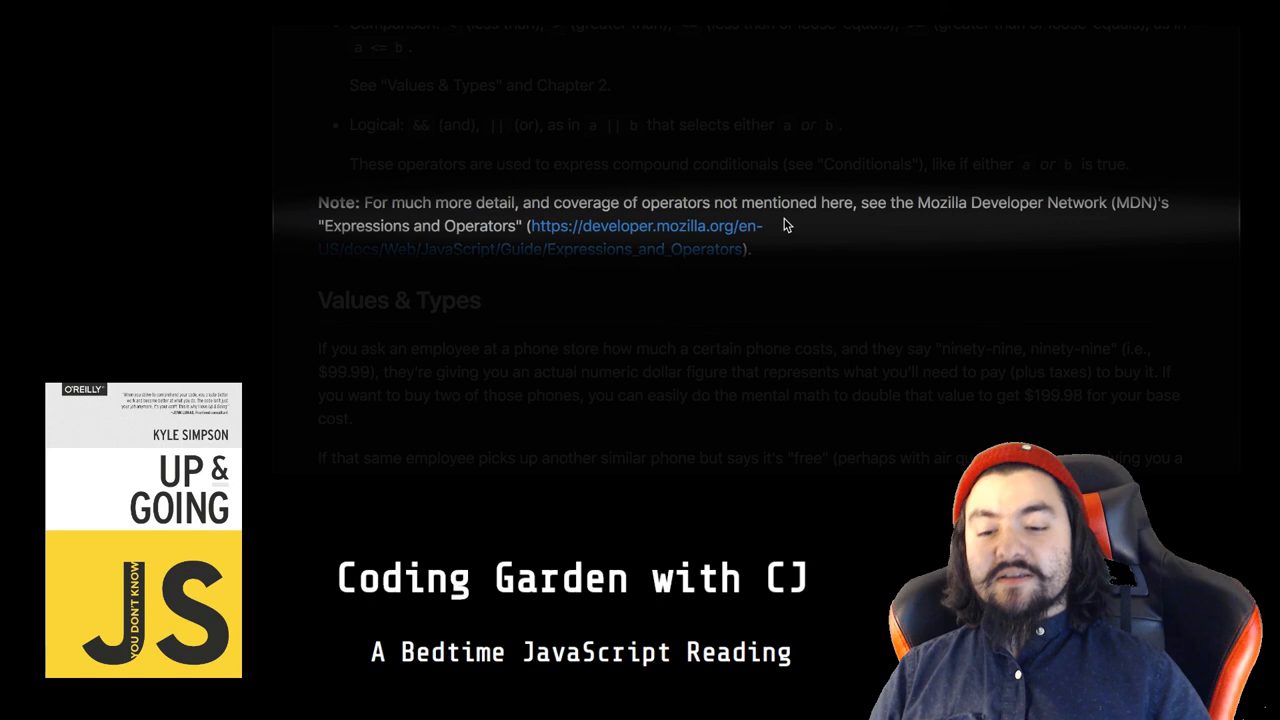
pyautogui.scroll(-3)
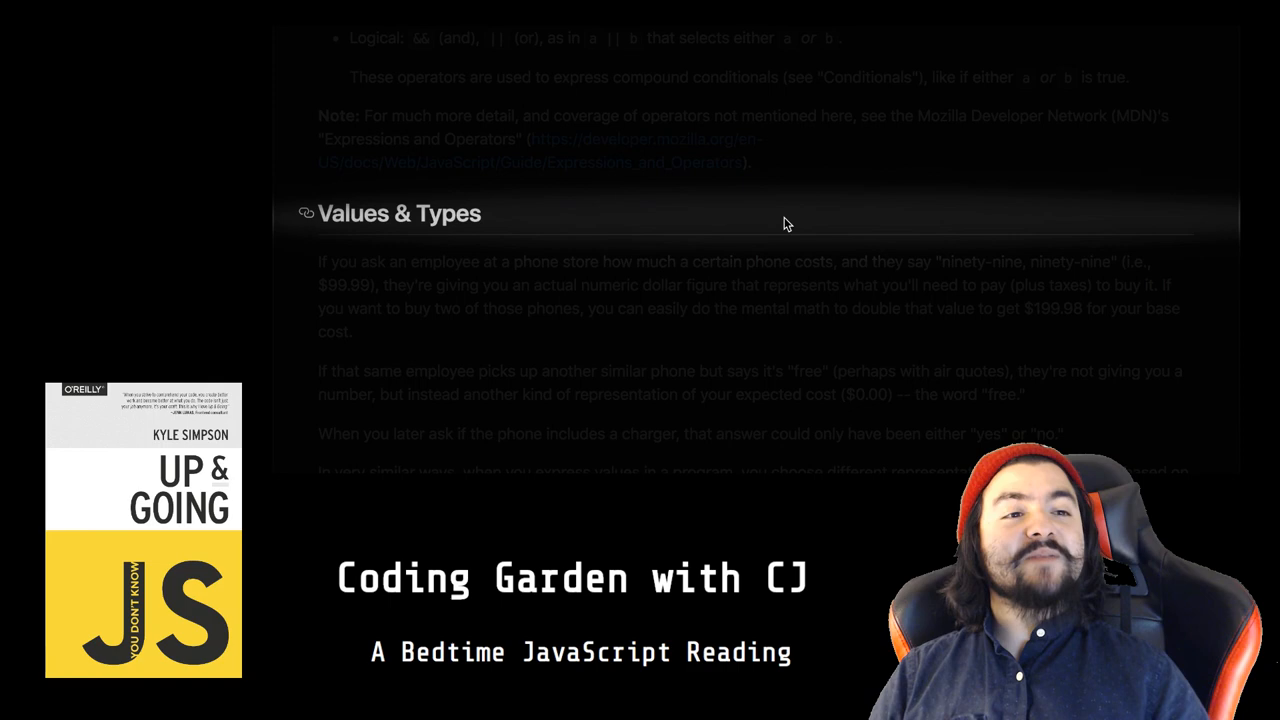
pyautogui.scroll(-3)
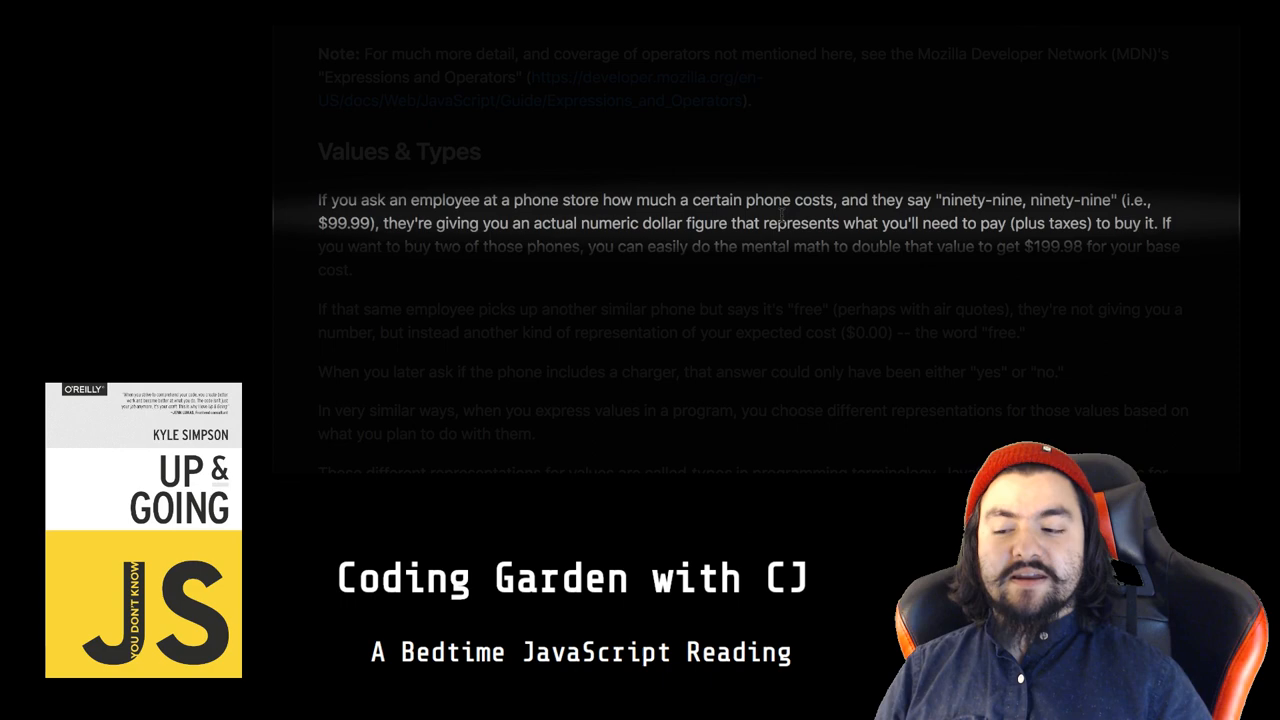
pyautogui.scroll(-3)
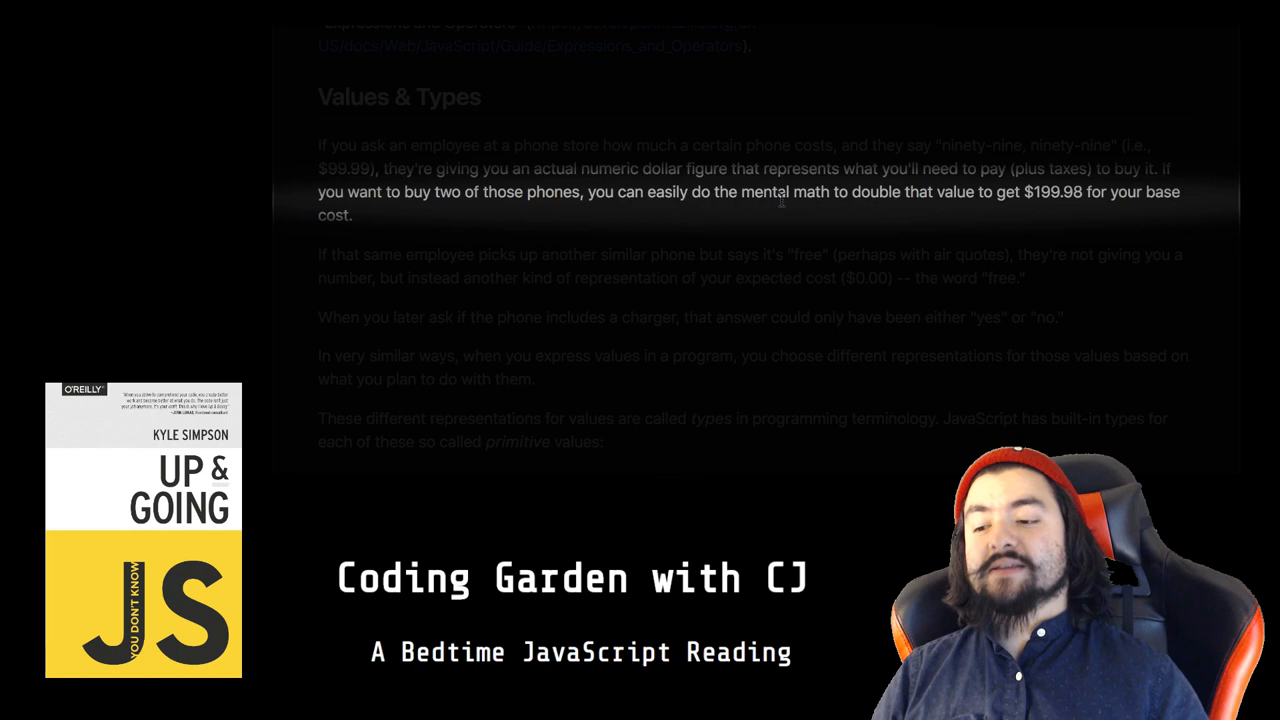
pyautogui.scroll(-3)
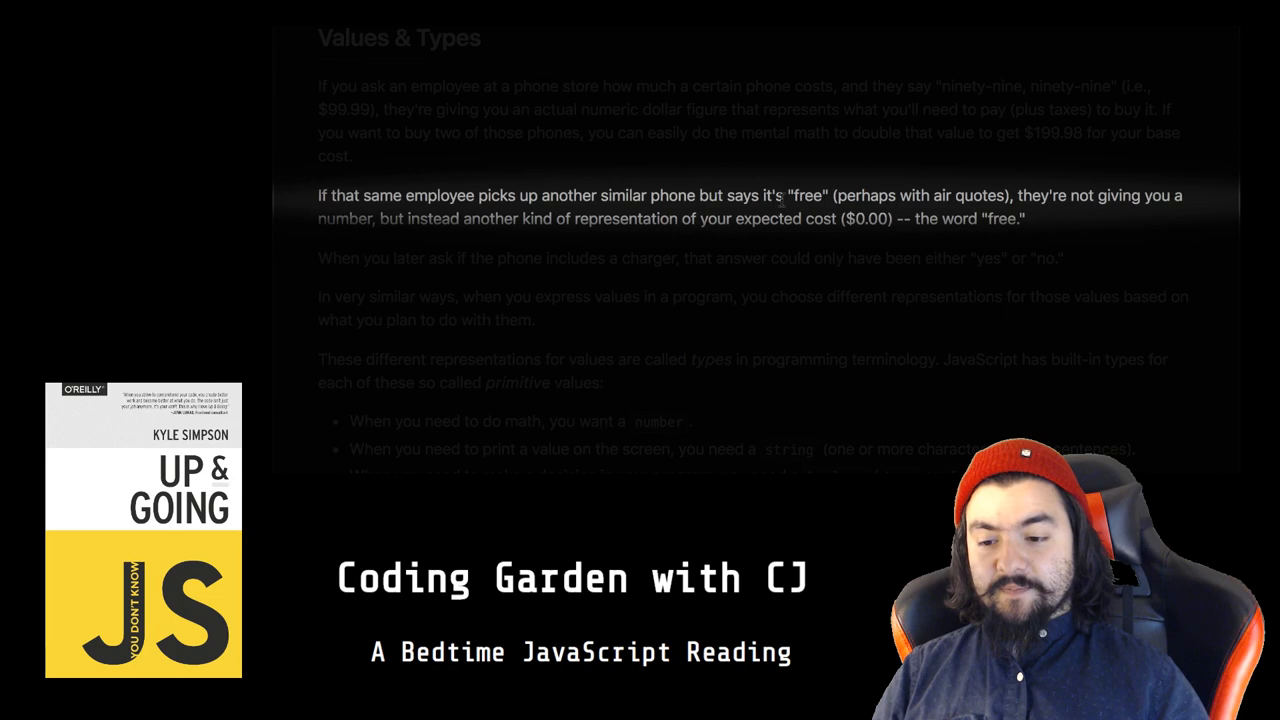
pyautogui.scroll(-3)
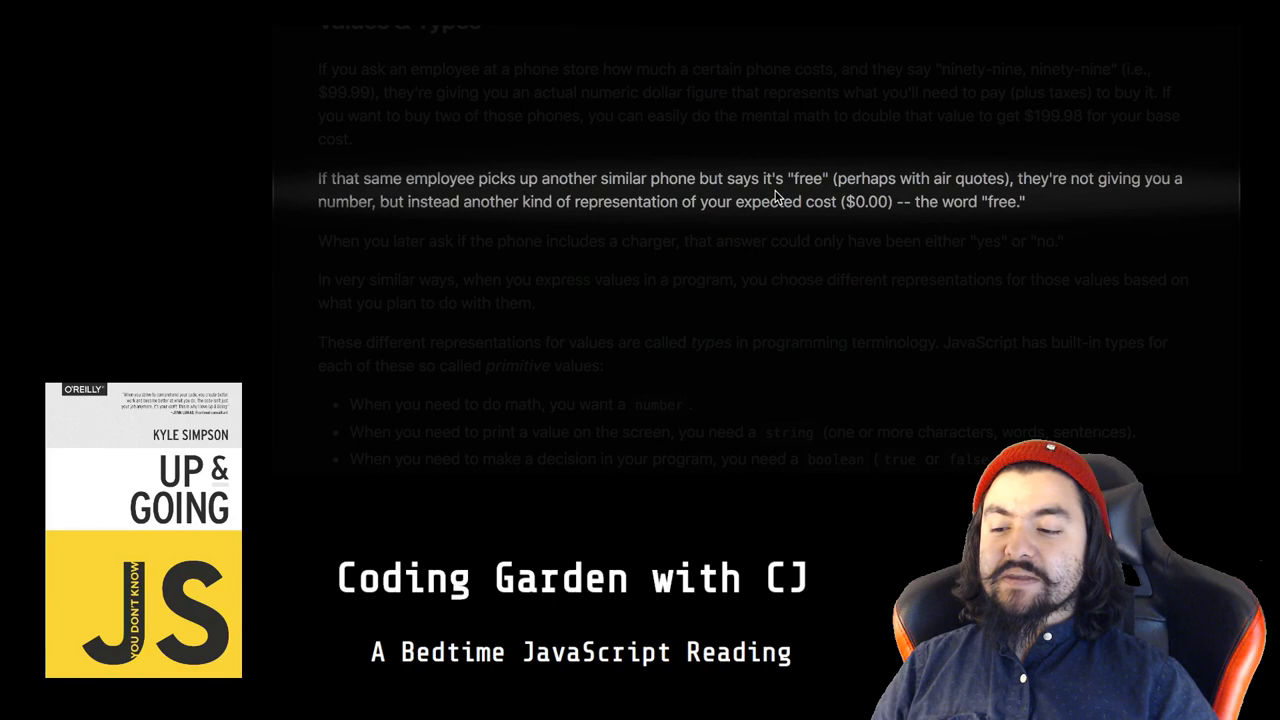
pyautogui.scroll(-3)
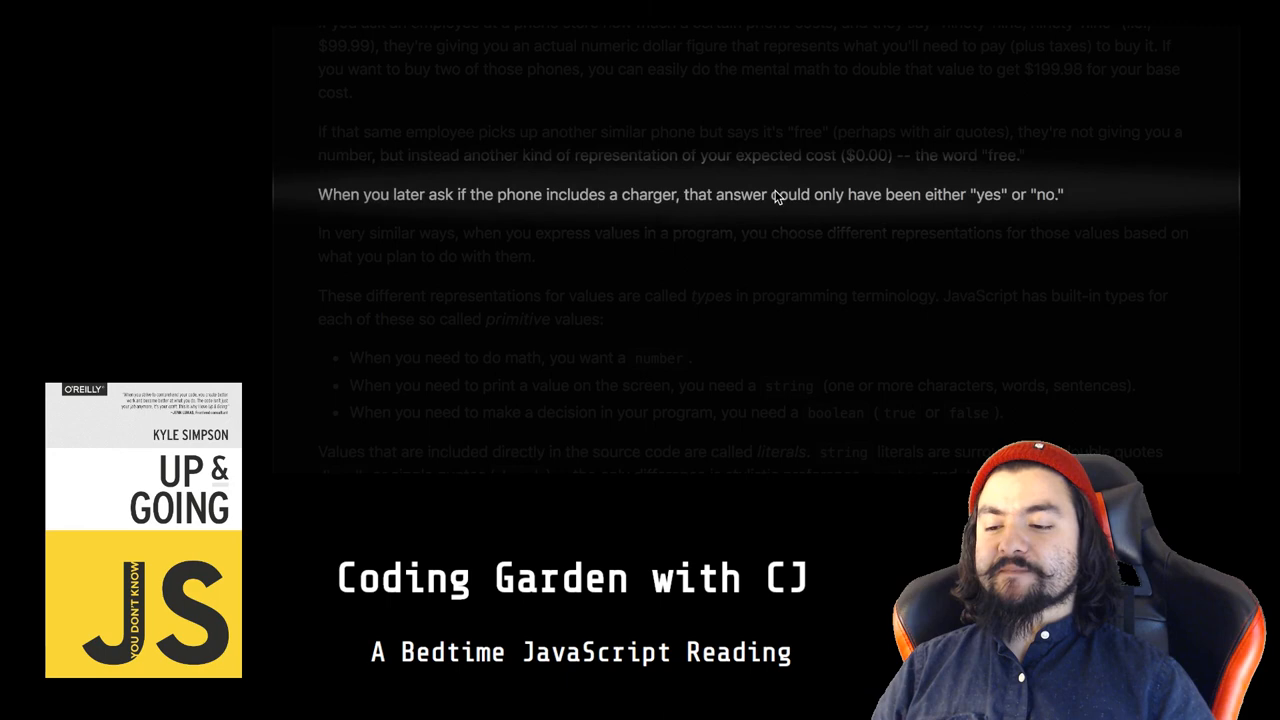
pyautogui.scroll(-3)
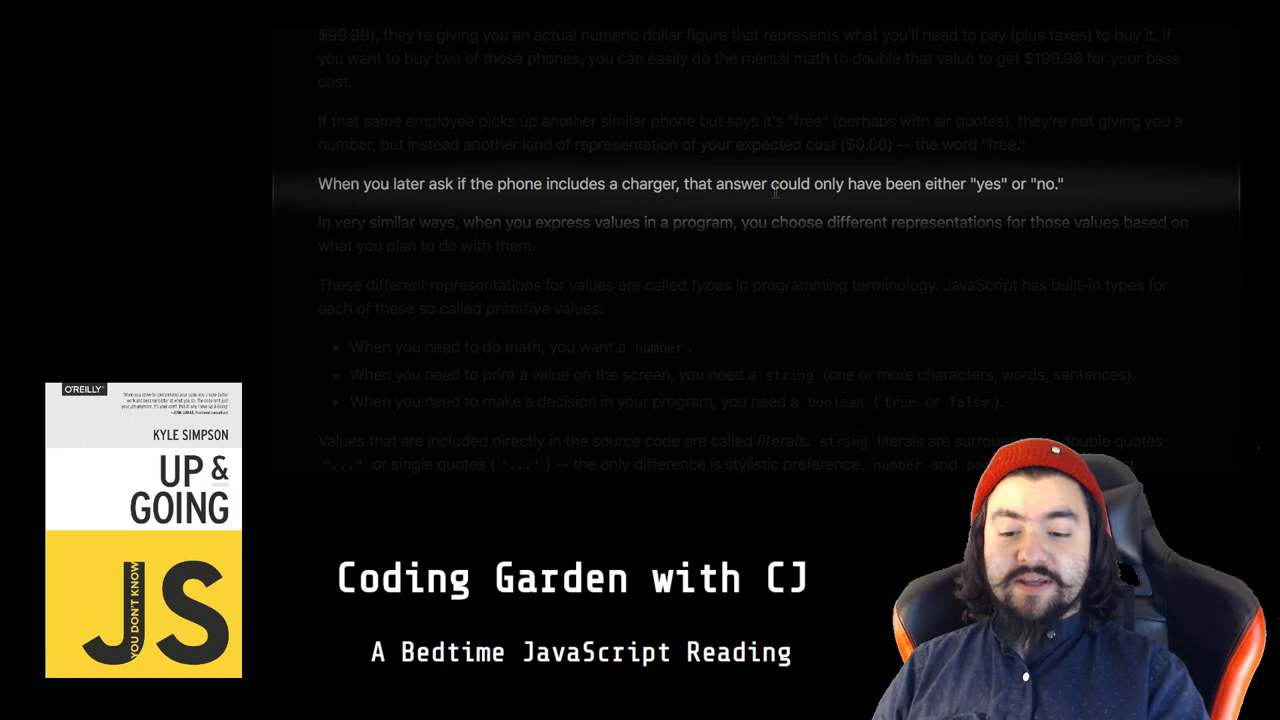
pyautogui.scroll(-3)
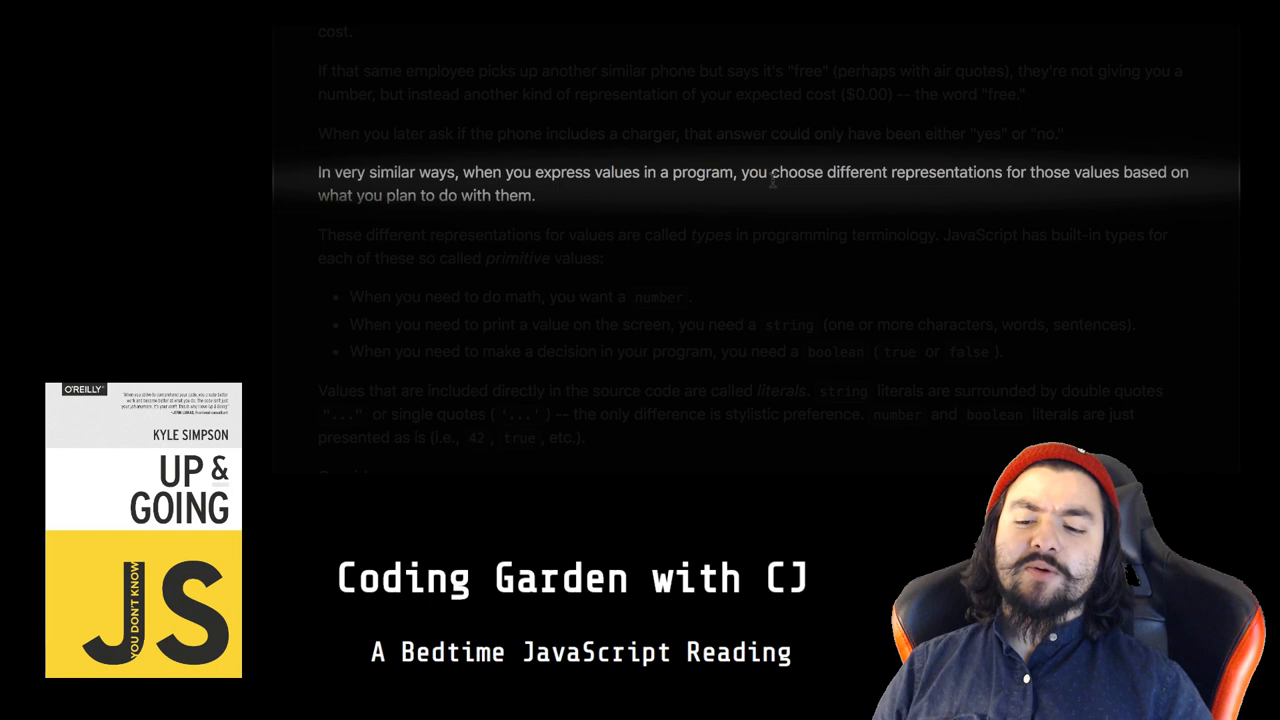
pyautogui.scroll(-3)
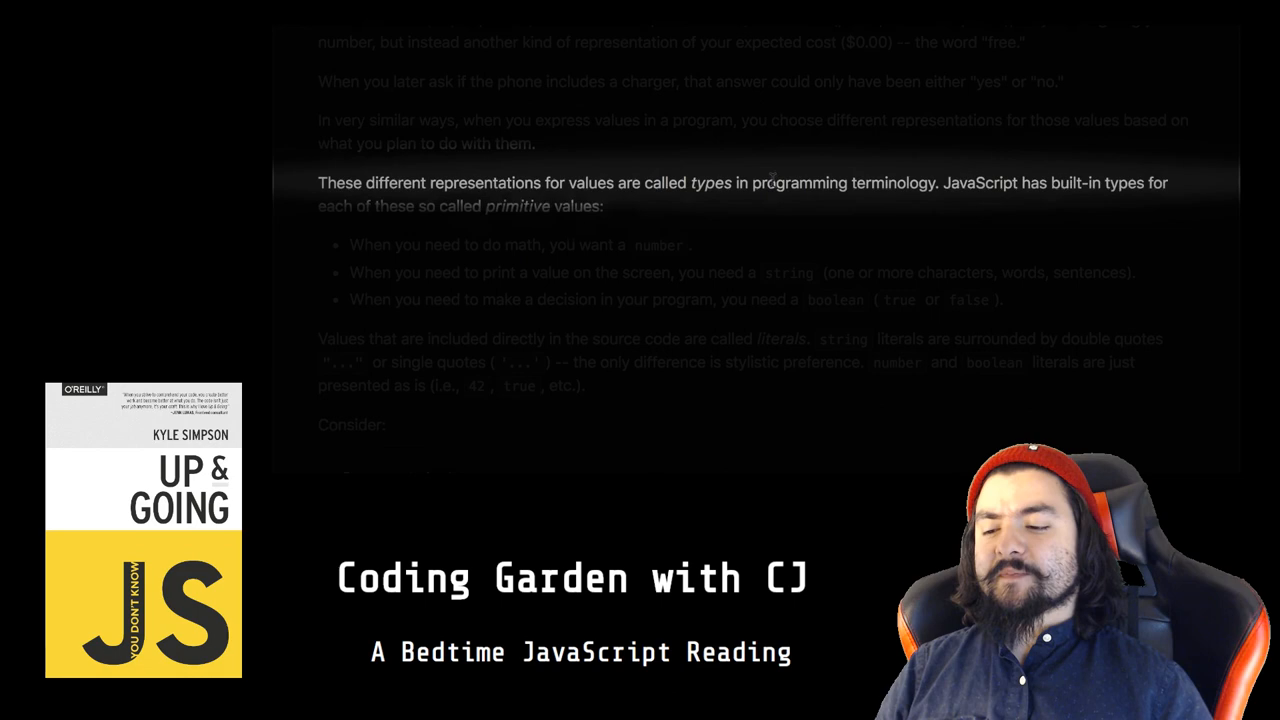
pyautogui.scroll(-3)
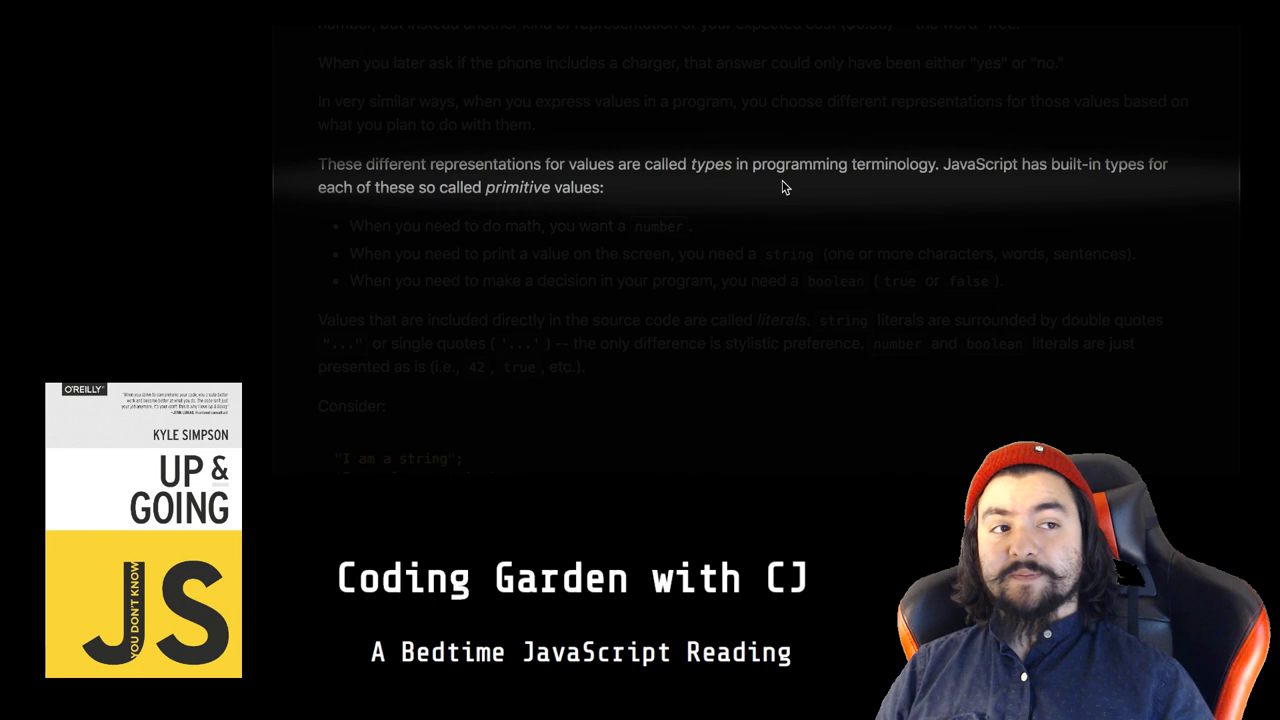
pyautogui.scroll(-3)
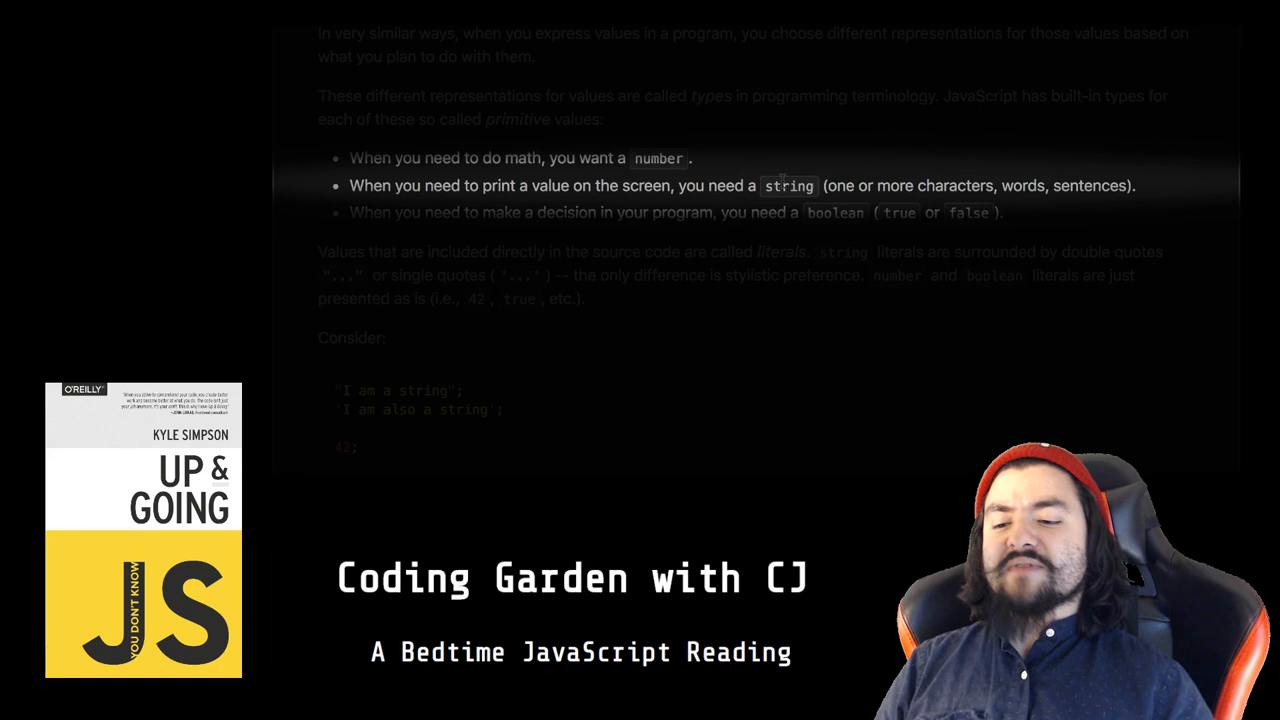
pyautogui.scroll(-3)
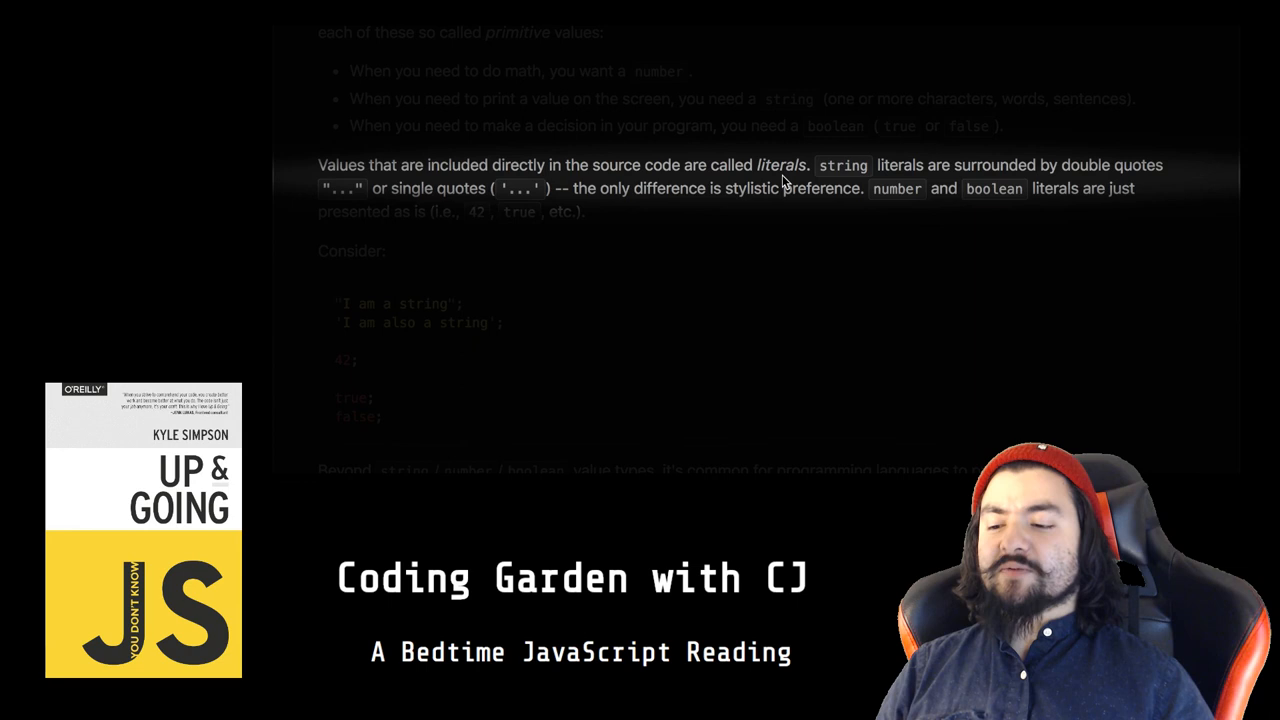
pyautogui.scroll(-3)
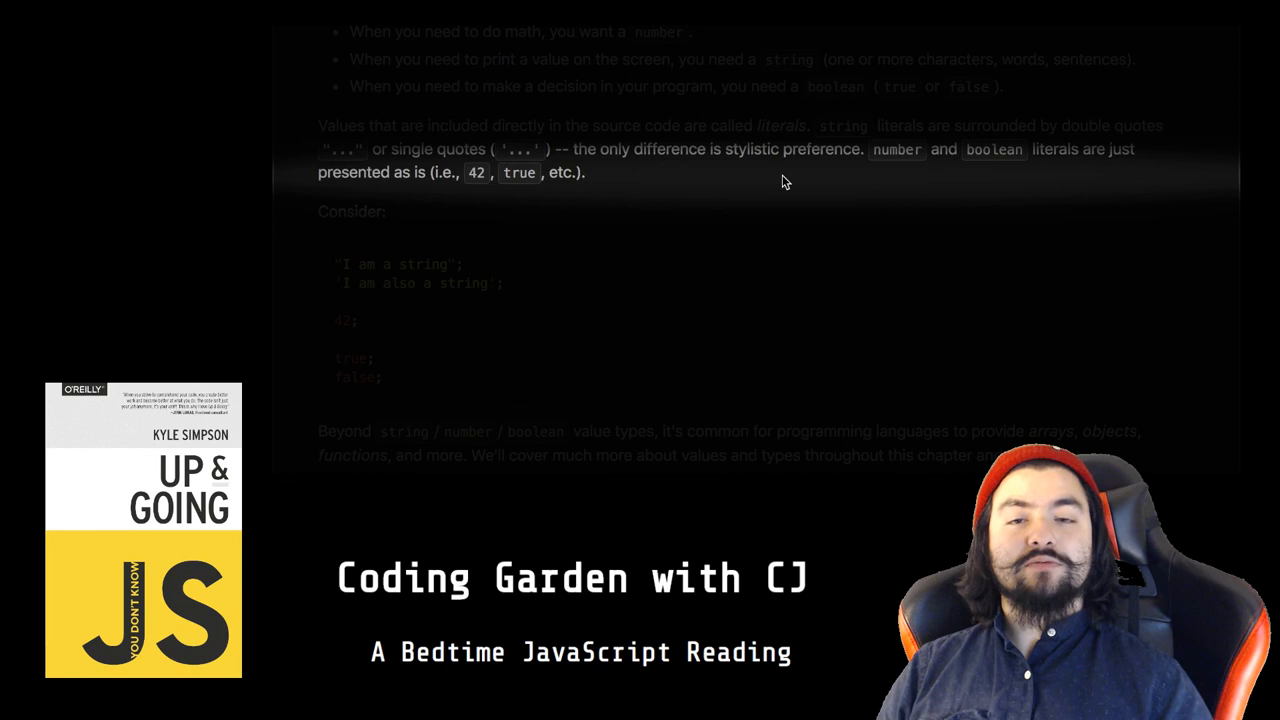
pyautogui.scroll(-3)
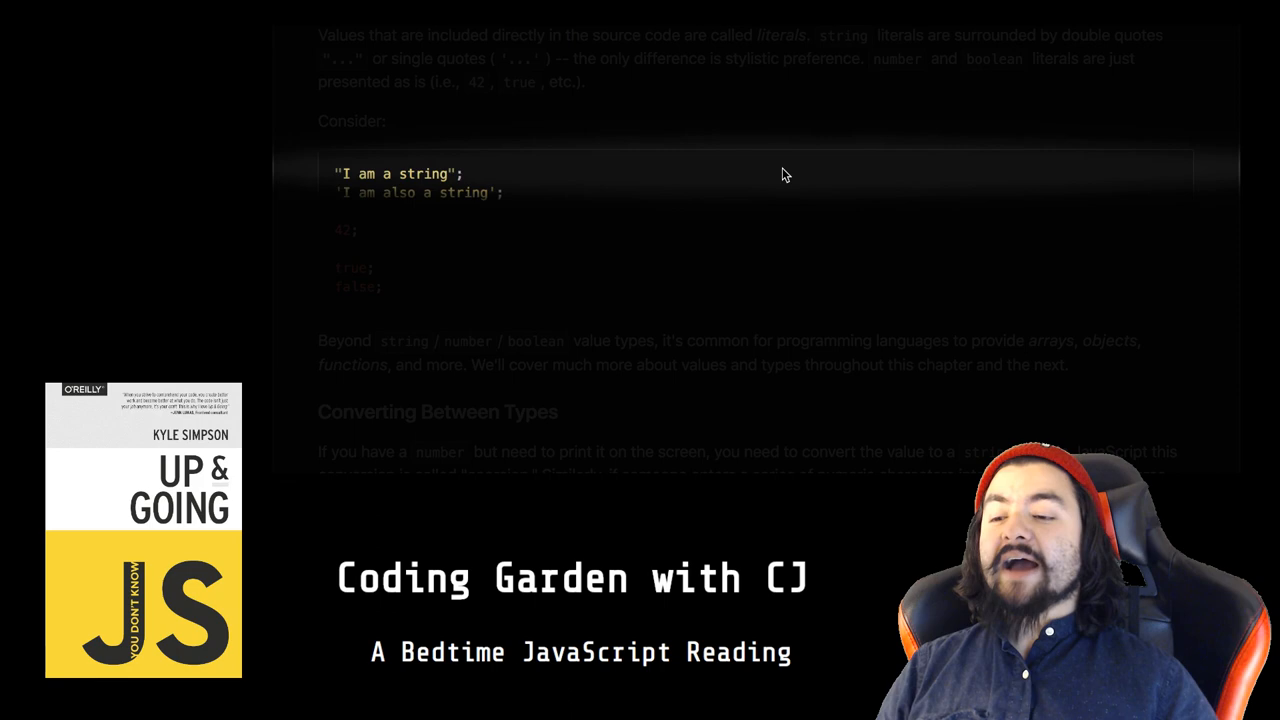
pyautogui.scroll(-3)
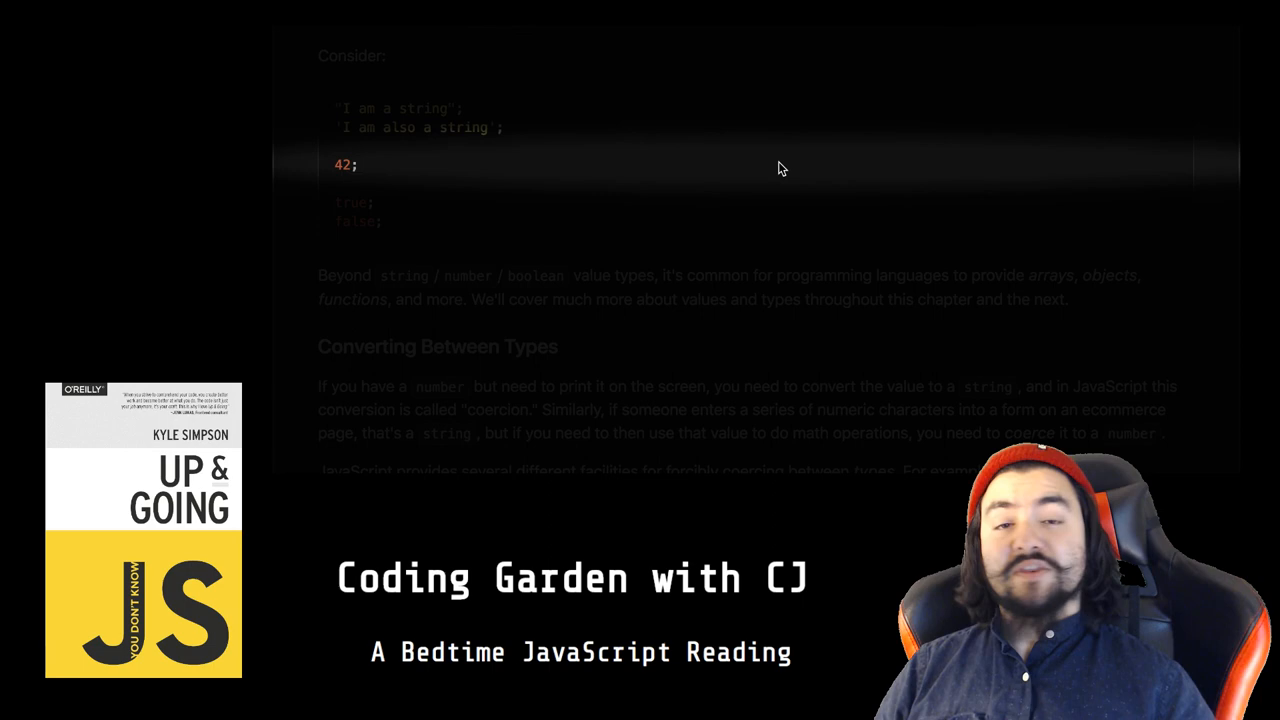
pyautogui.scroll(-3)
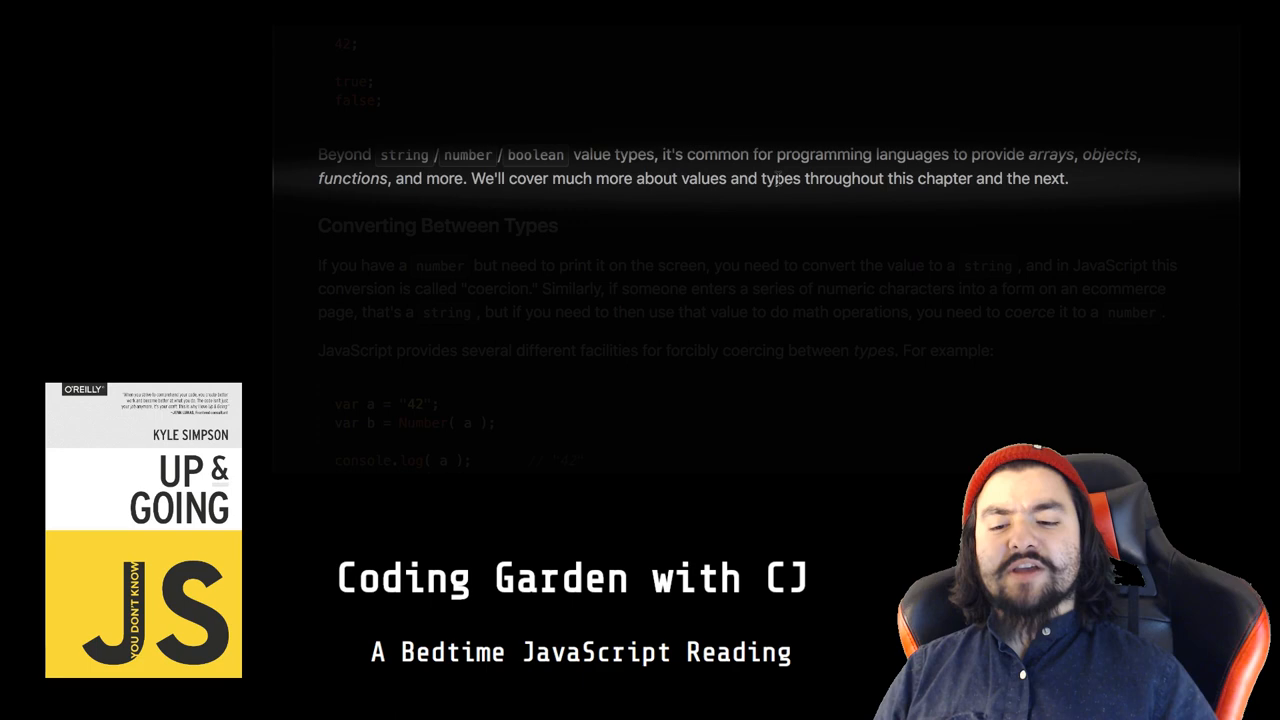
pyautogui.scroll(-3)
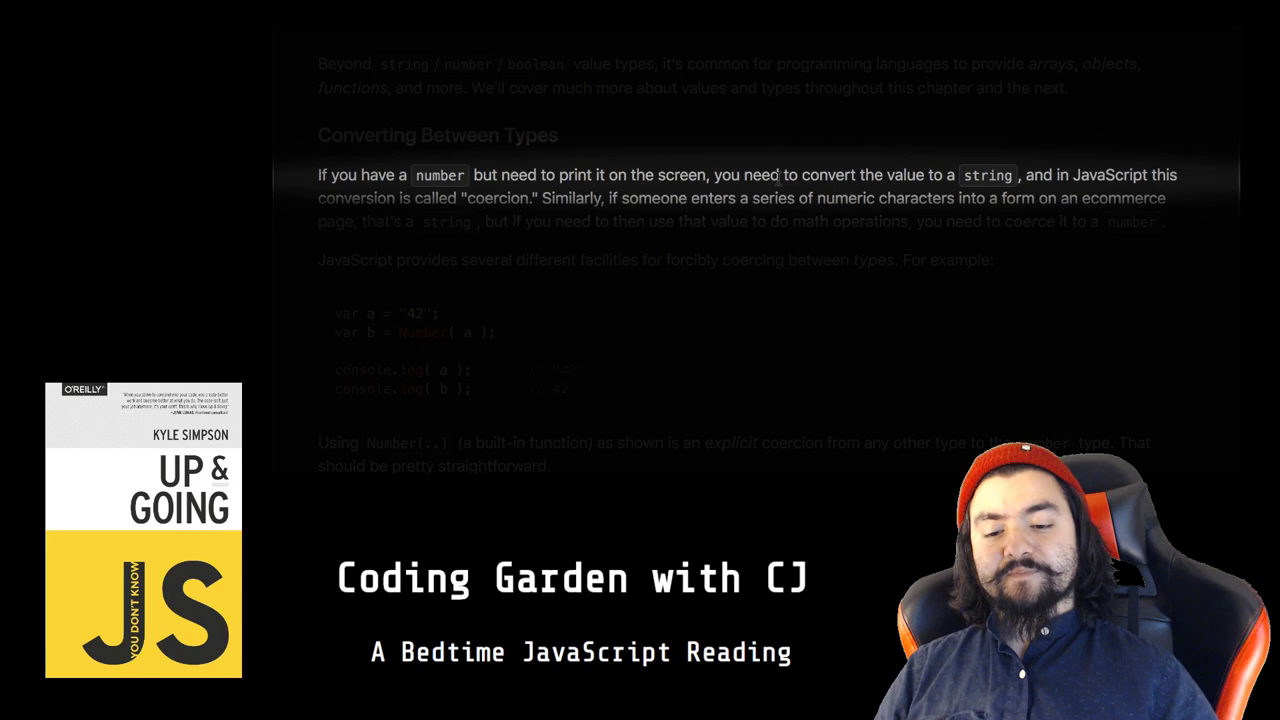
pyautogui.scroll(-3)
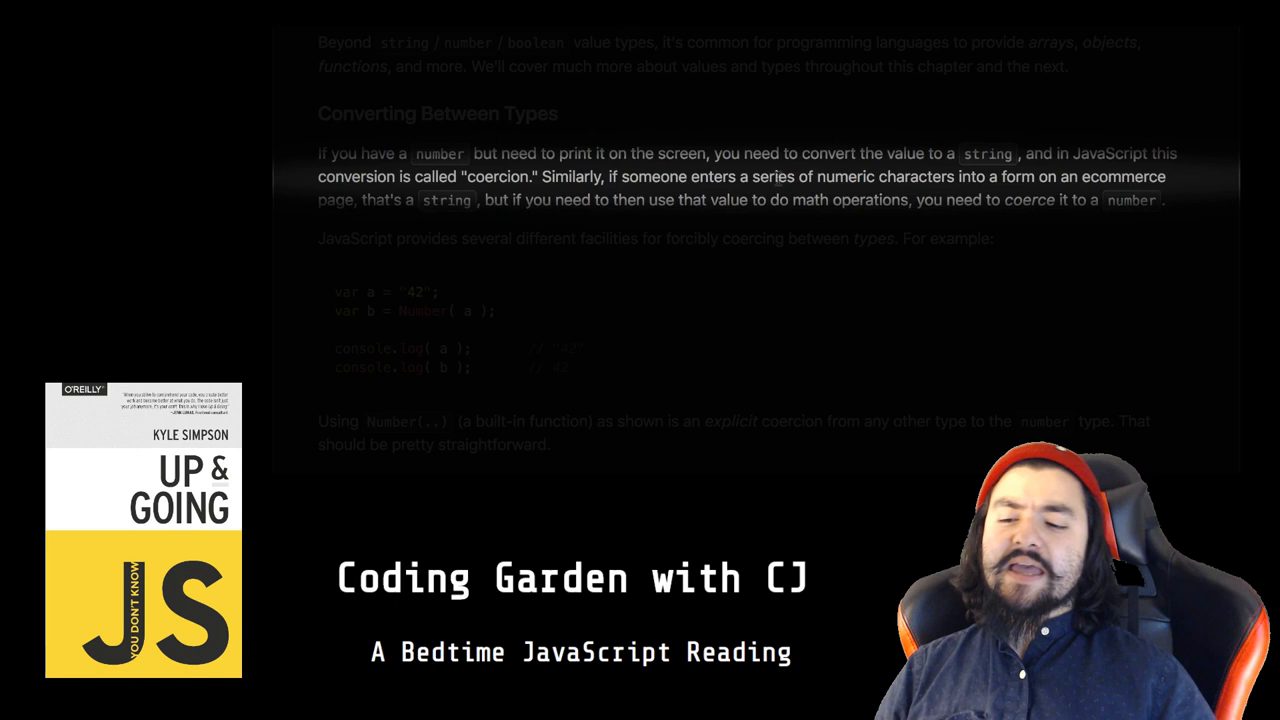
pyautogui.scroll(-3)
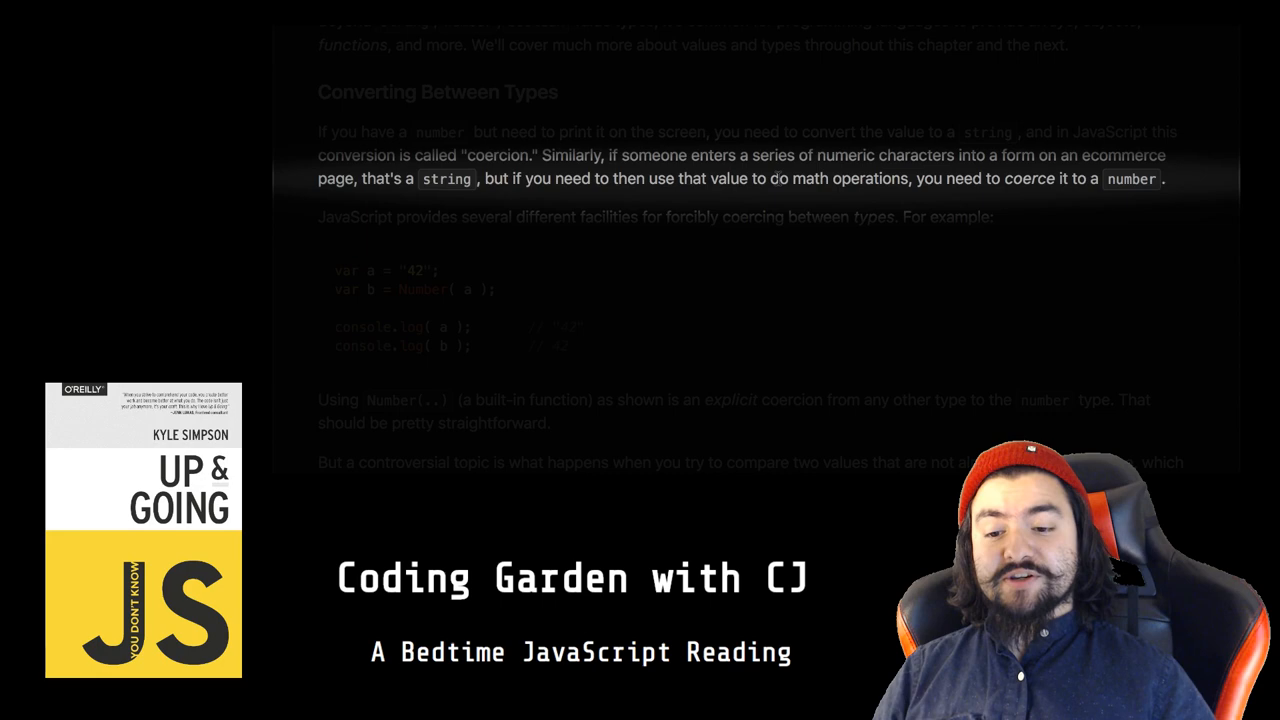
pyautogui.scroll(-3)
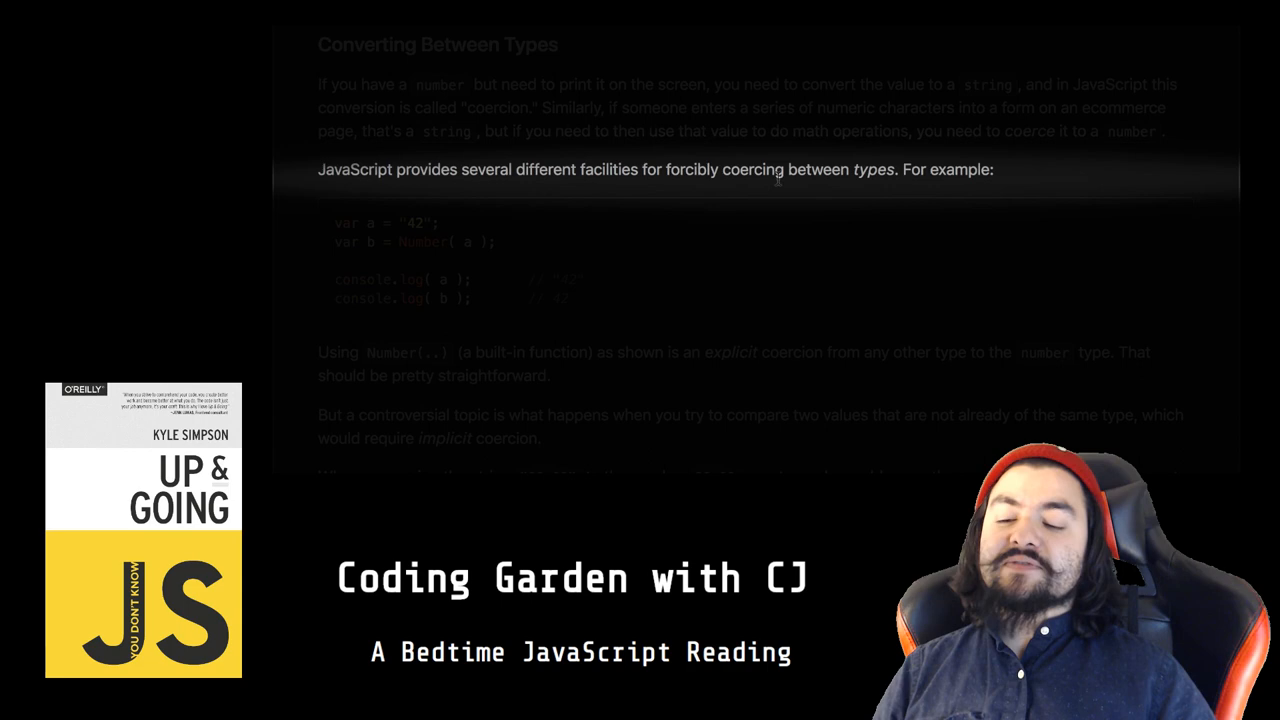
pyautogui.scroll(-3)
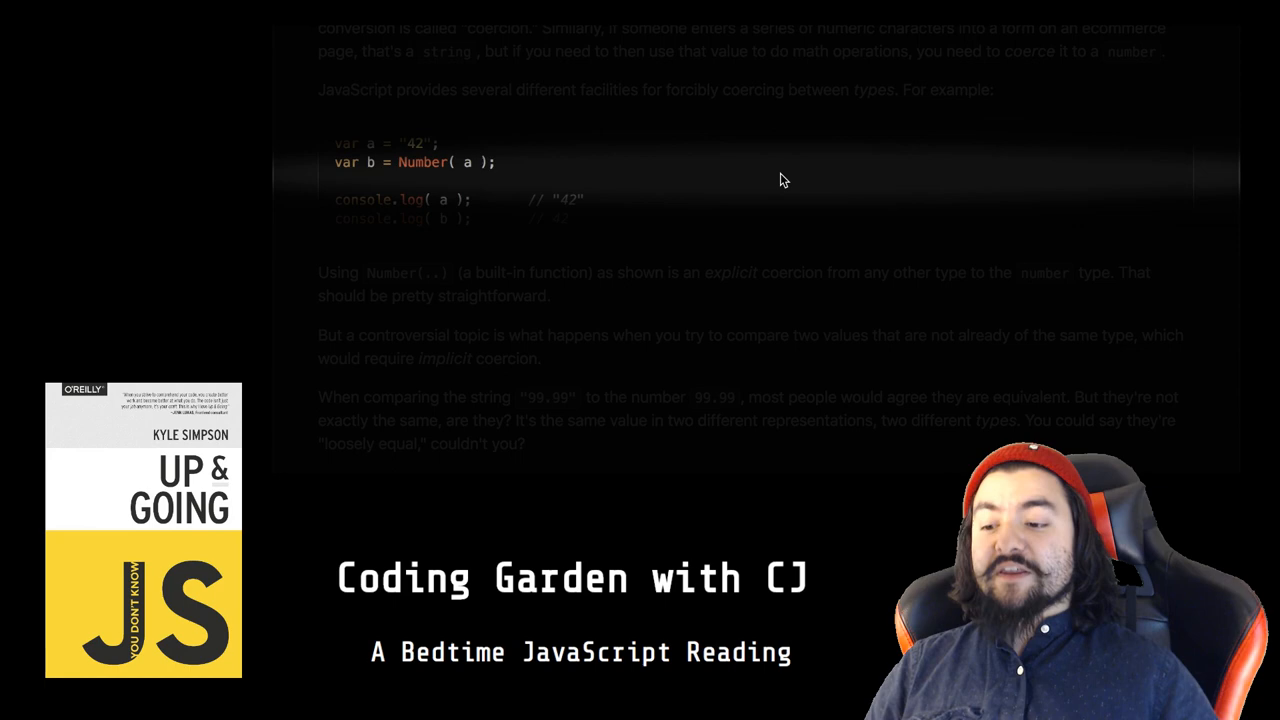
pyautogui.scroll(-3)
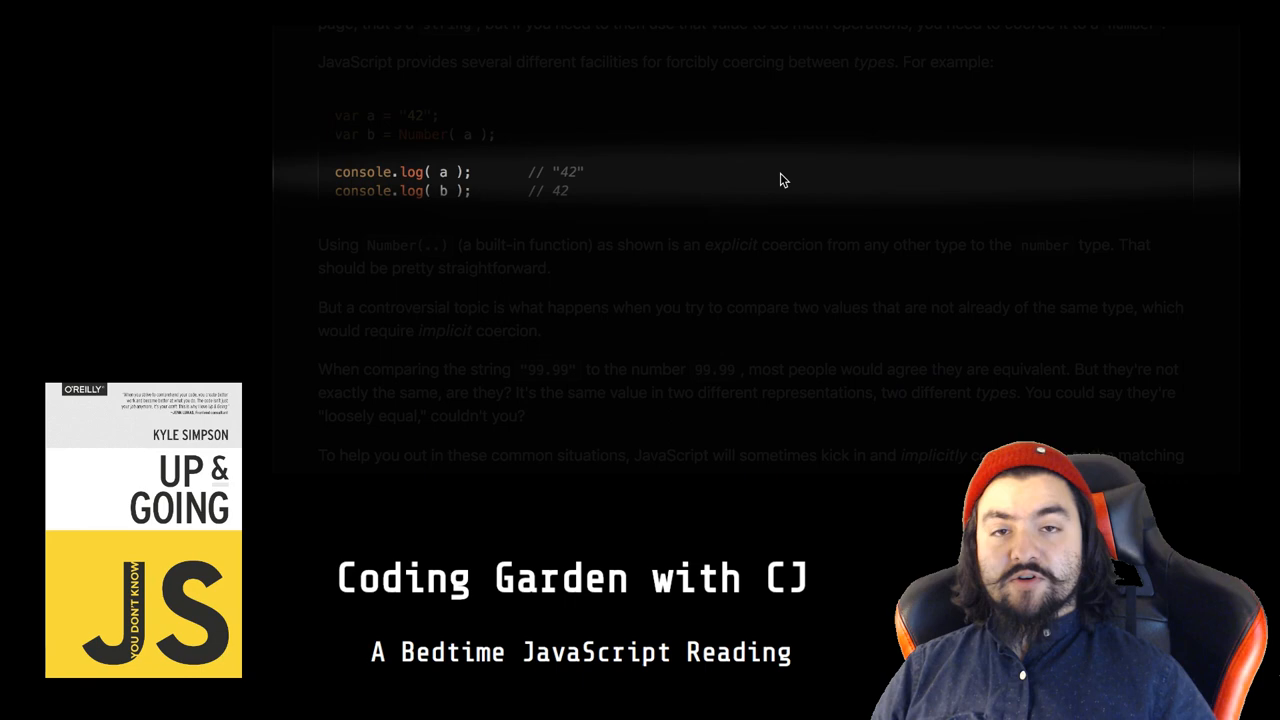
pyautogui.scroll(-3)
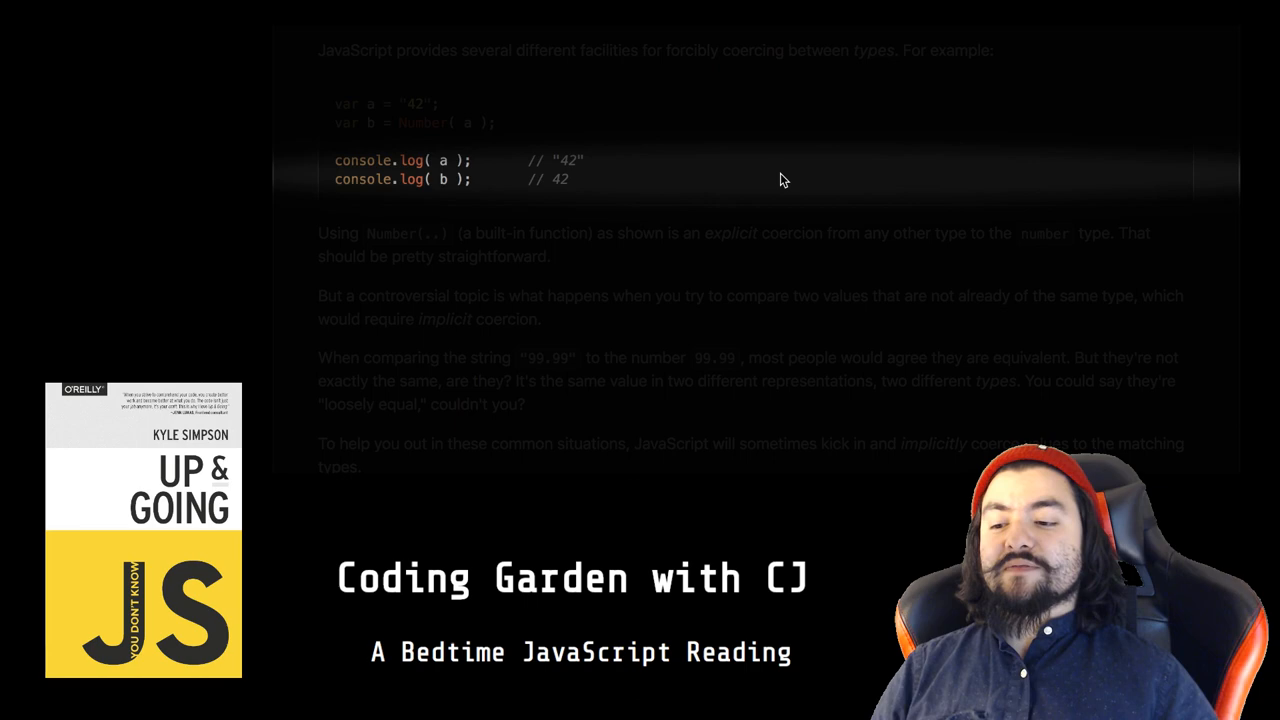
pyautogui.scroll(-3)
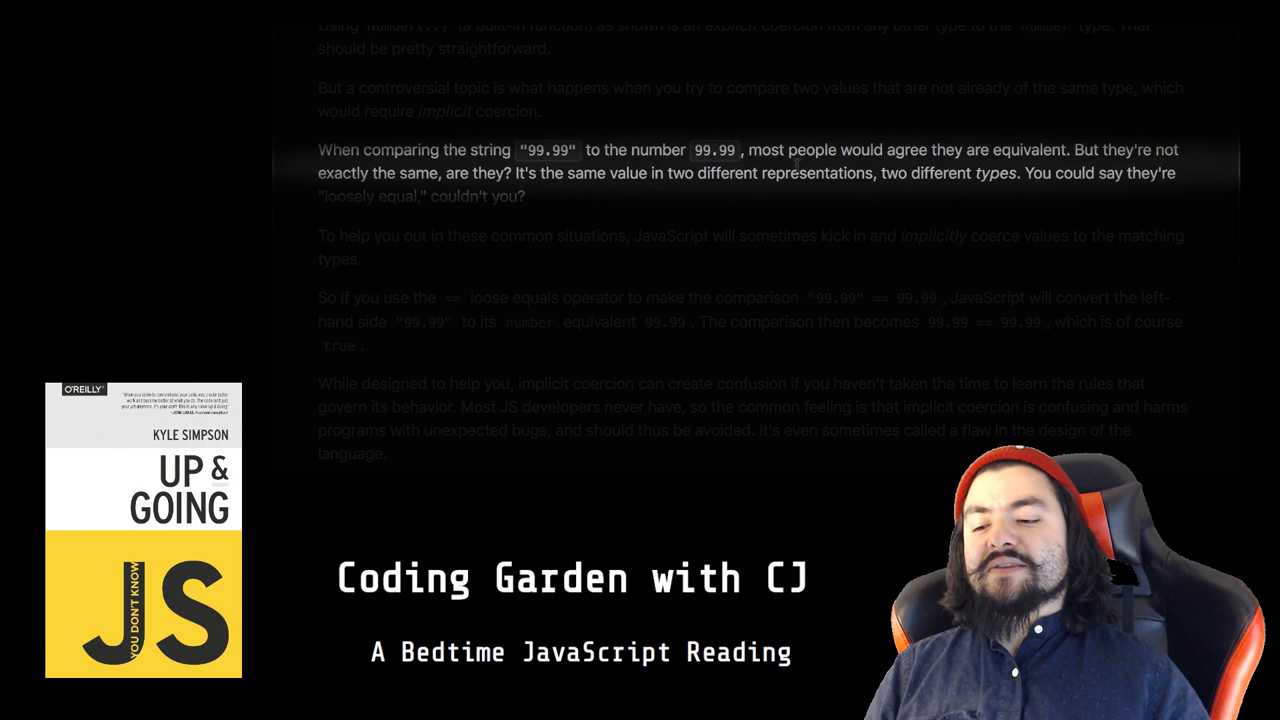
pyautogui.scroll(-3)
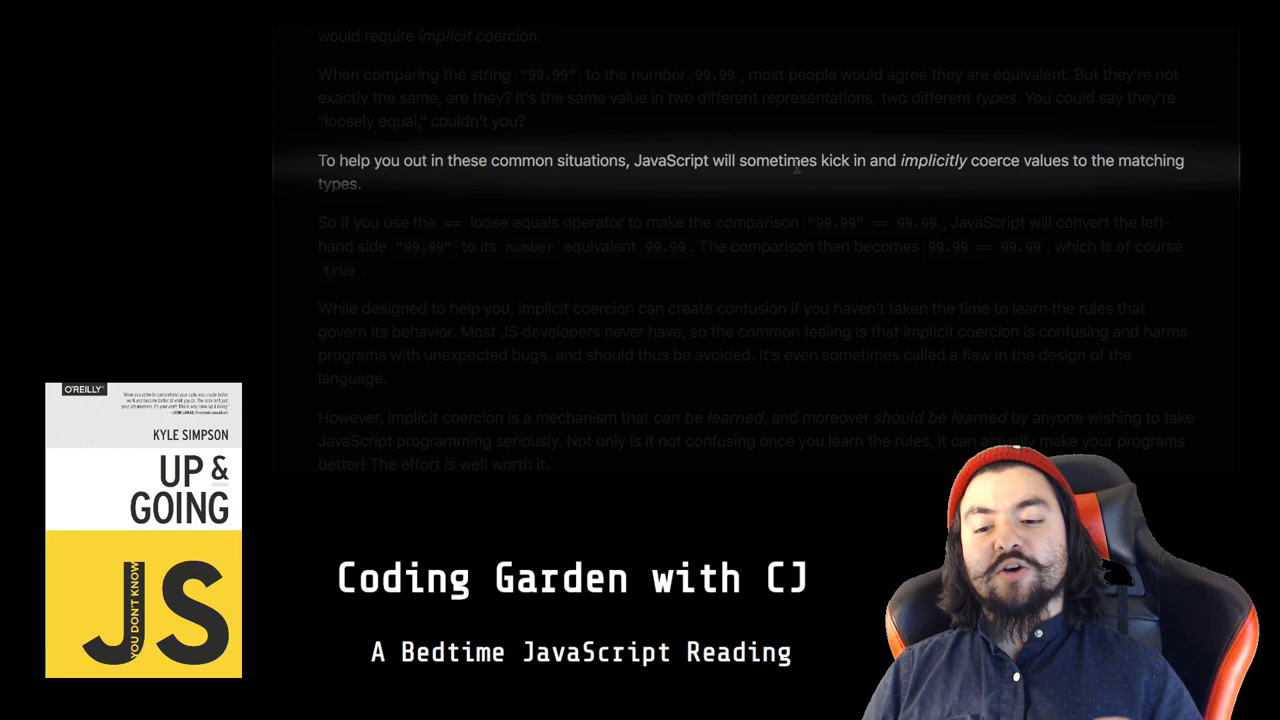
pyautogui.scroll(-3)
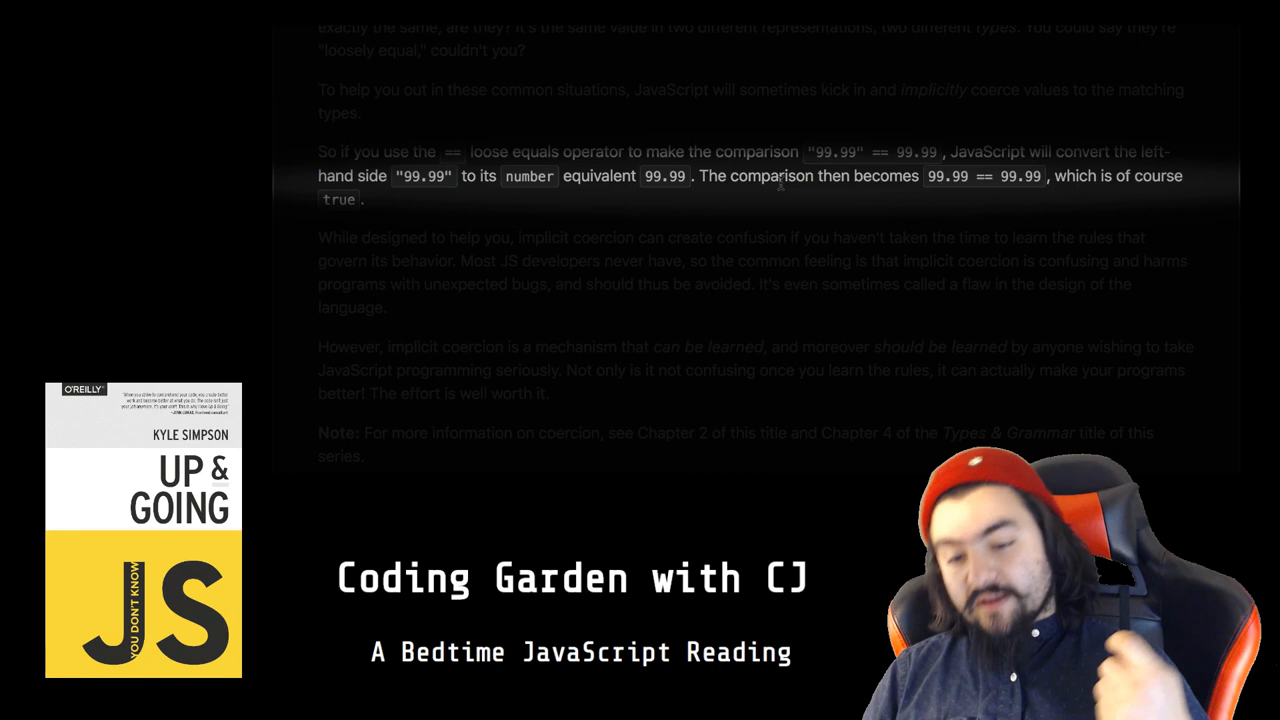
pyautogui.scroll(-3)
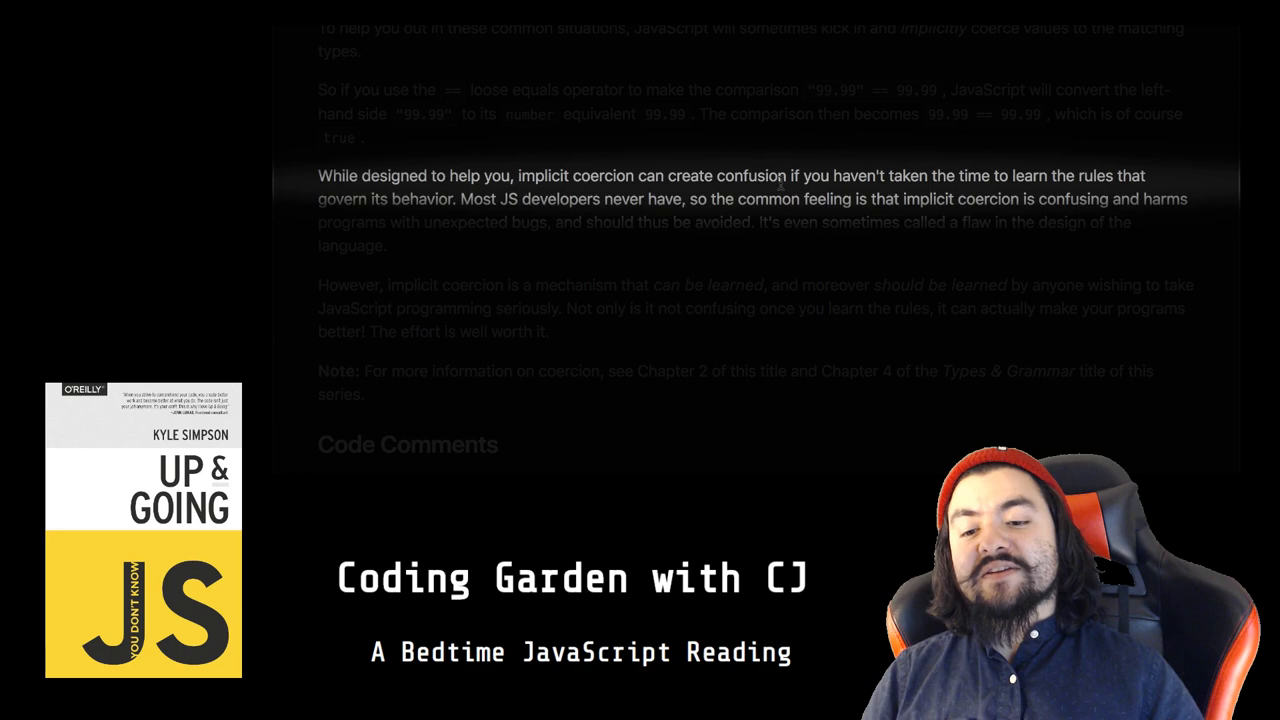
pyautogui.scroll(-3)
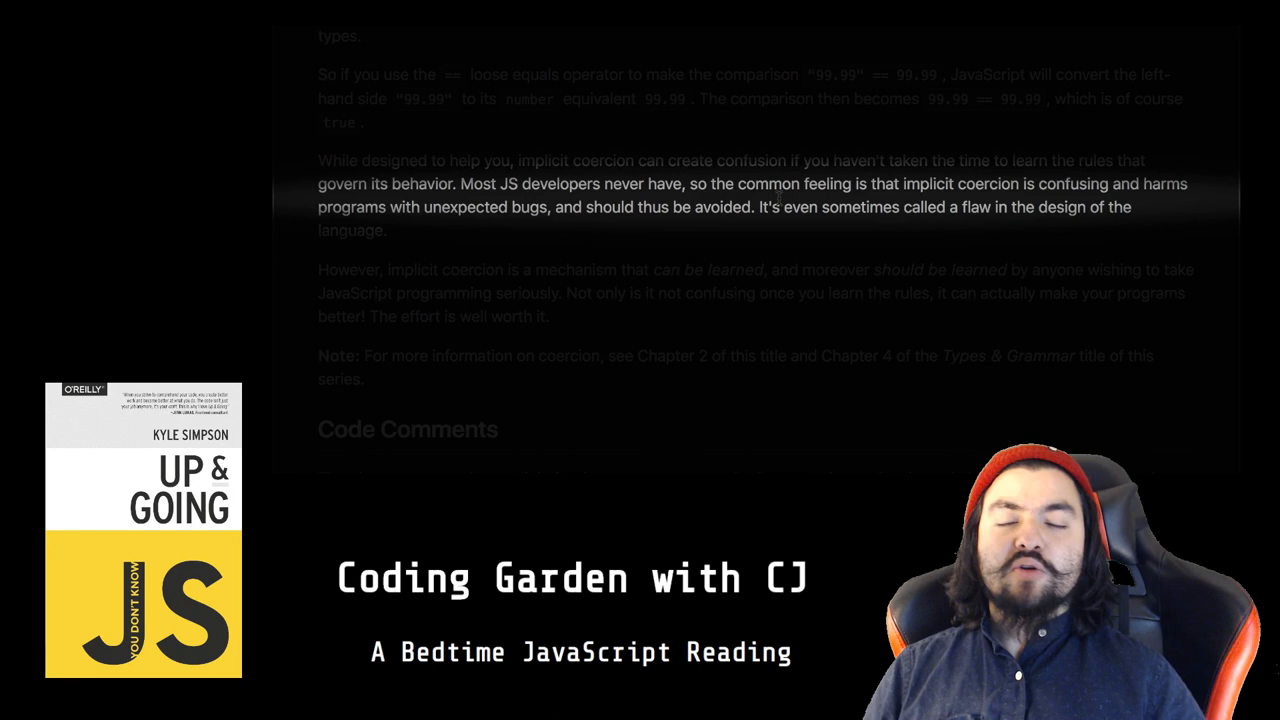
pyautogui.scroll(-3)
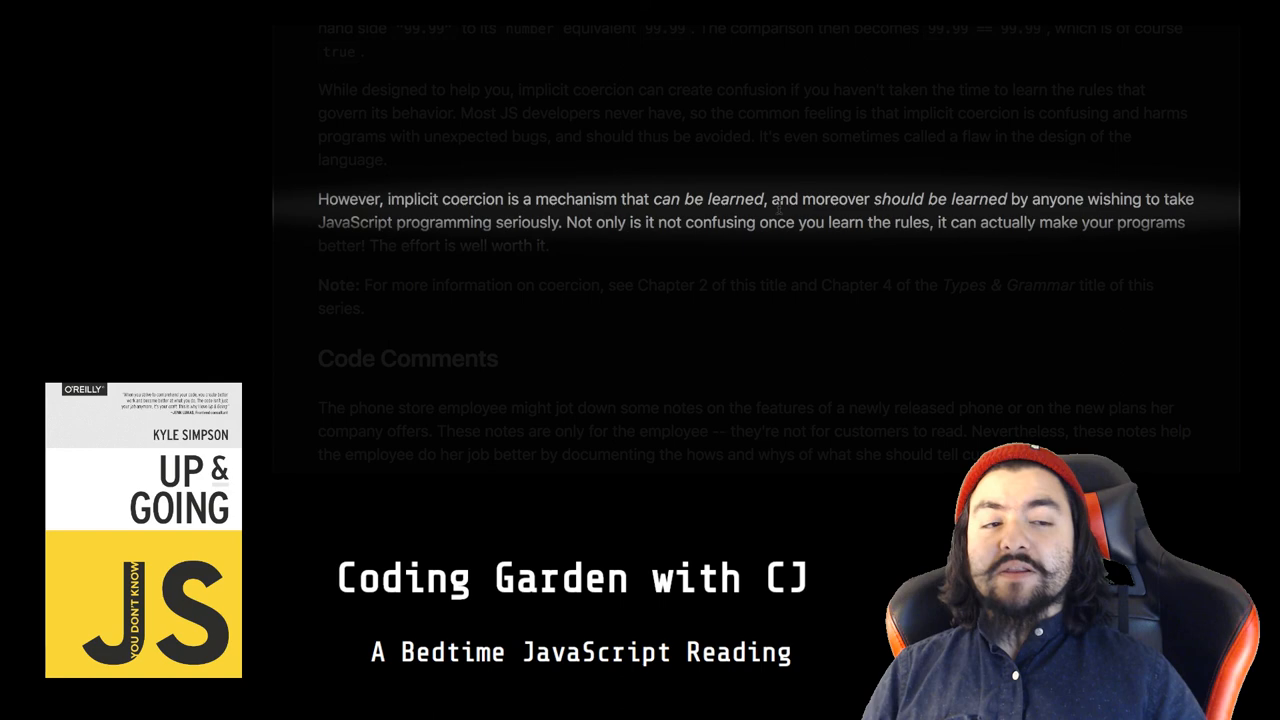
pyautogui.scroll(-3)
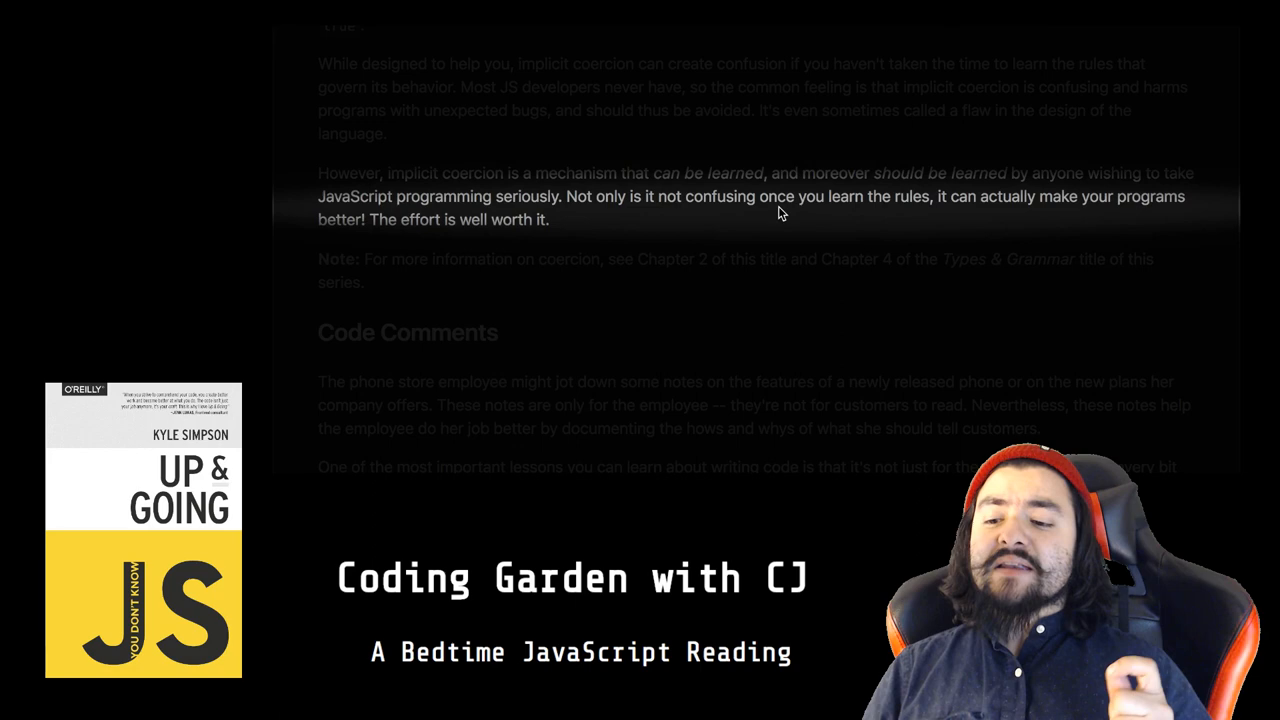